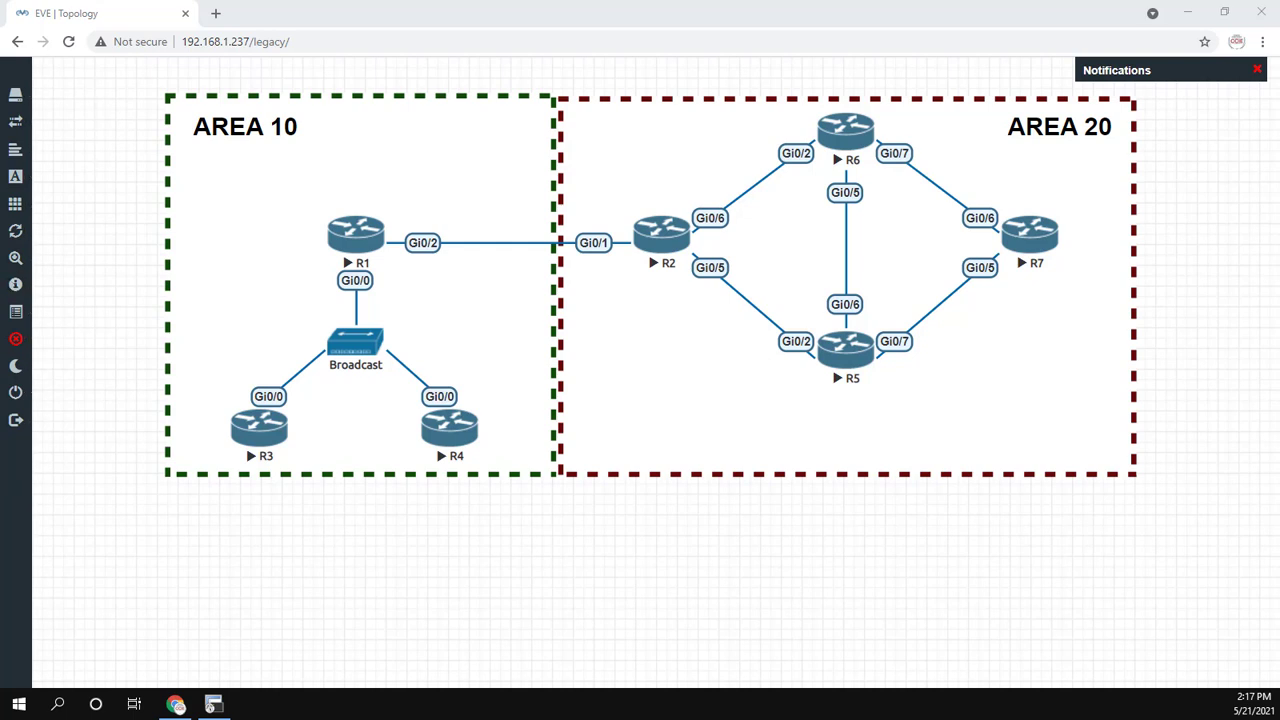
mouse_move(1034, 161)
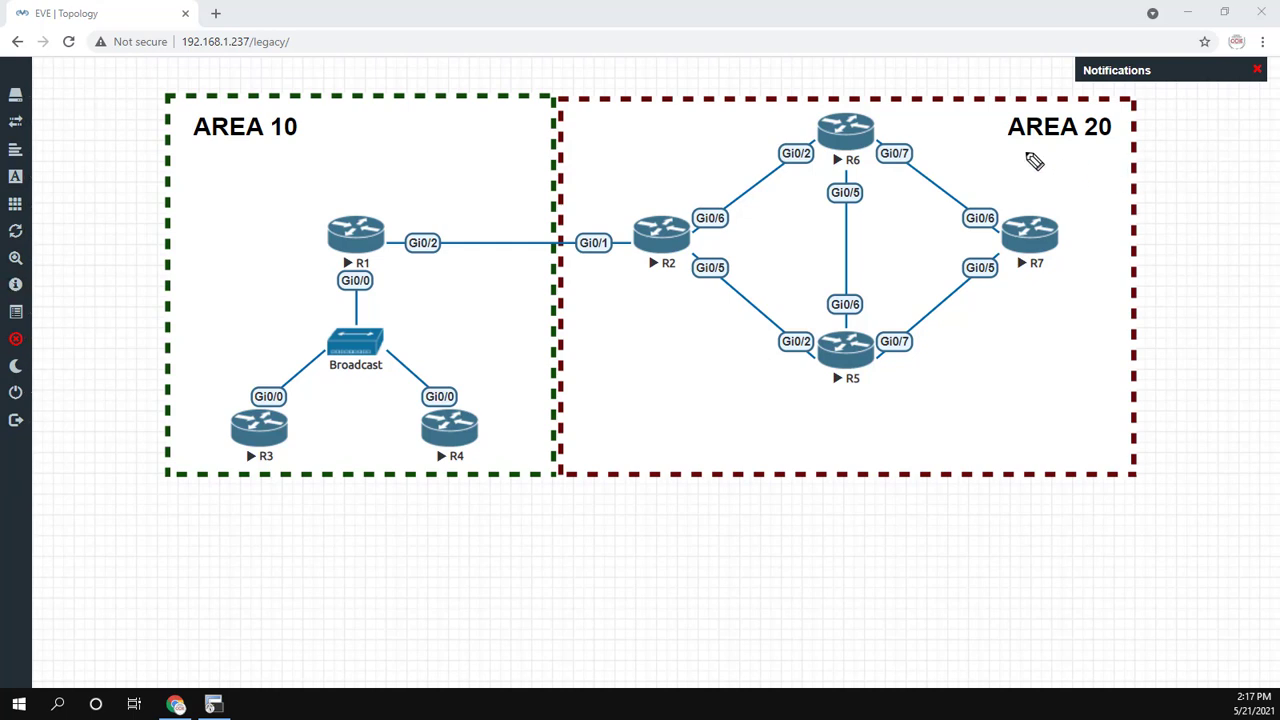
- In R2's console session, enter interface configuration for Gi0/5
left_click_drag(1012, 153, 1100, 155)
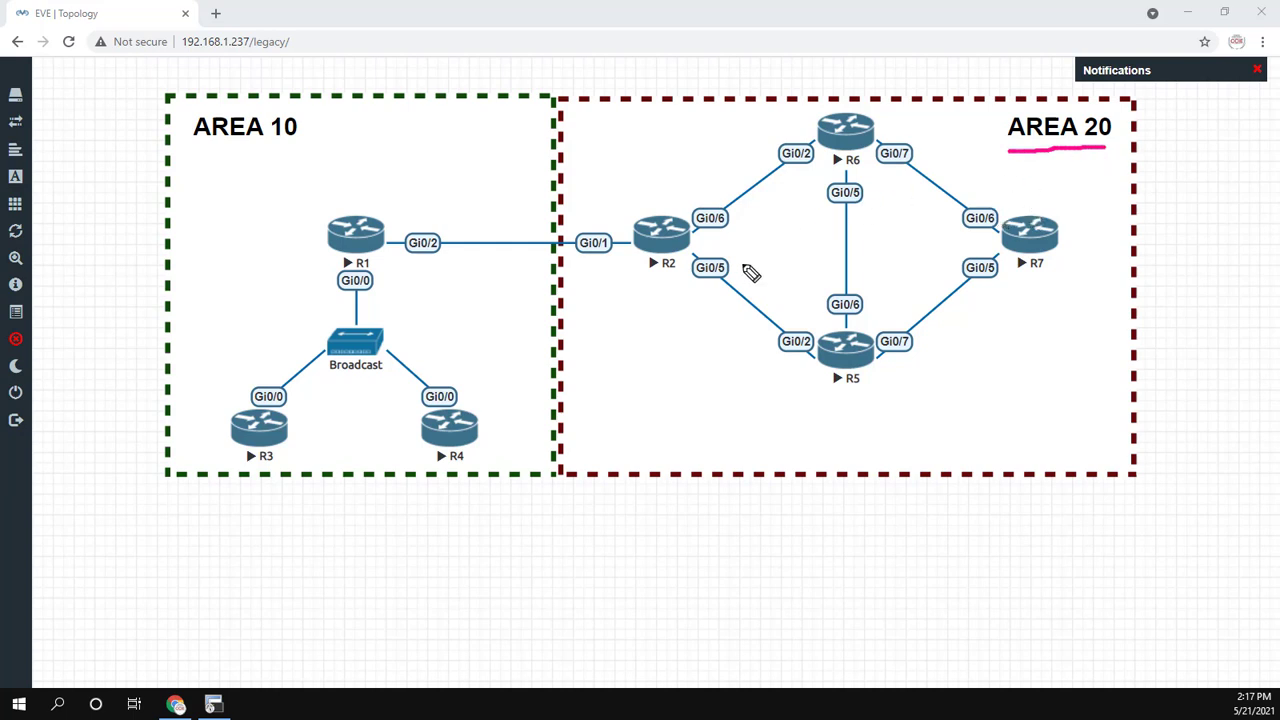
mouse_move(700, 250)
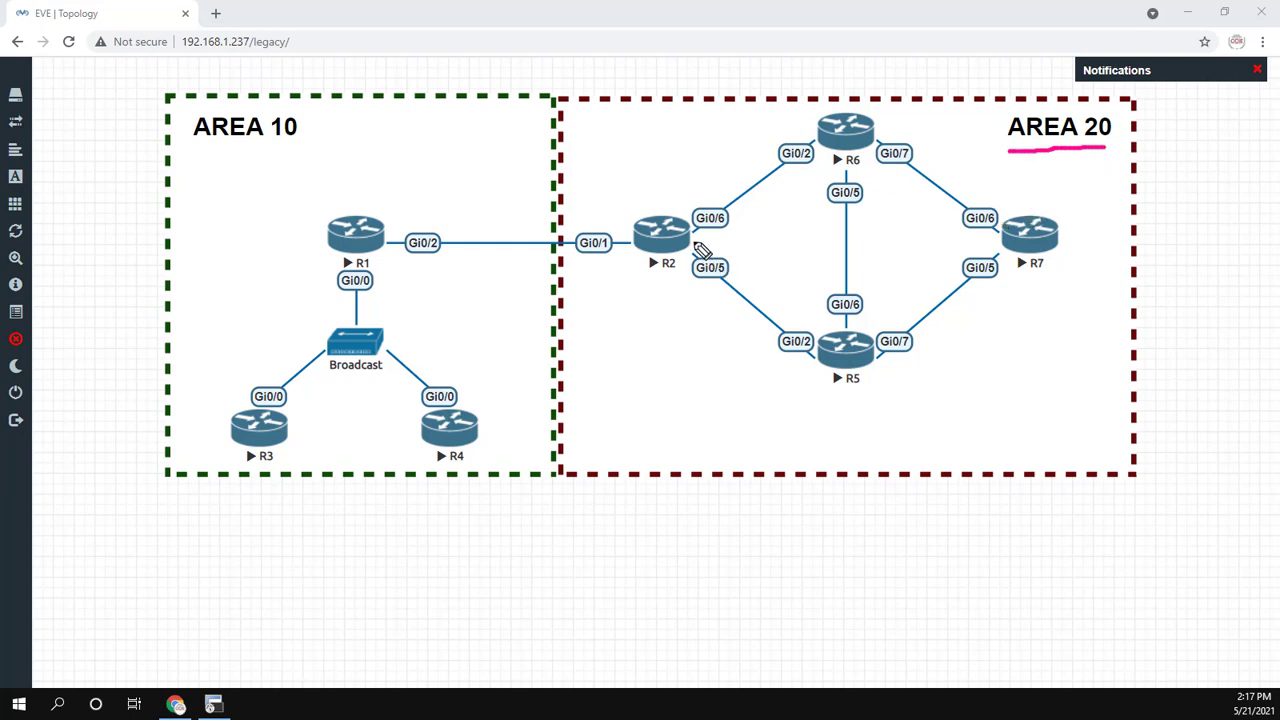
left_click_drag(700, 250, 818, 330)
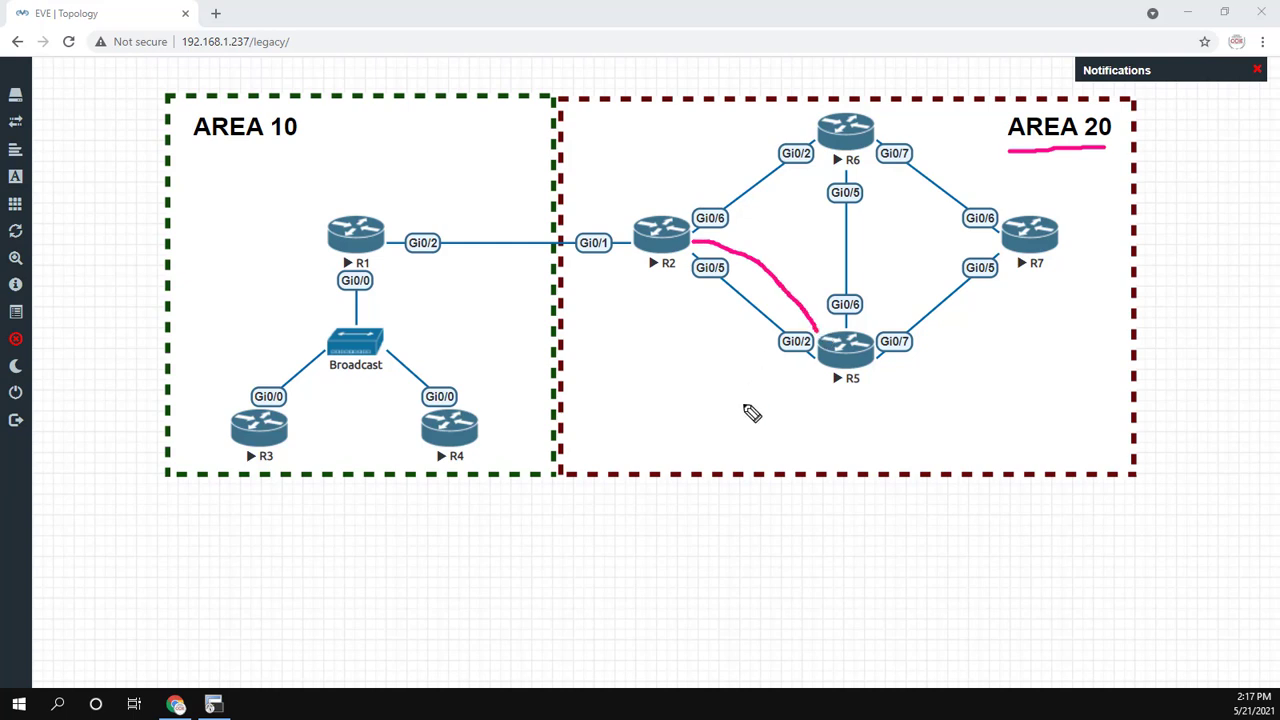
mouse_move(716, 388)
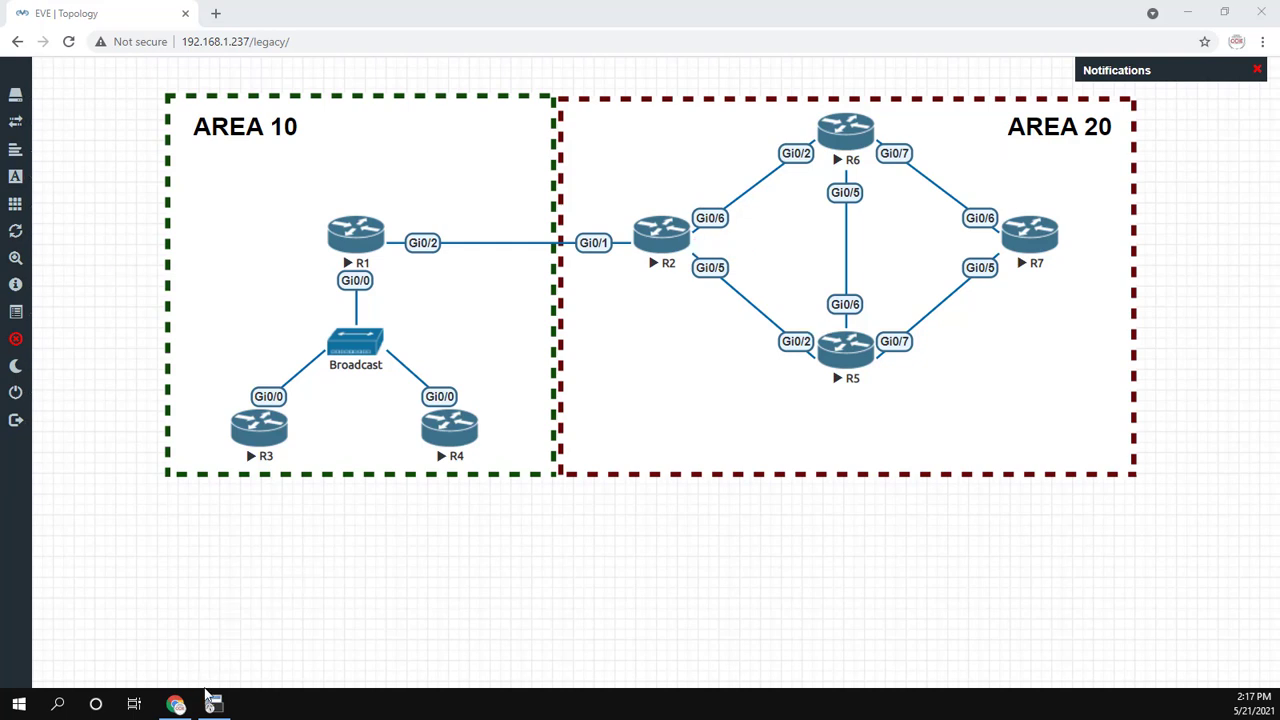
left_click(213, 704)
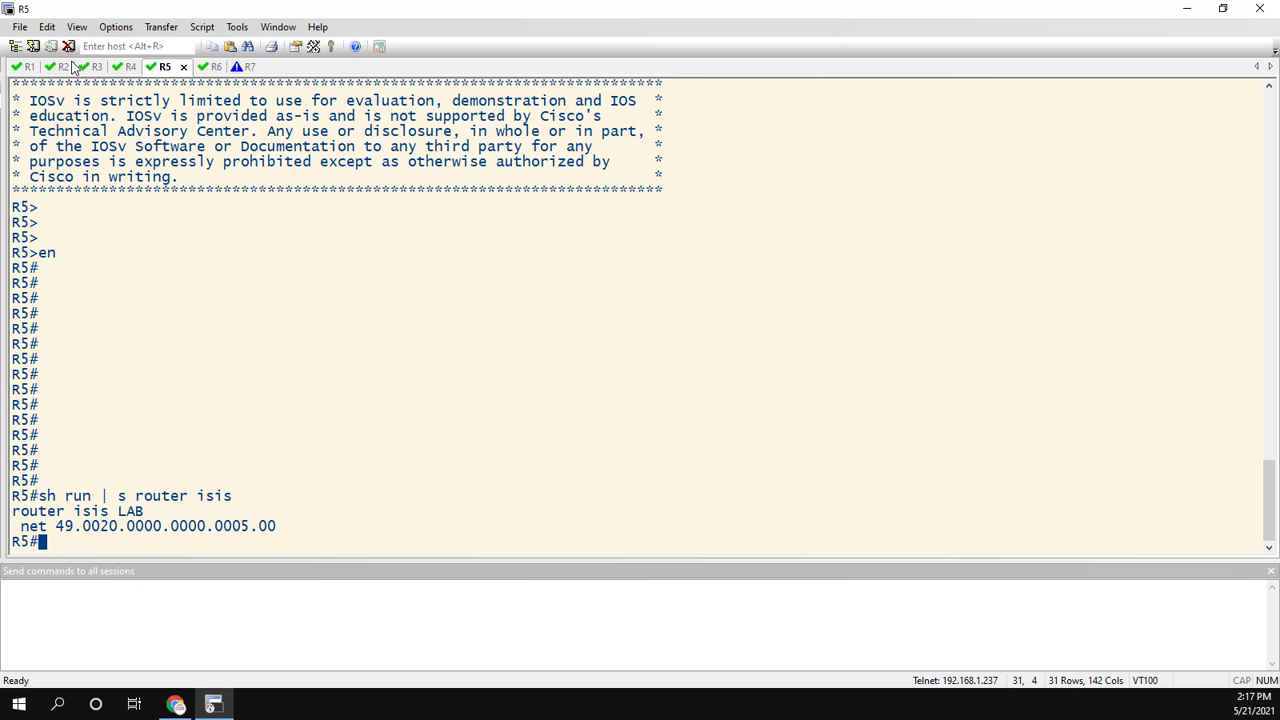
left_click(63, 67)
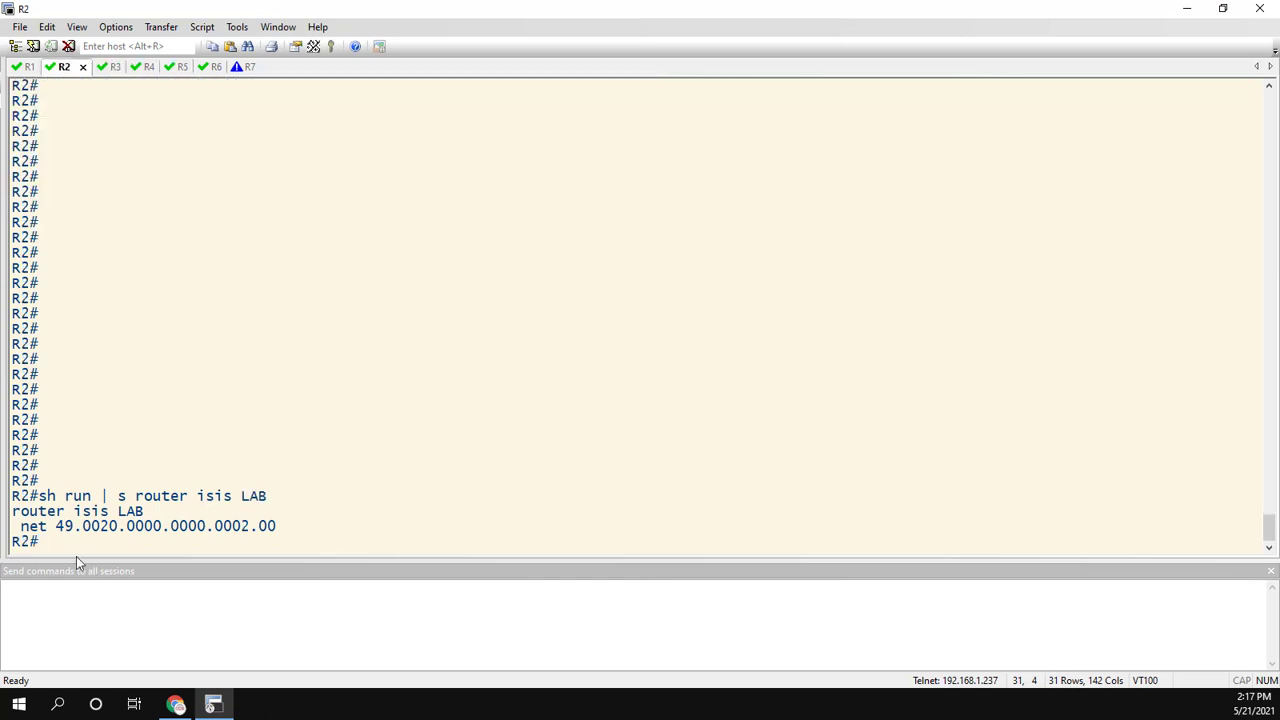
left_click_drag(20, 526, 92, 526)
type("conf t")
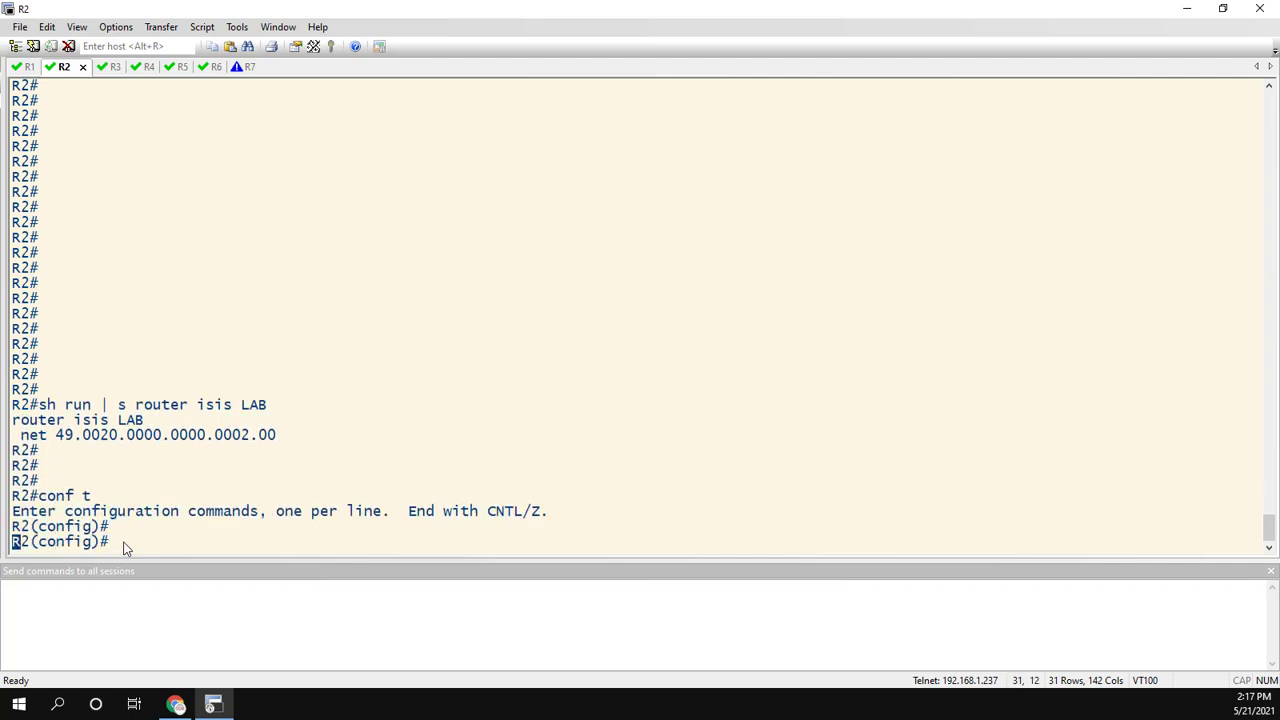
type("int g0/")
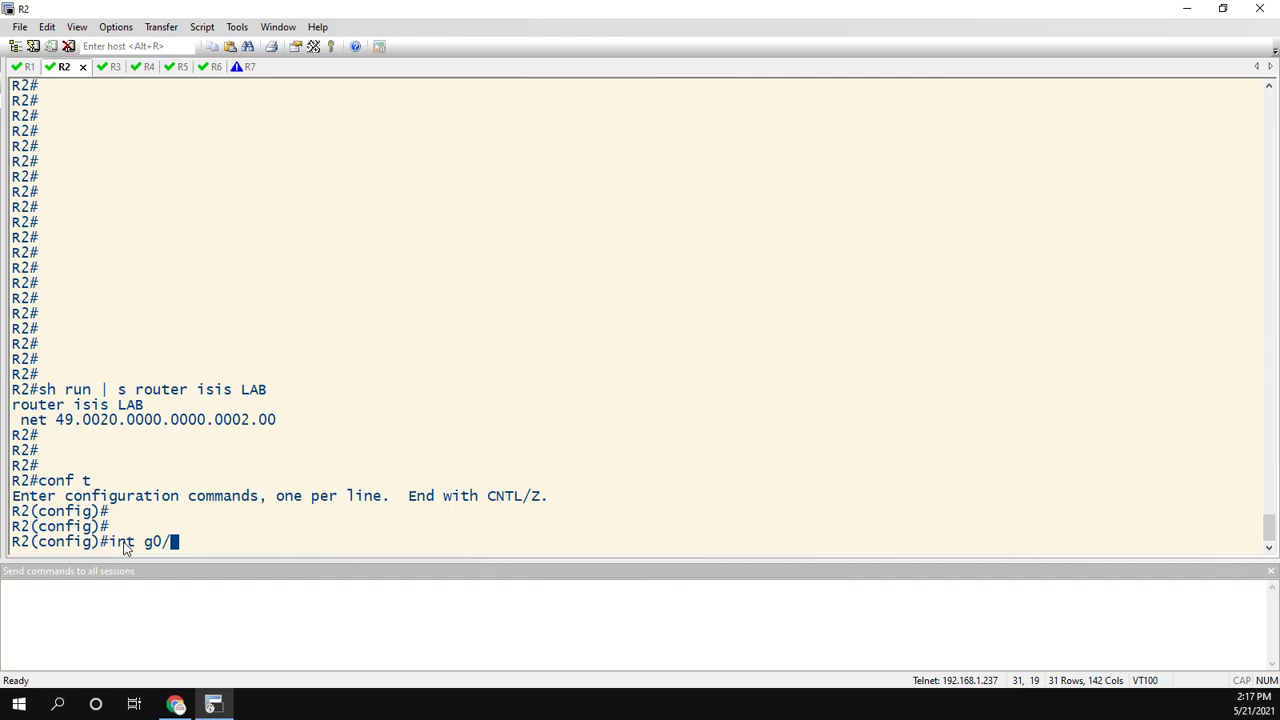
type("5")
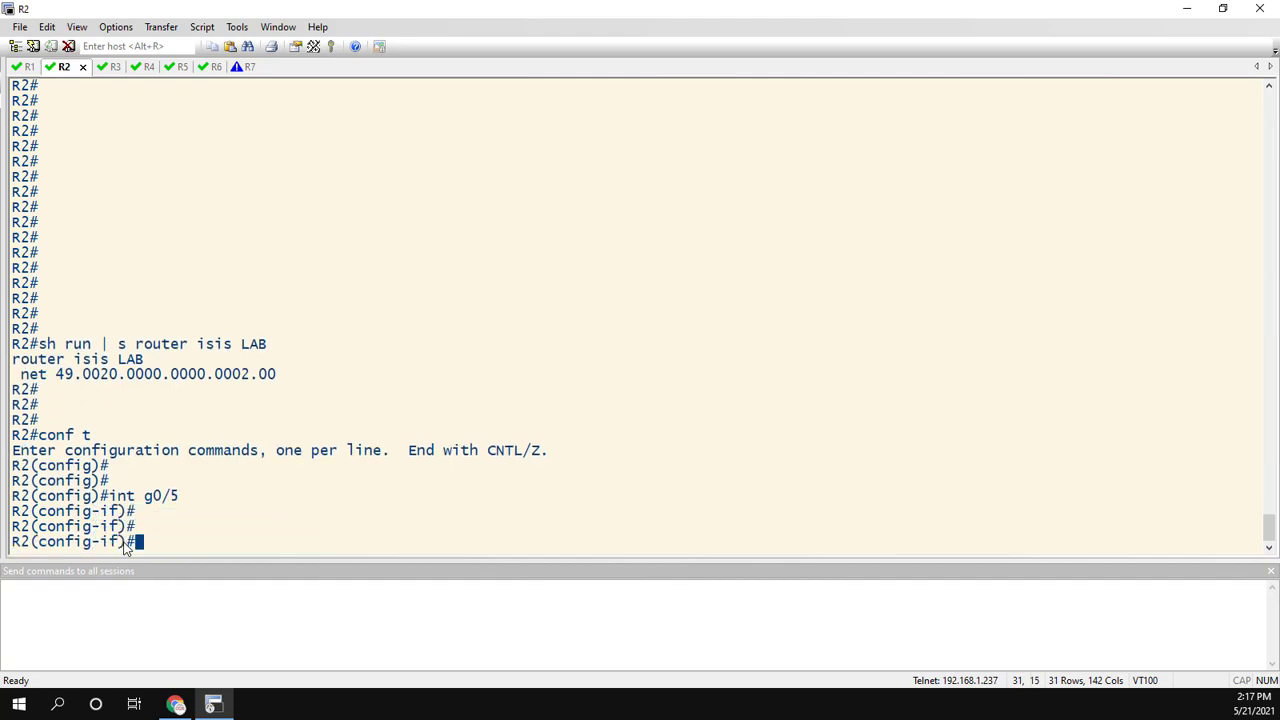
- Enable IS-IS process LAB with point-to-point network type, then exit configuration
type("ip router isis LAB")
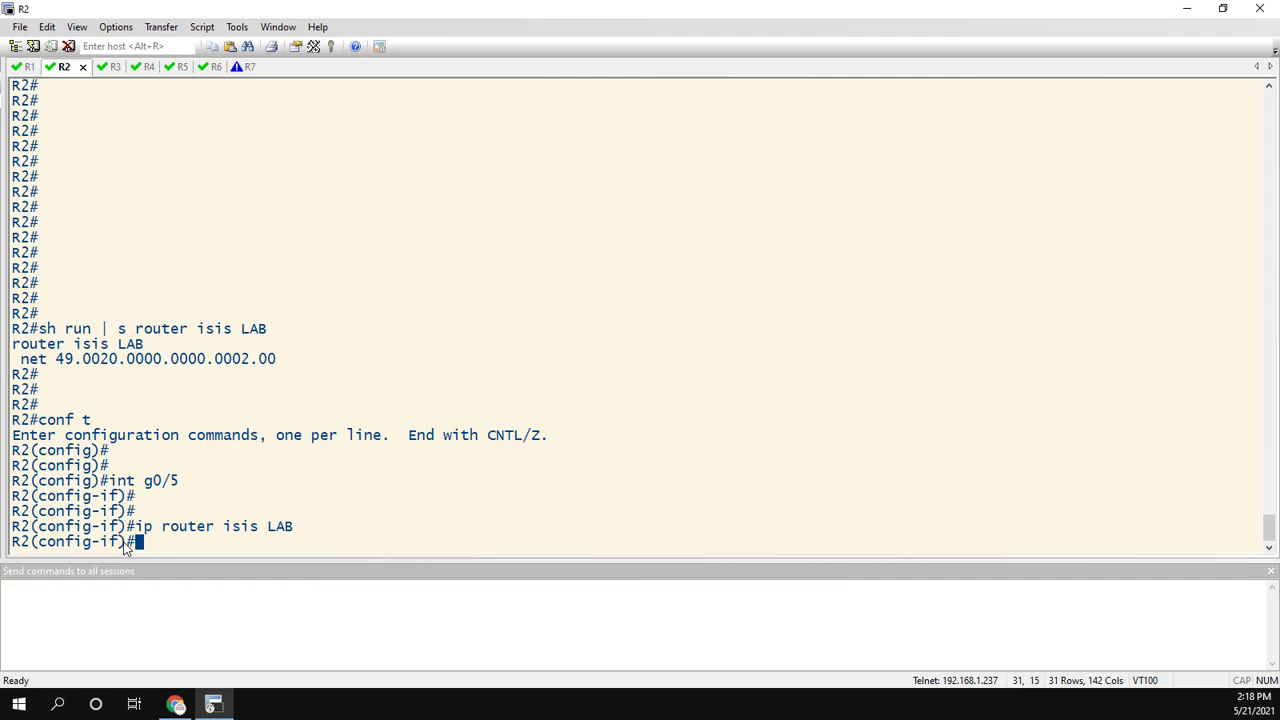
type("isis")
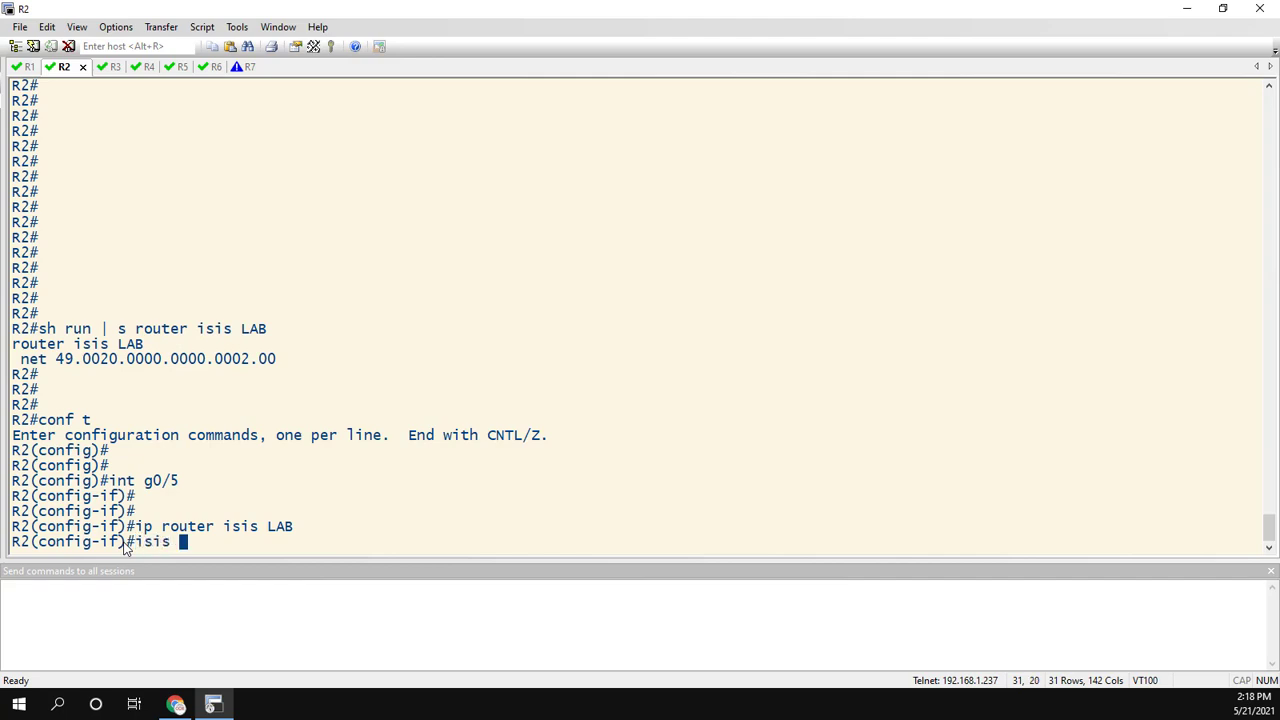
type("network ?")
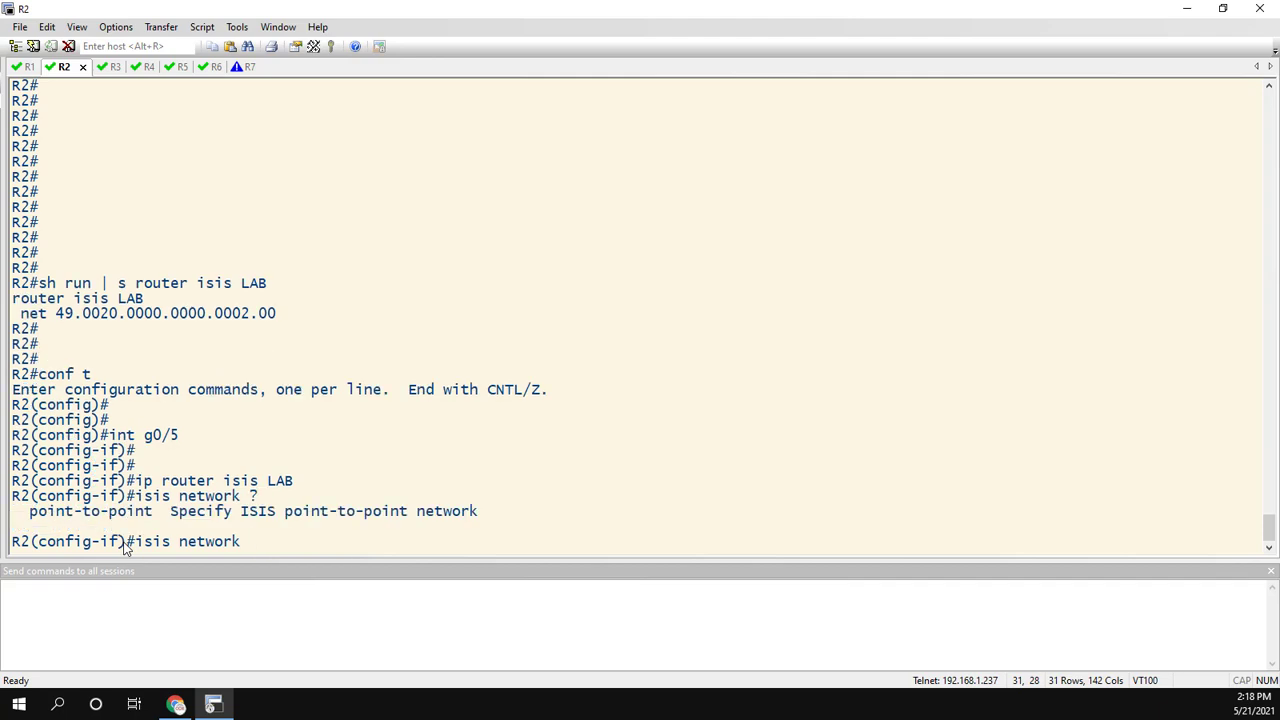
type("poin")
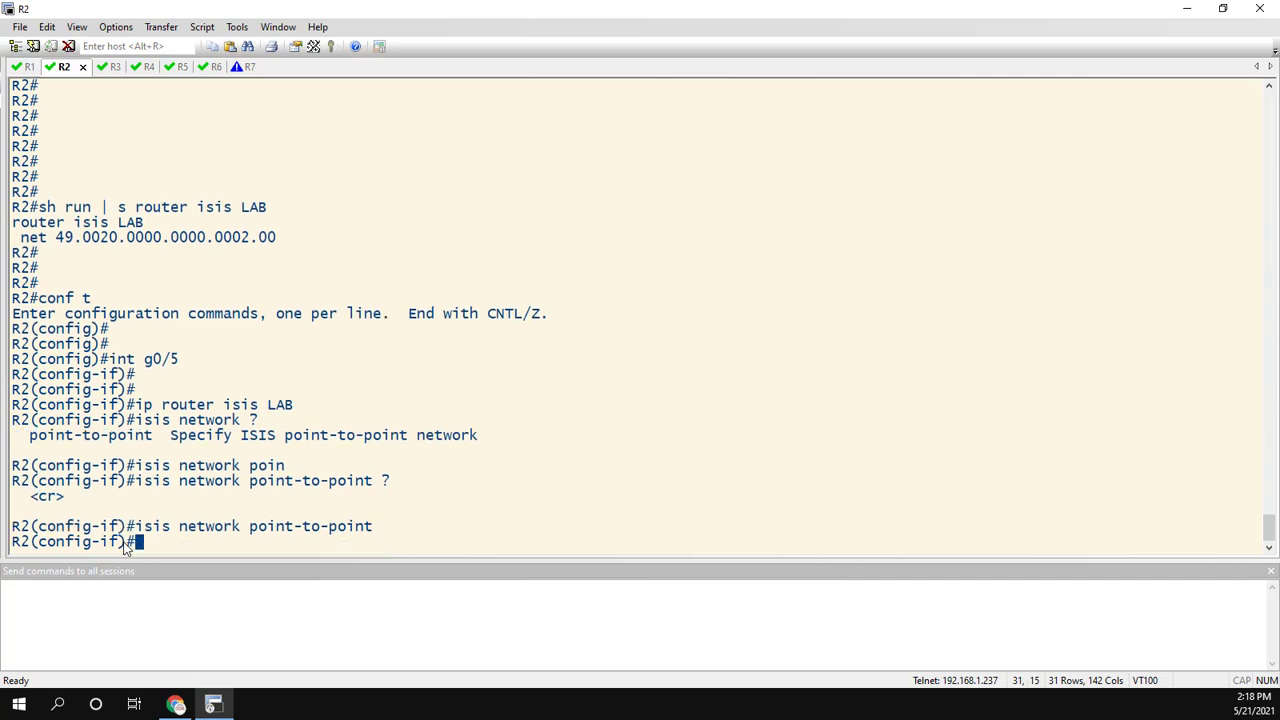
type("end")
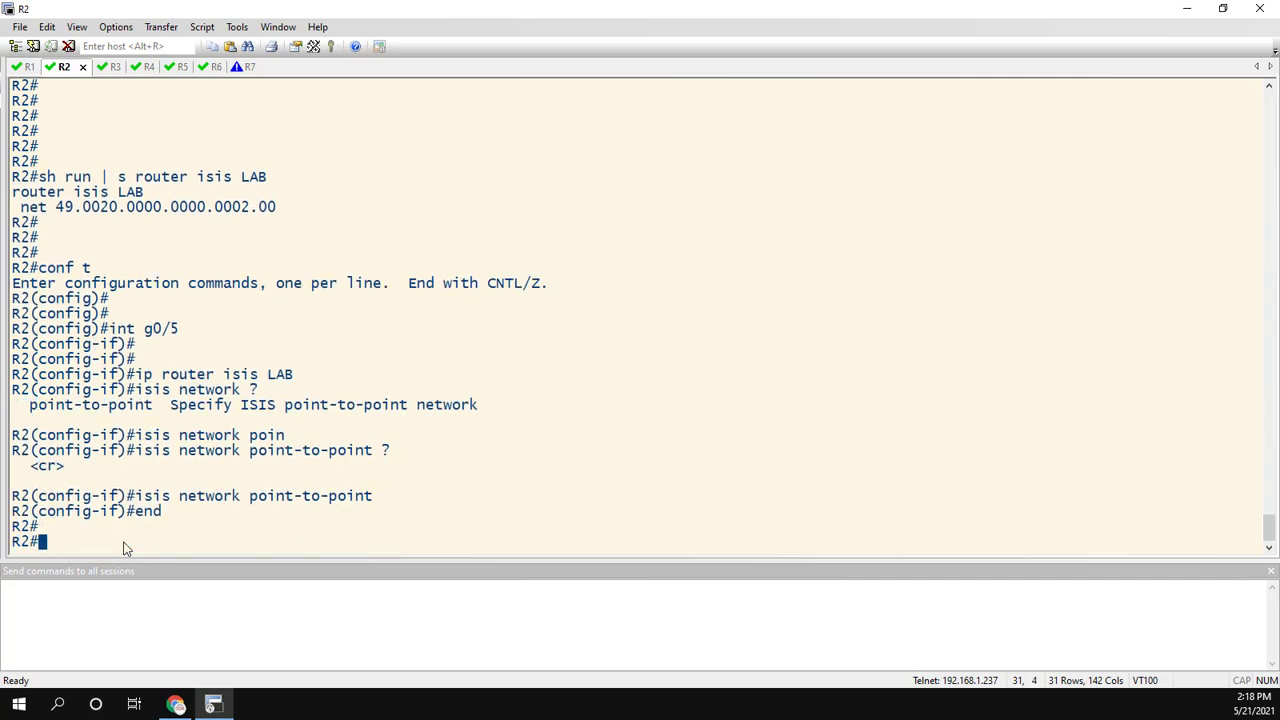
- On R5, add ip router isis LAB and isis network point-to-point to Gi0/2
left_click(164, 66)
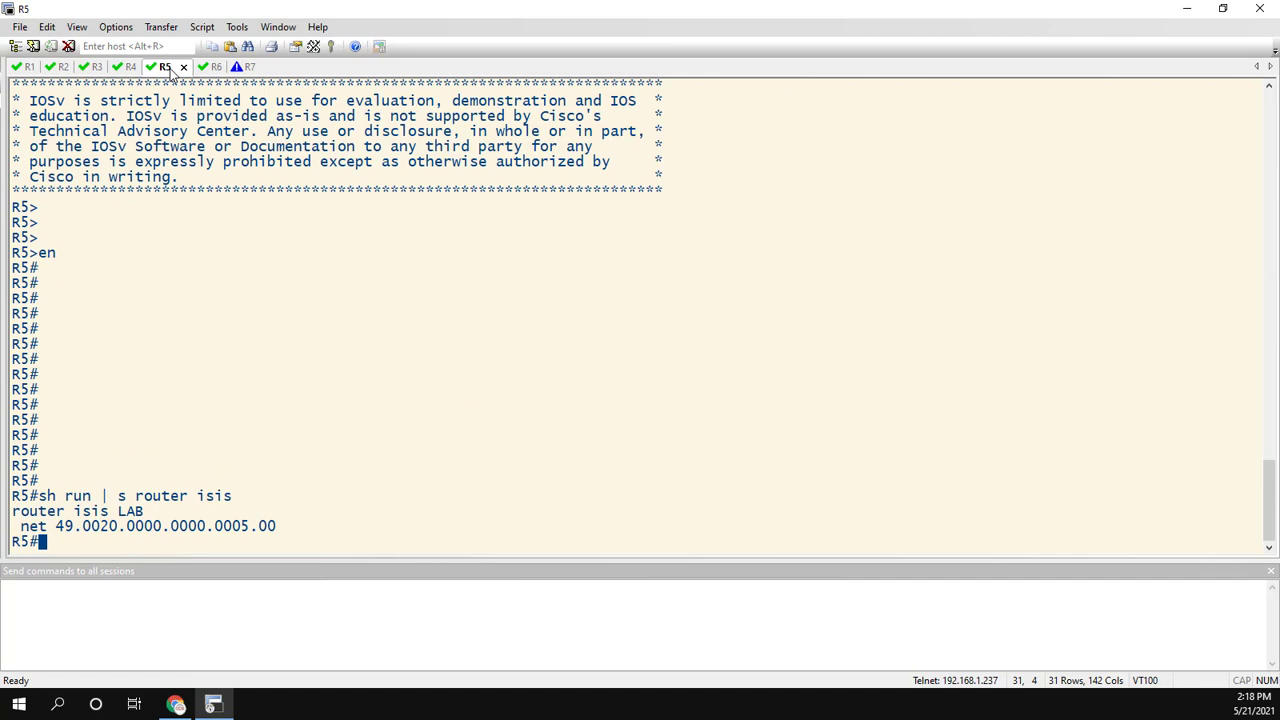
double_click(98, 526)
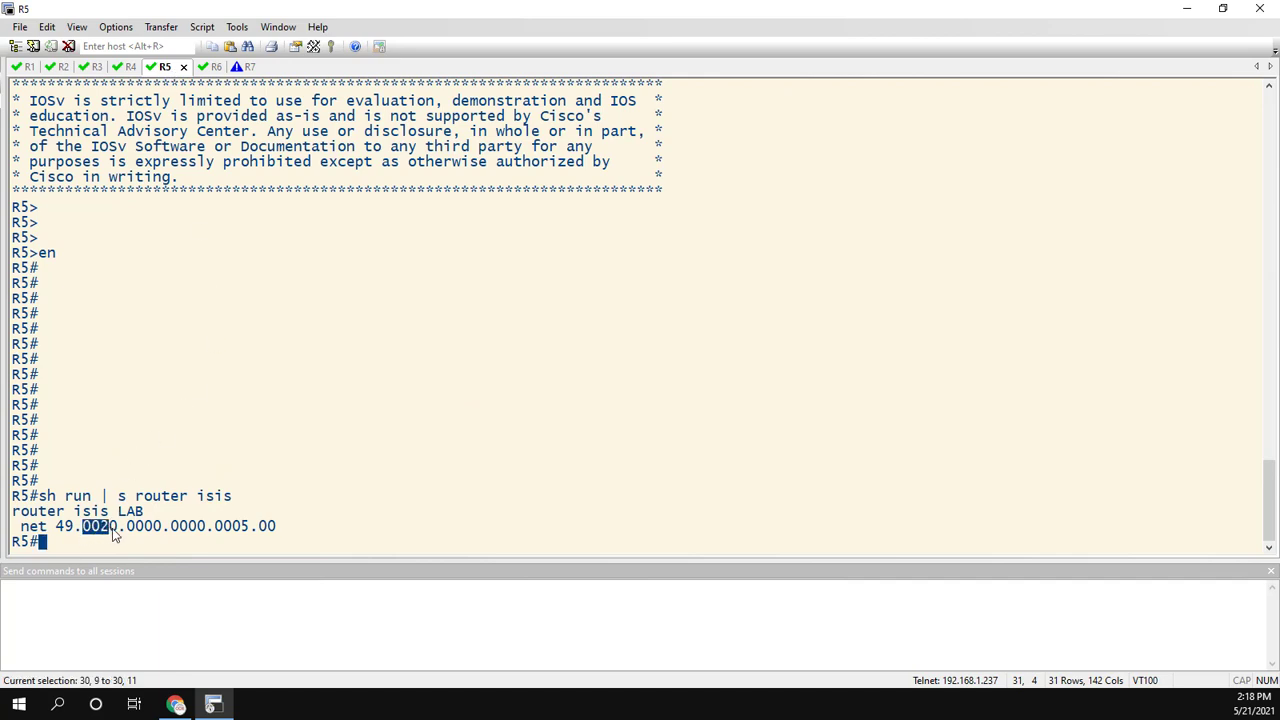
left_click_drag(115, 526, 248, 526)
type("ip router")
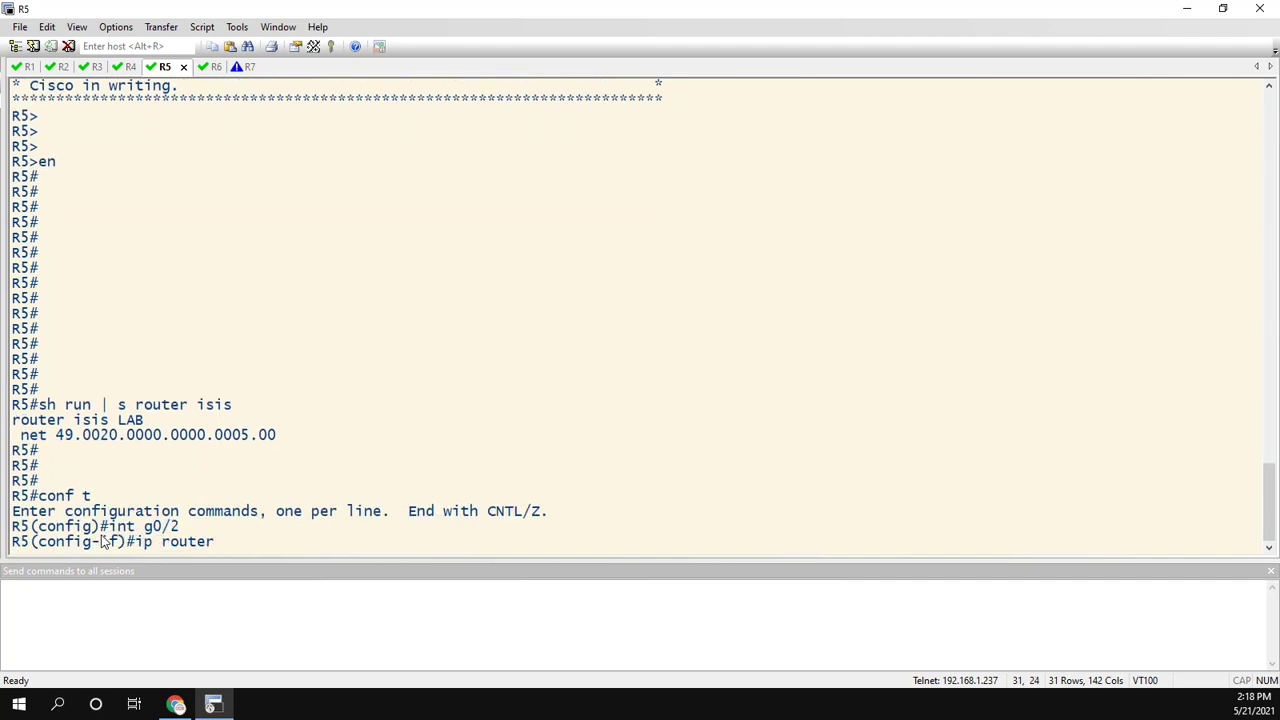
type("isis LAB")
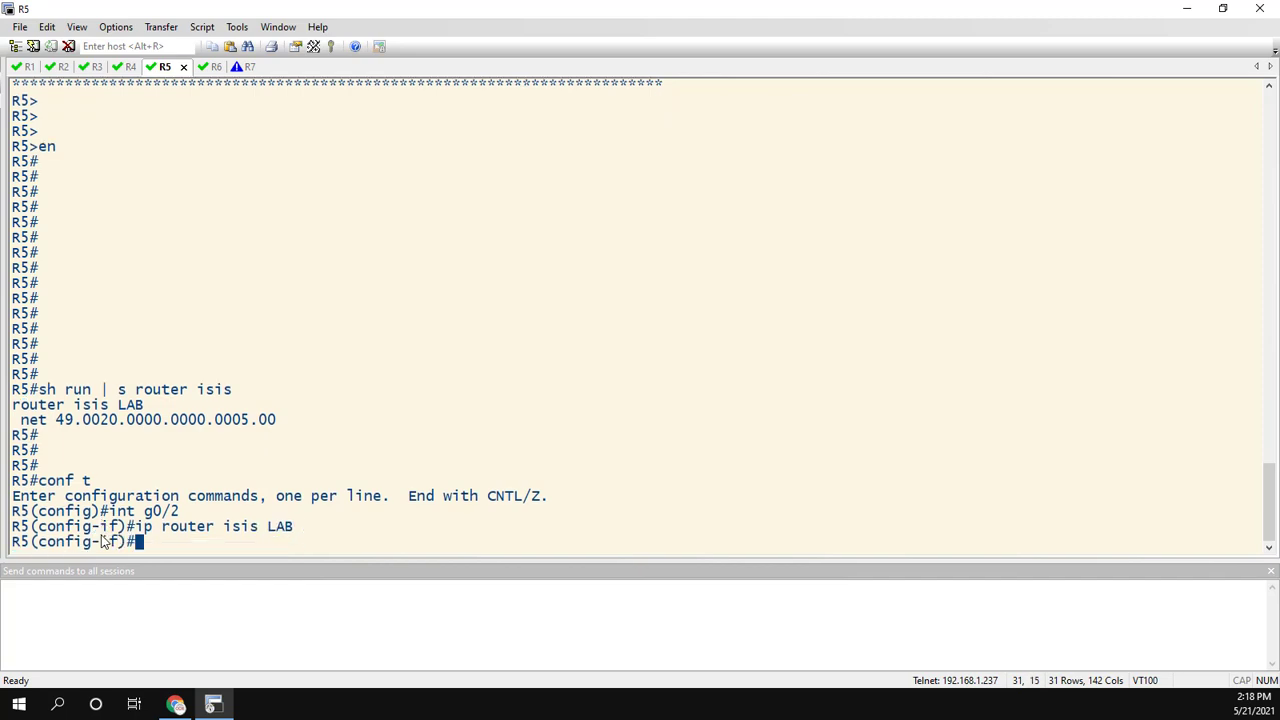
type("isis network point")
type("end")
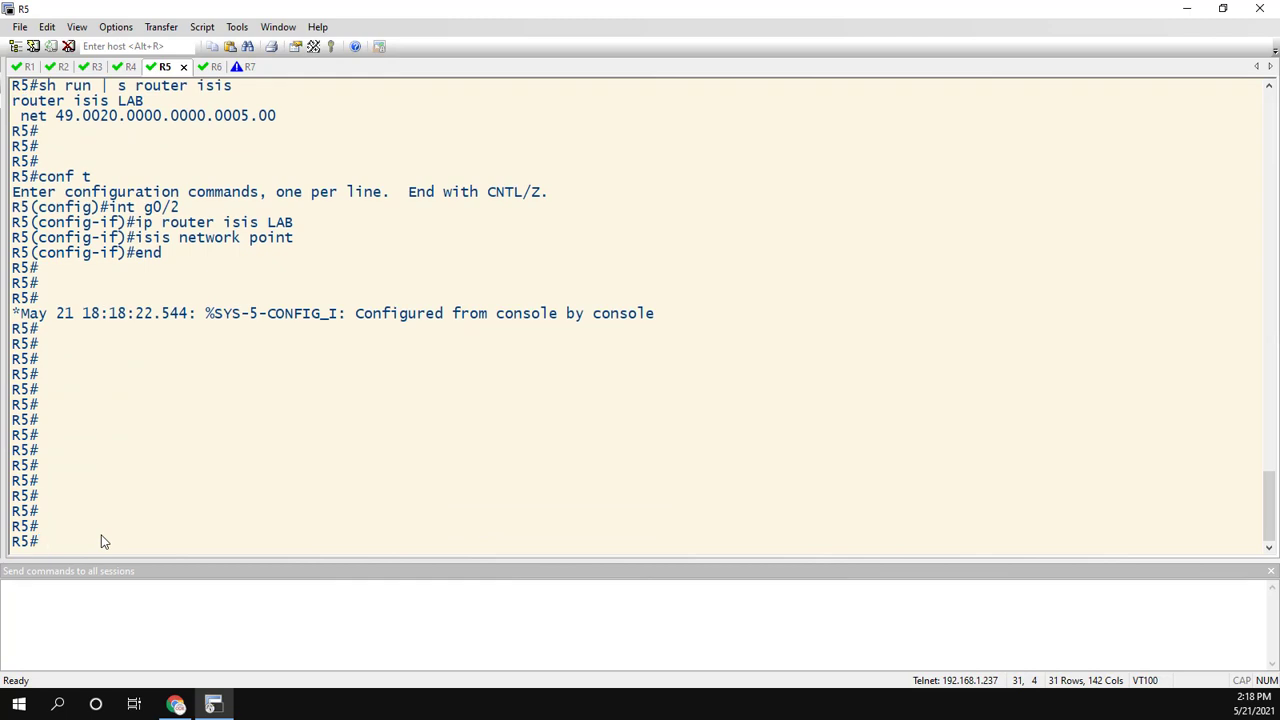
- On R5, run show isis neighbors and show clns neighbors to confirm R2 is up
type("show isis neighbor")
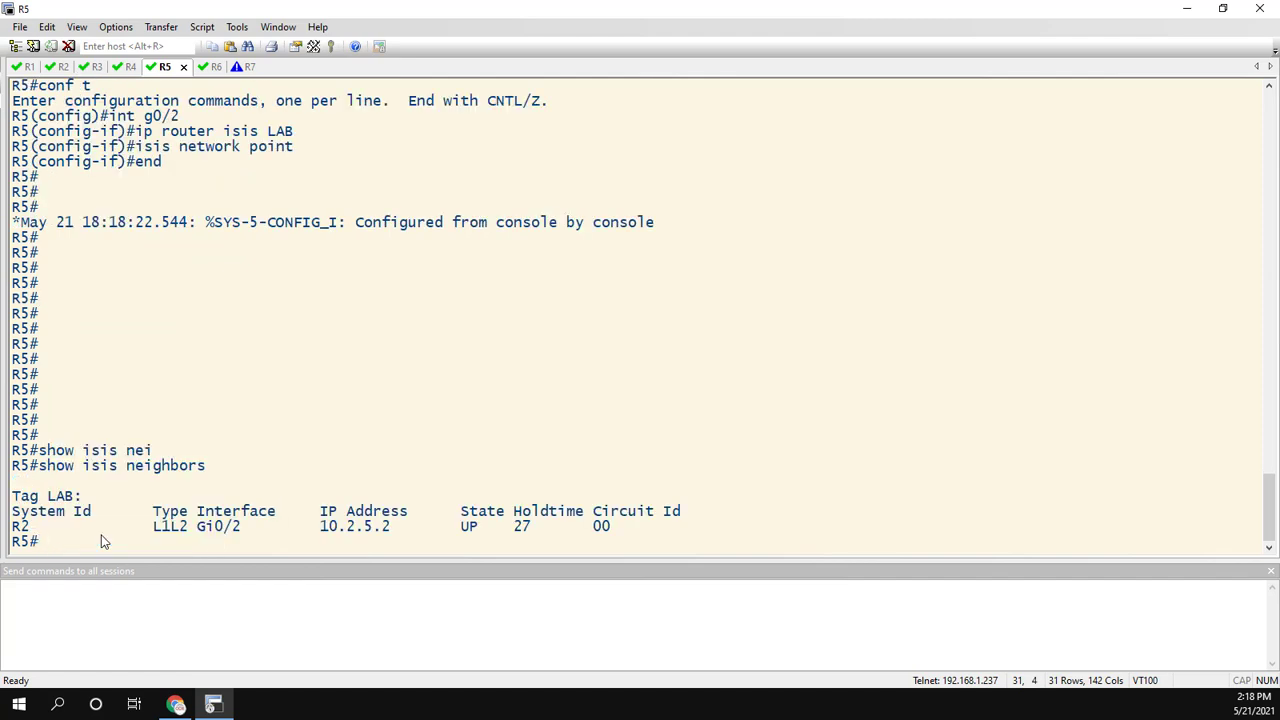
type("show clns nei")
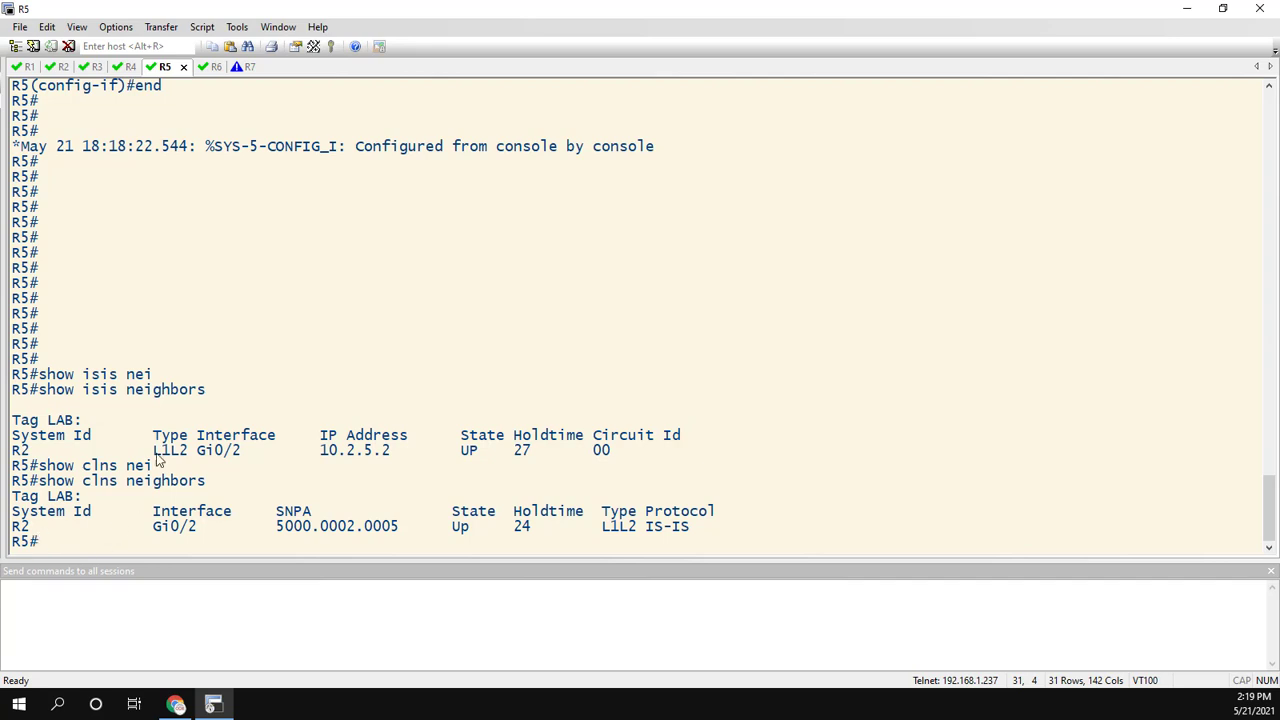
double_click(169, 450)
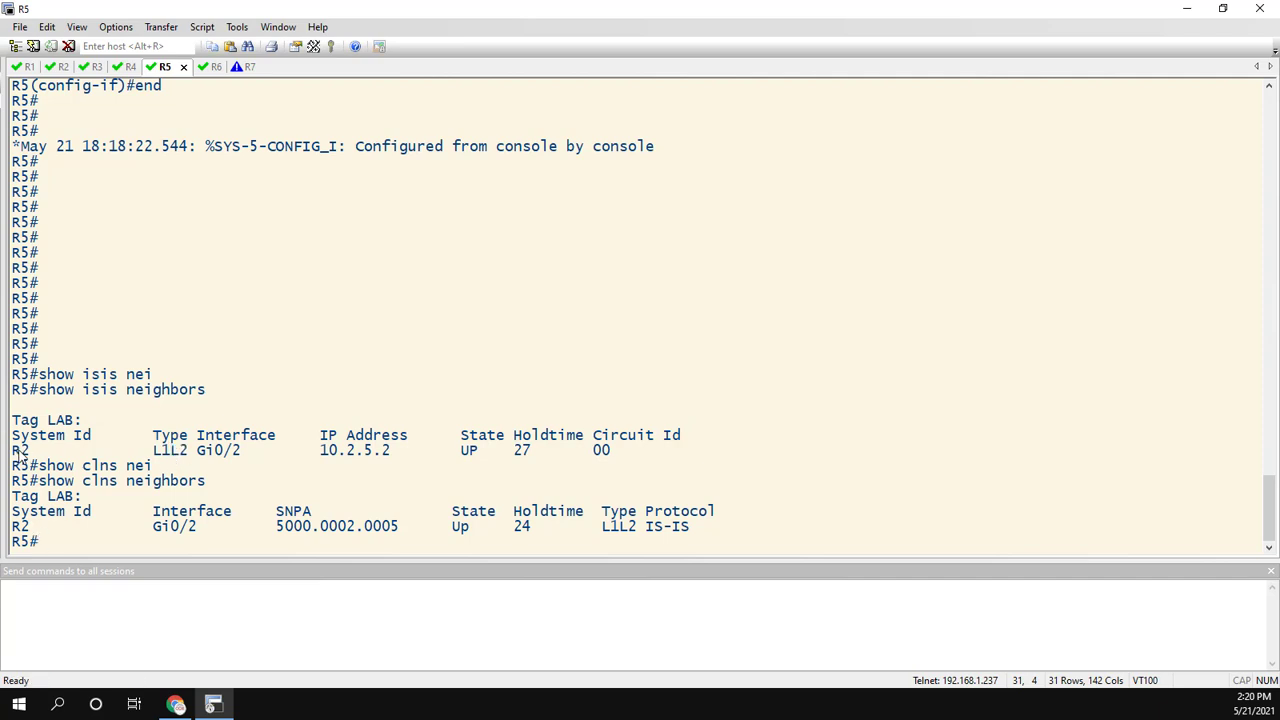
mouse_move(155, 460)
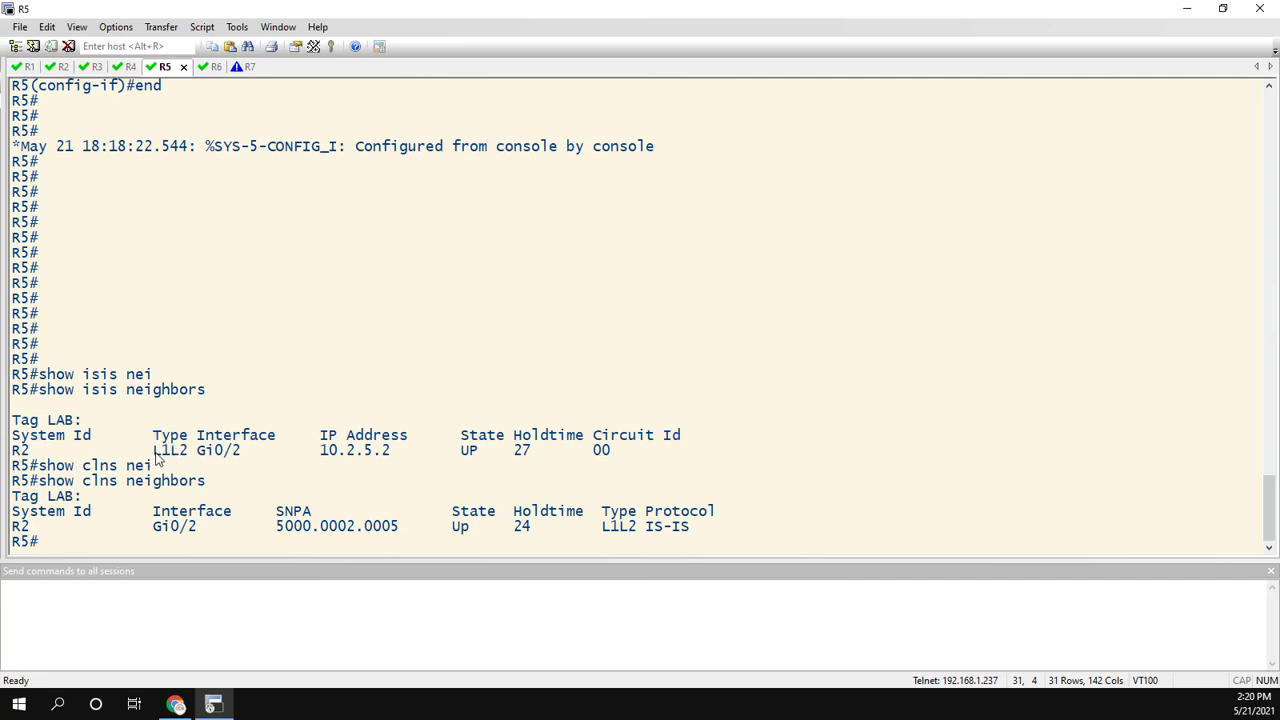
double_click(169, 450)
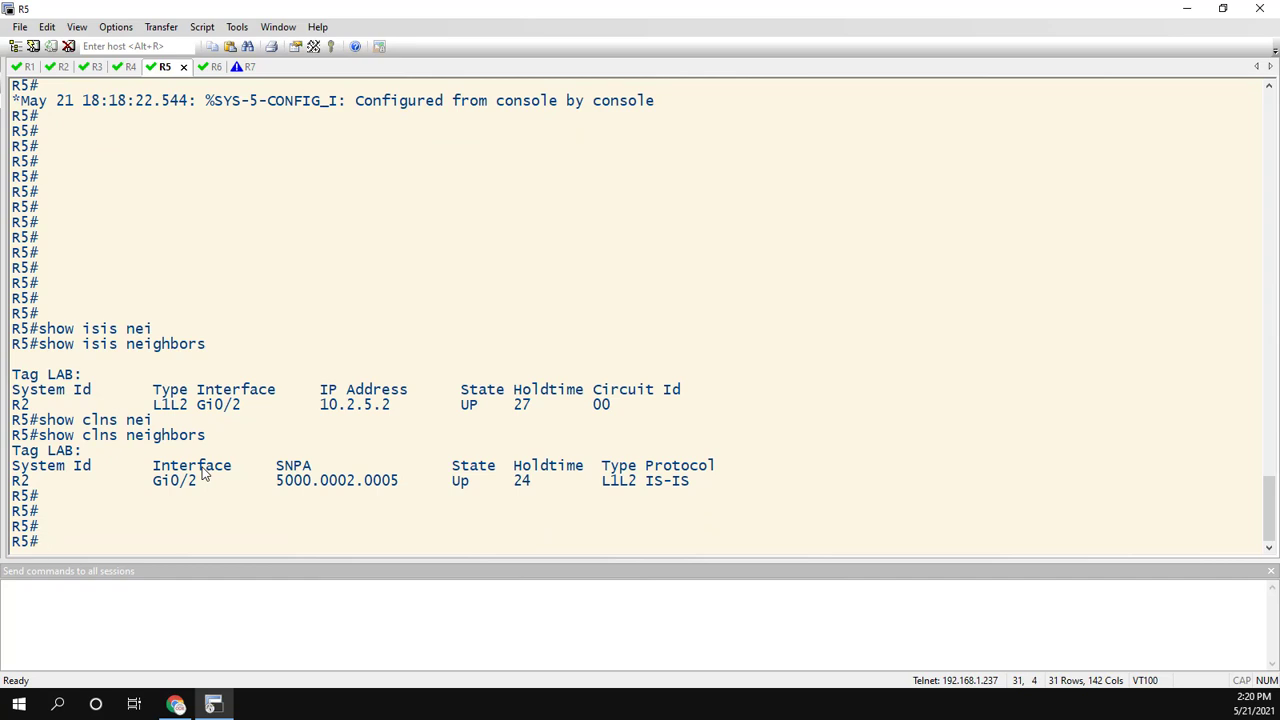
- Run show isis database on R5 and highlight the Level-2 database heading
type("s")
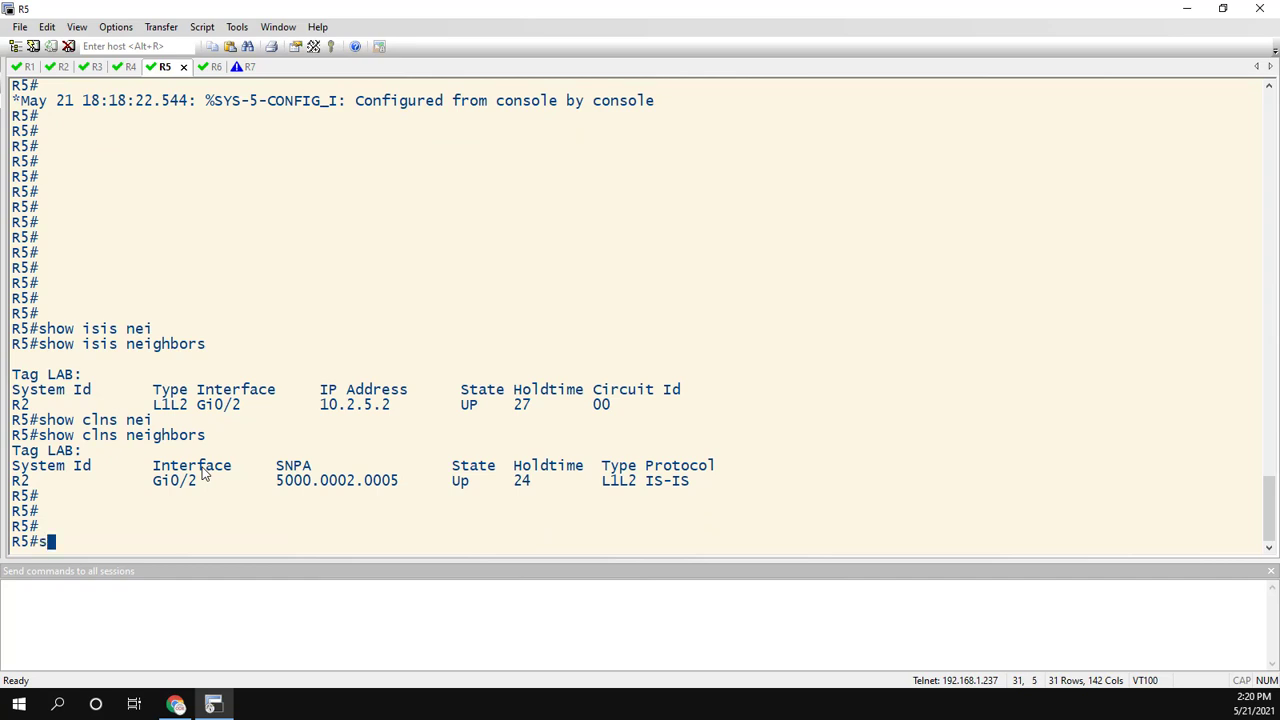
type("how isis database")
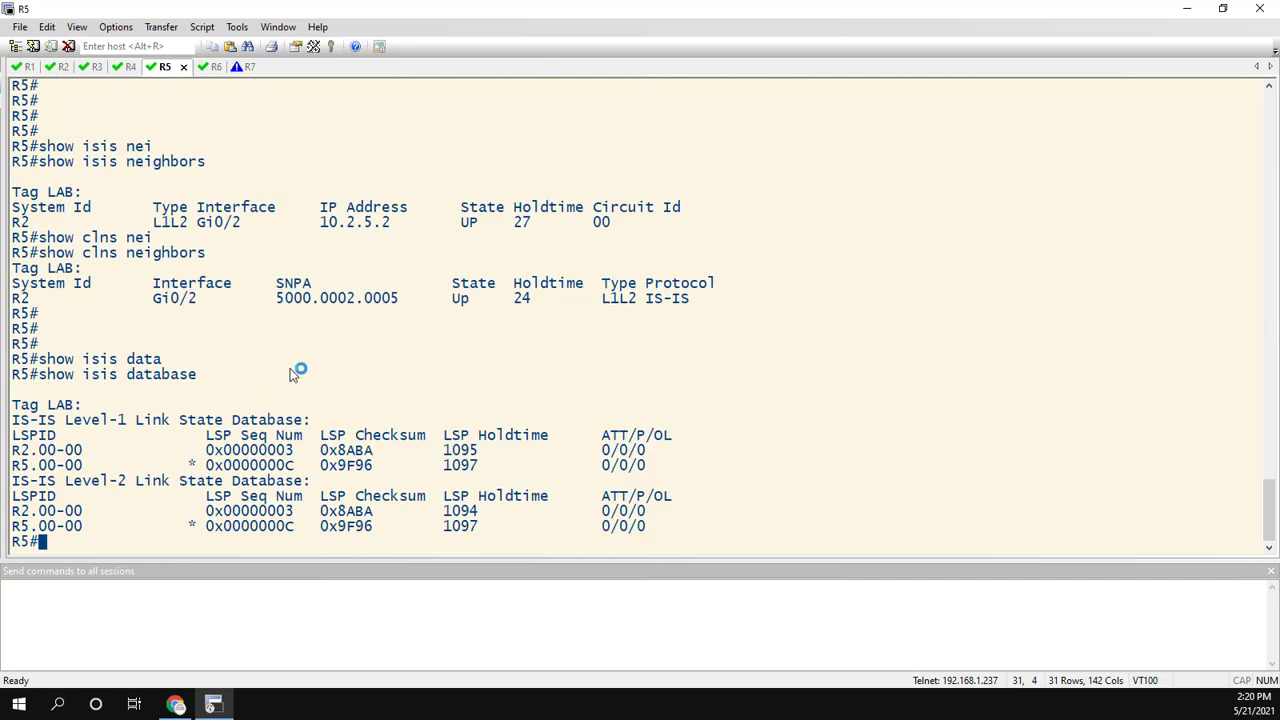
left_click_drag(10, 419, 110, 419)
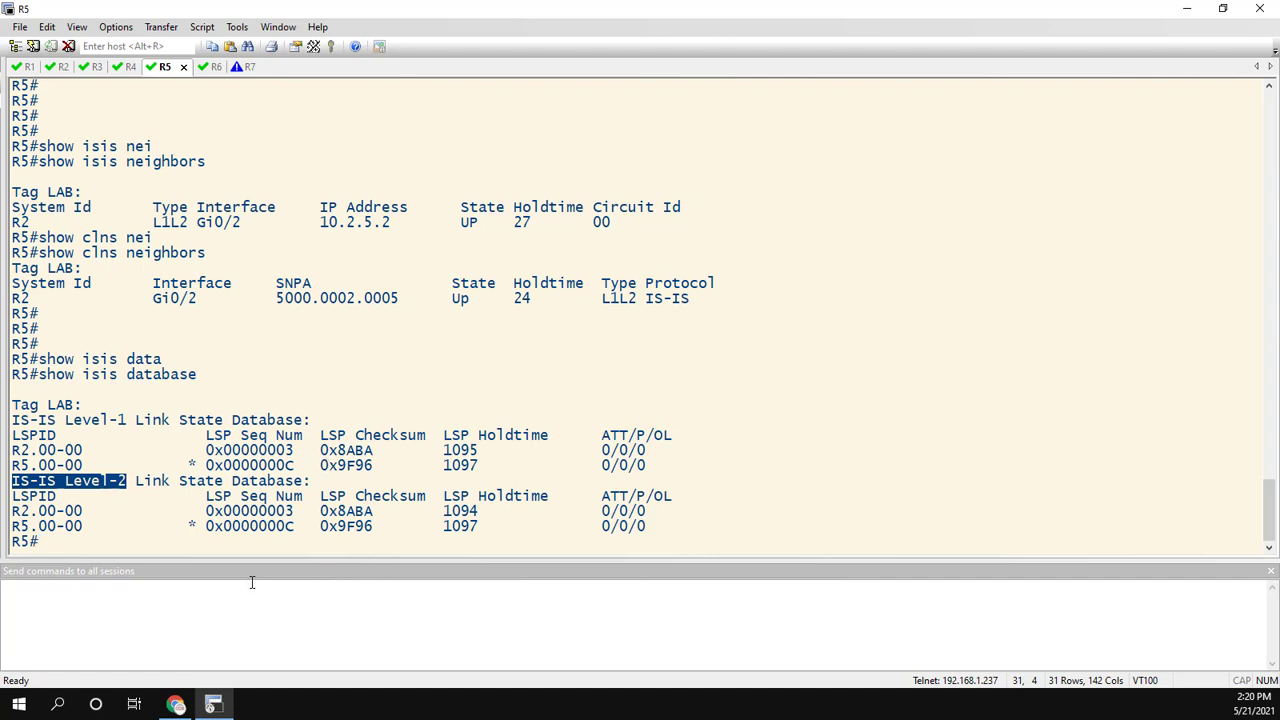
left_click(176, 704)
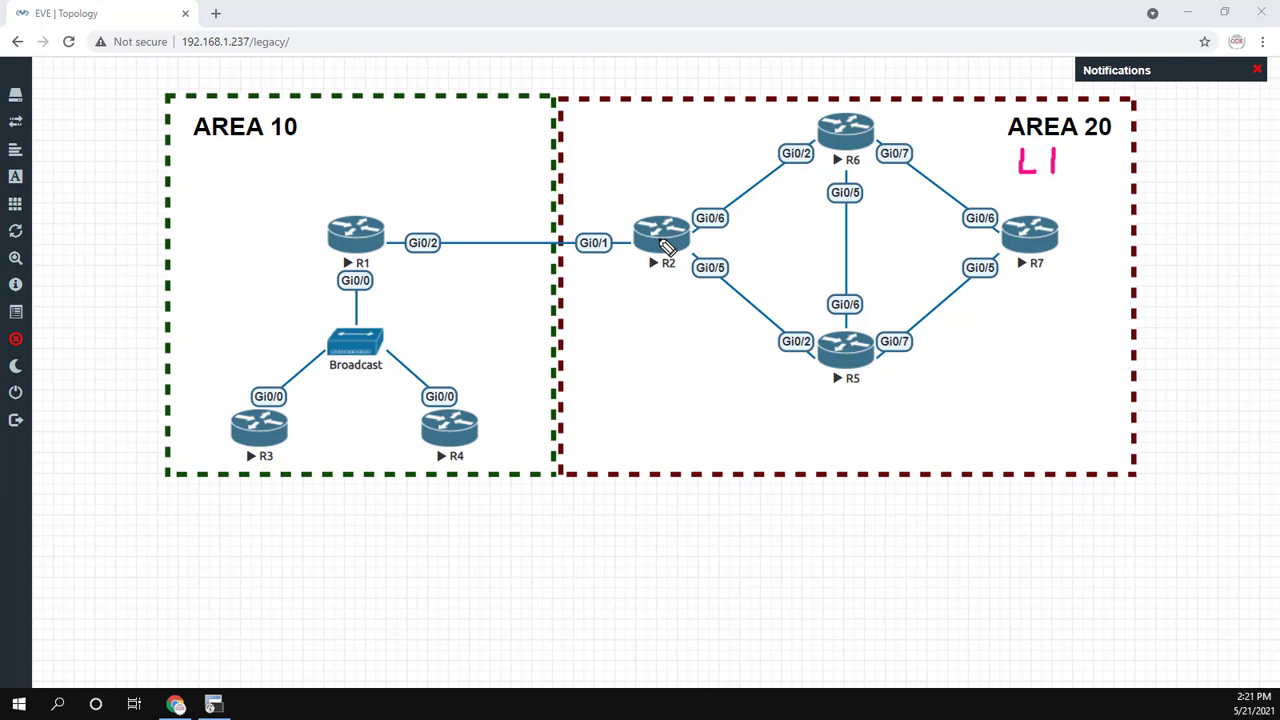
mouse_move(620, 220)
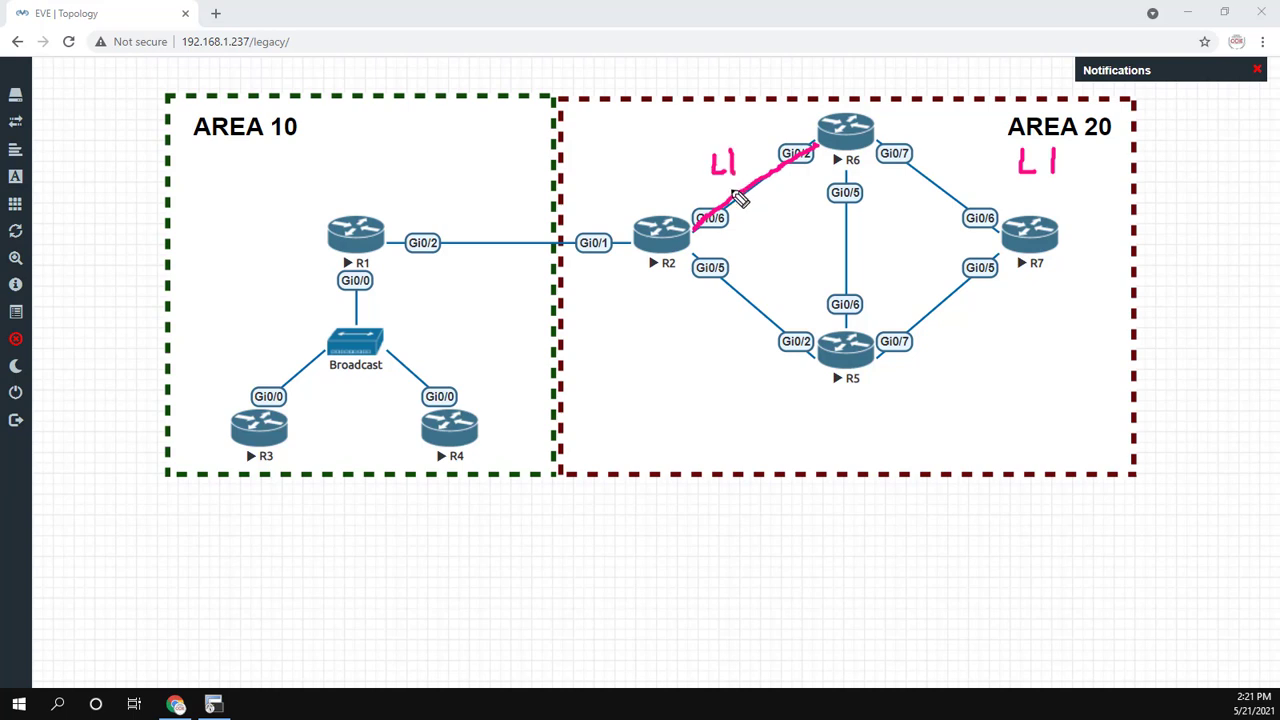
- Draw an L1 annotation over the R2–R6 link on the topology
left_click_drag(700, 255, 800, 345)
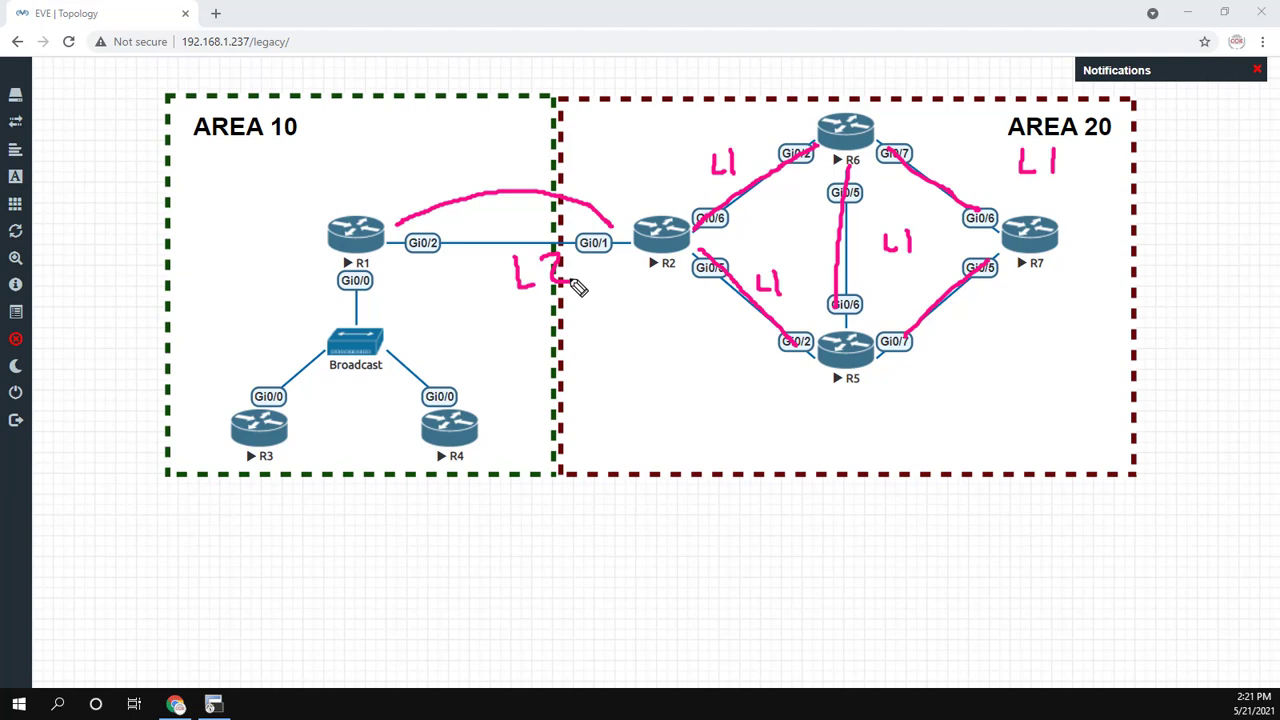
mouse_move(820, 215)
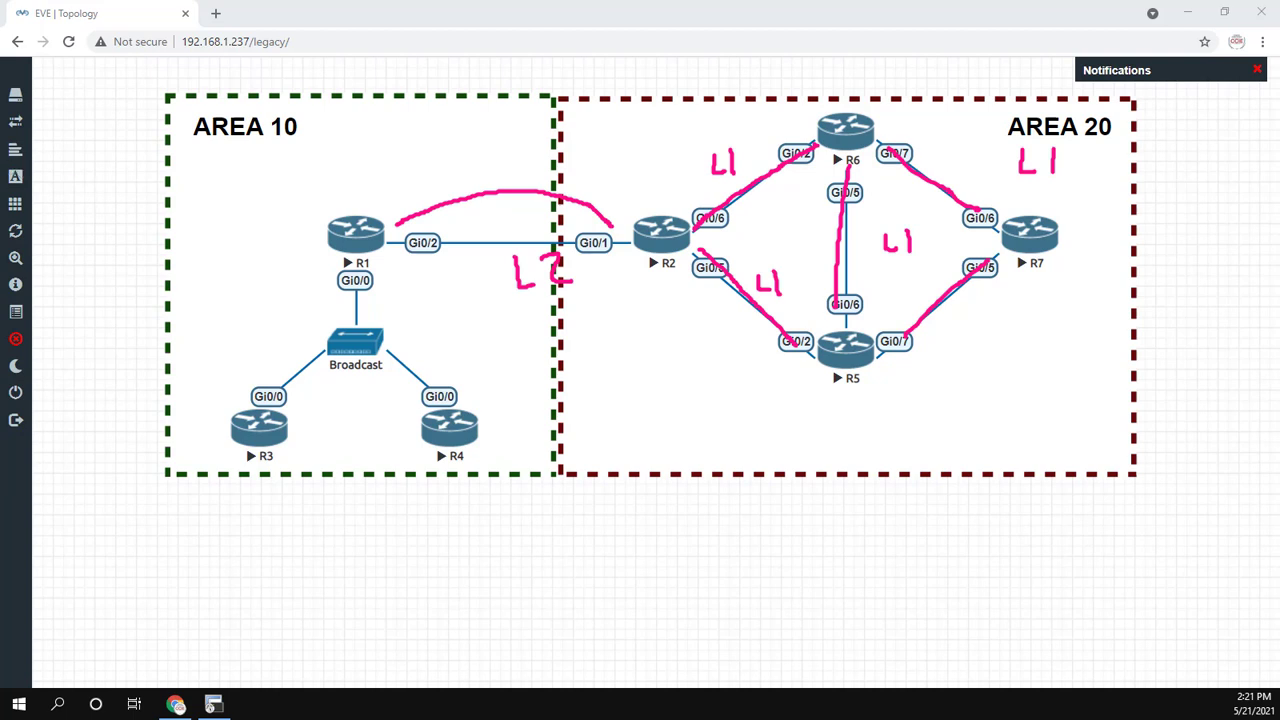
mouse_move(457, 277)
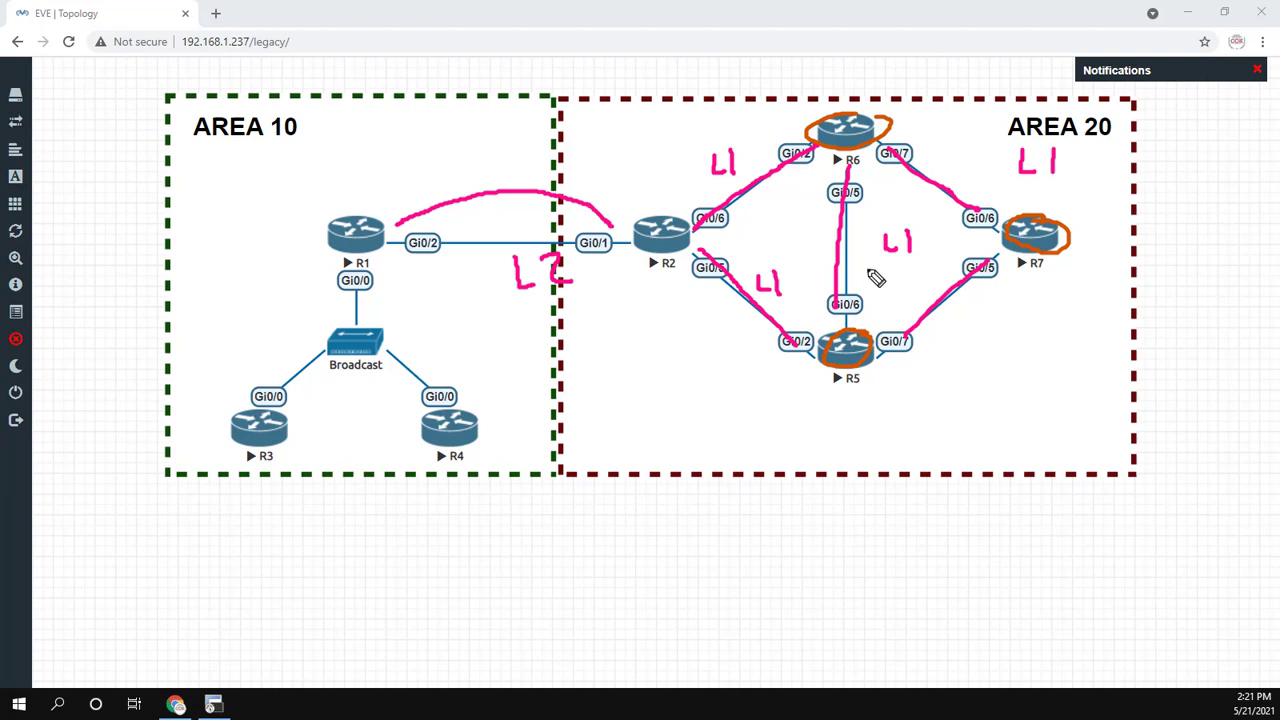
mouse_move(630, 205)
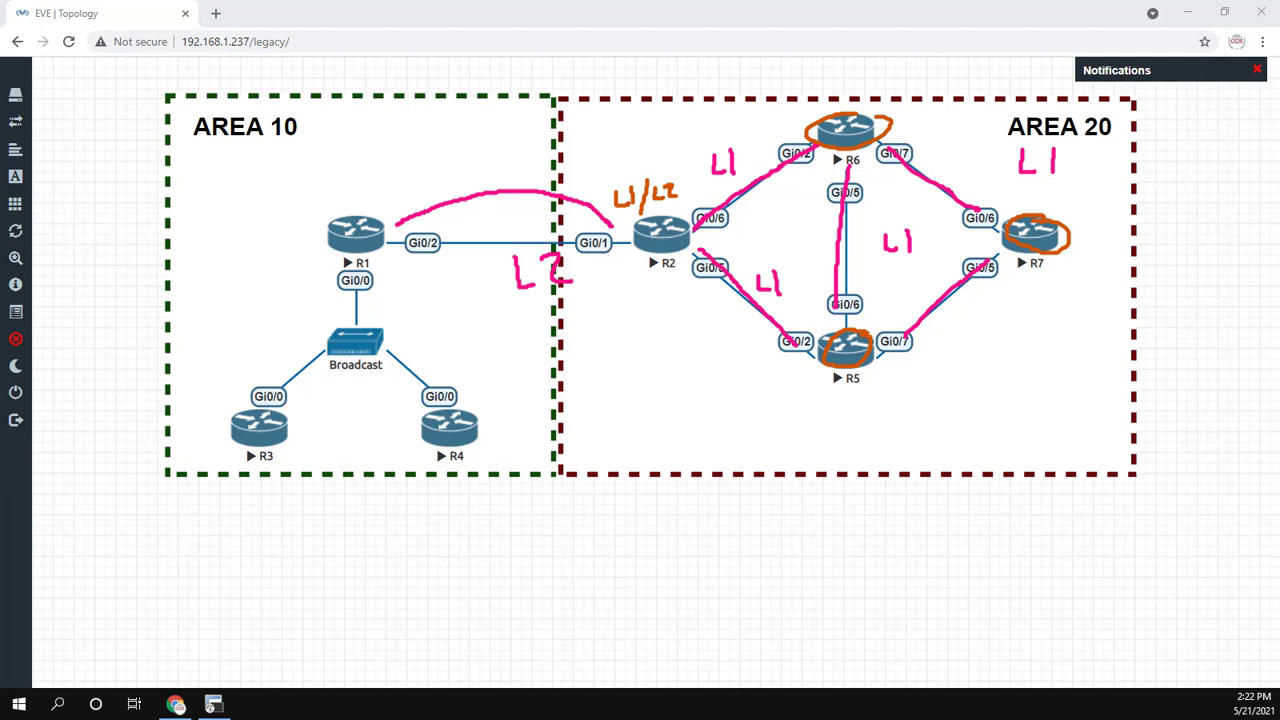
mouse_move(284, 584)
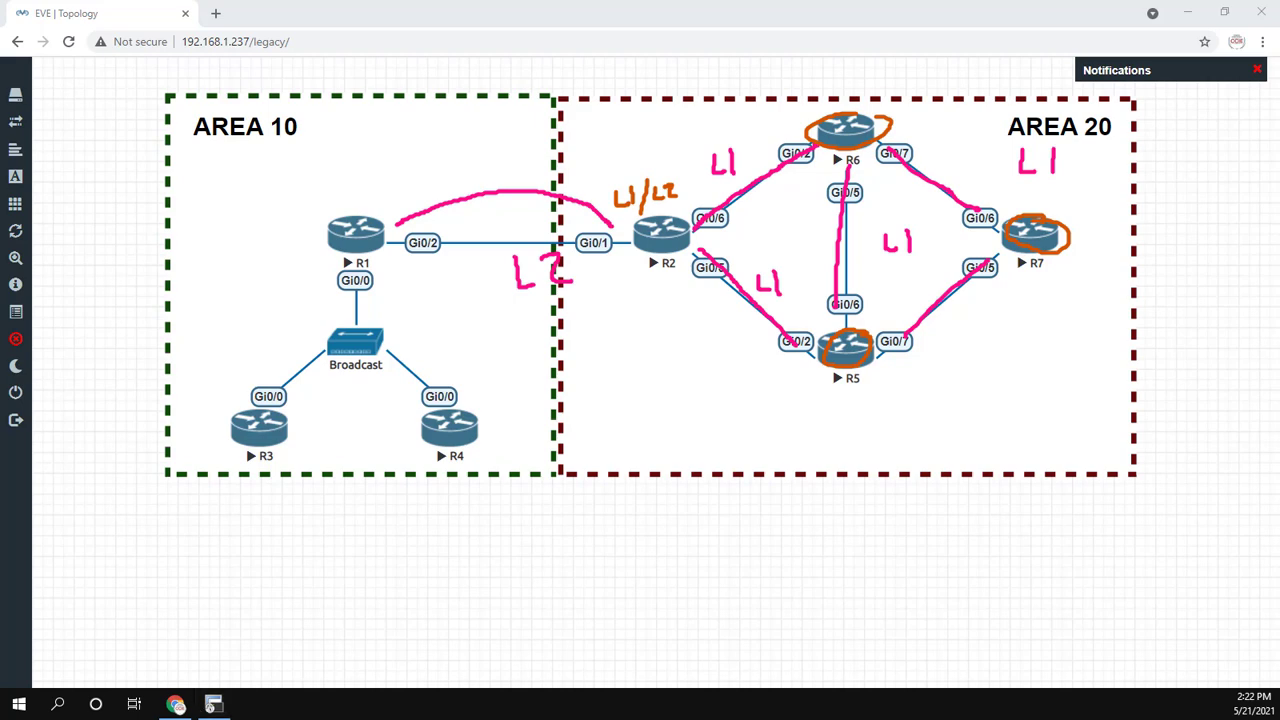
- On R2, apply isis circuit-type level-1 to interfaces Gi0/5 and Gi0/6
left_click(213, 705)
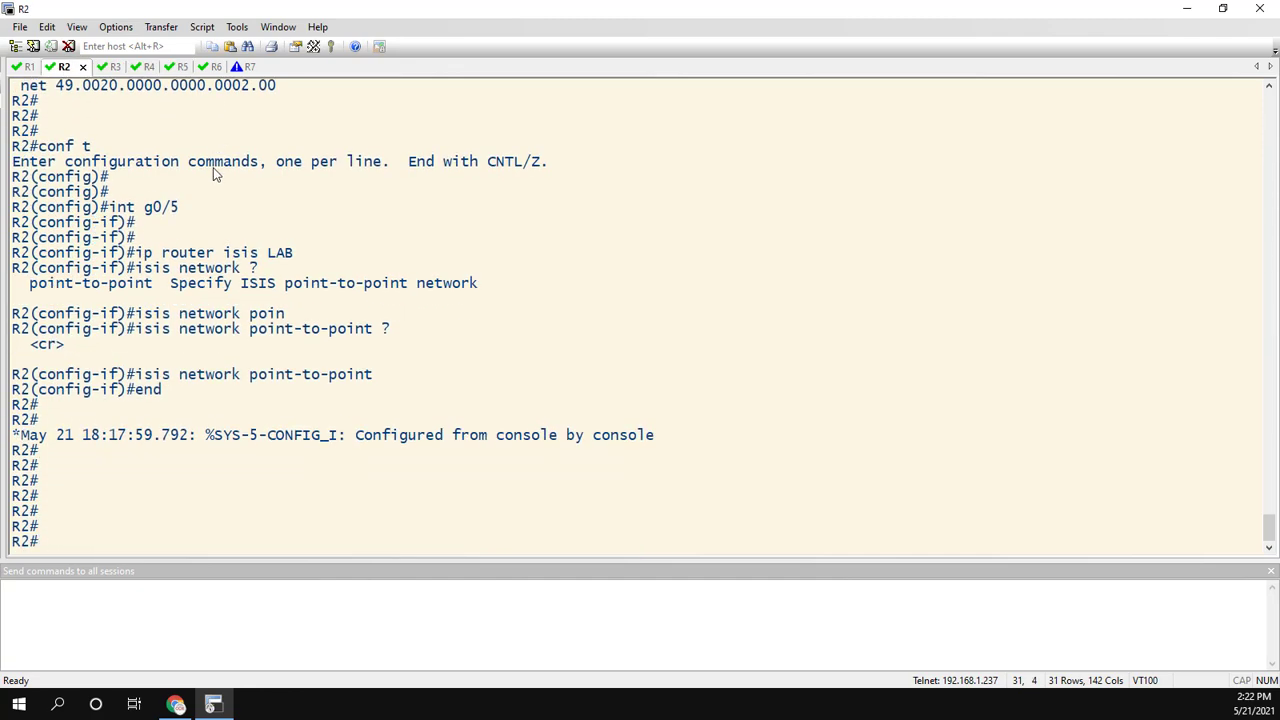
type("conf t")
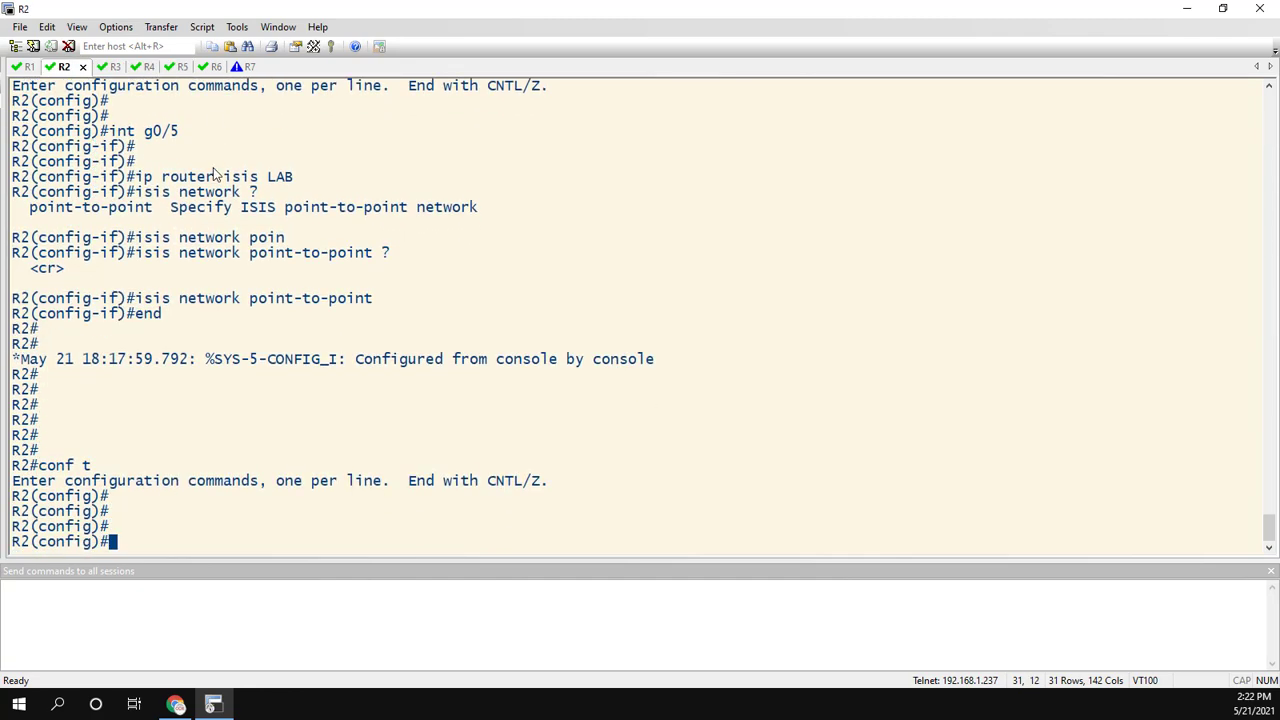
type("int g0/5")
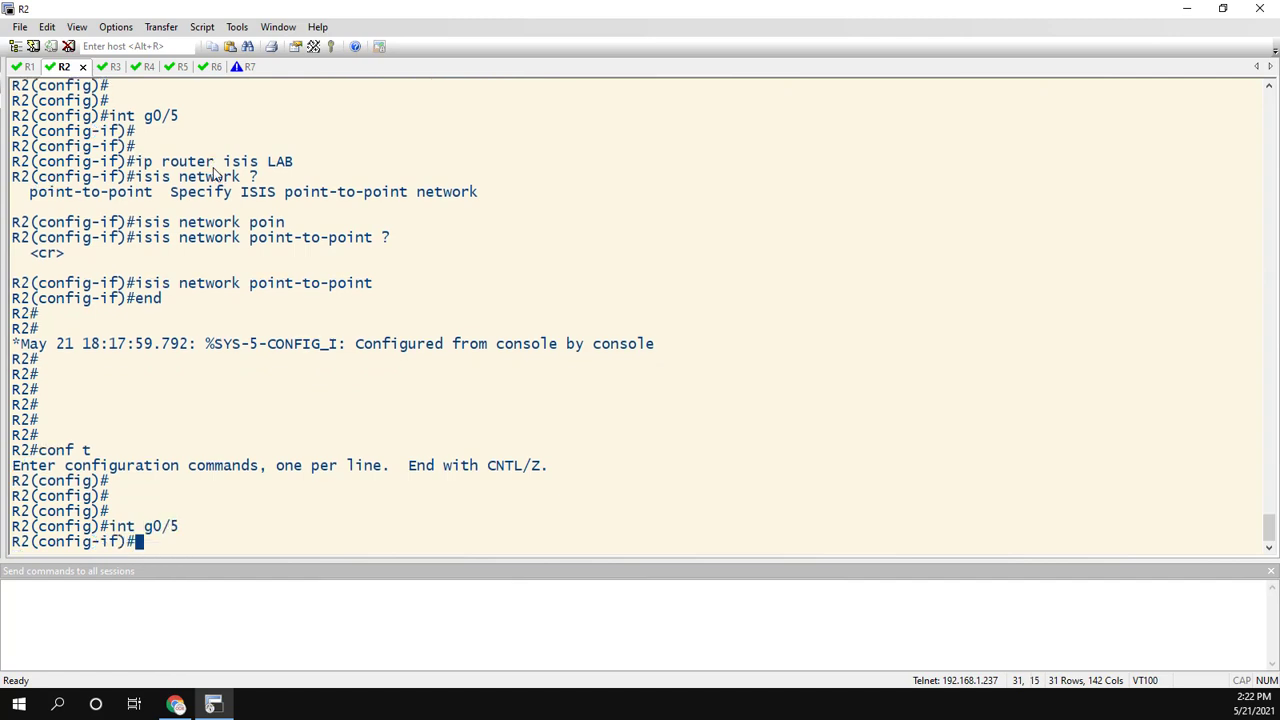
type("isis circuit-type level")
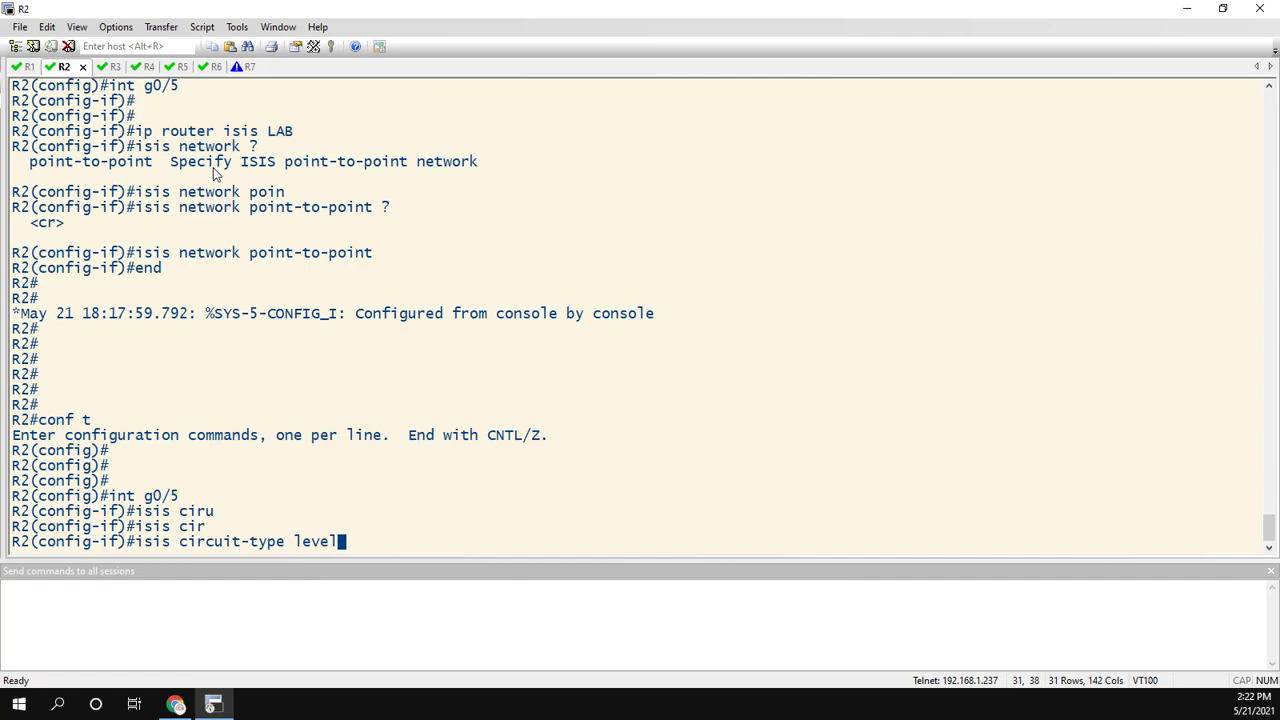
key("Return")
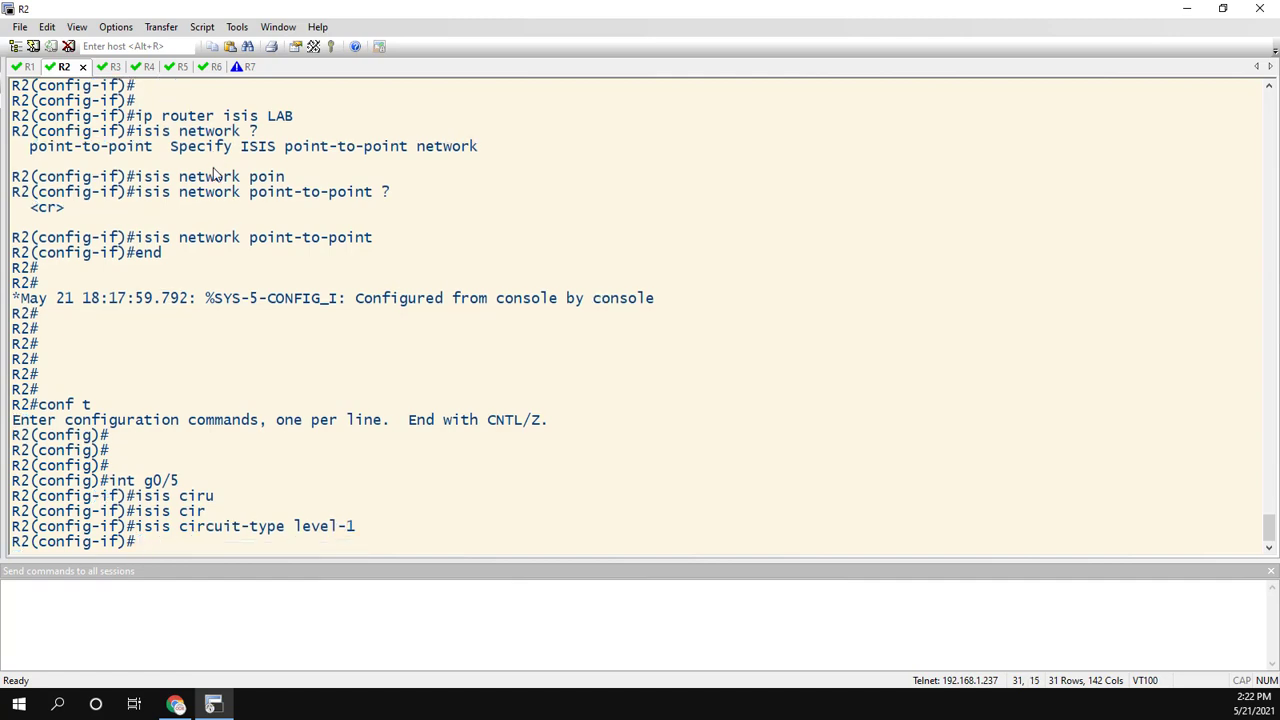
type("int g0/6")
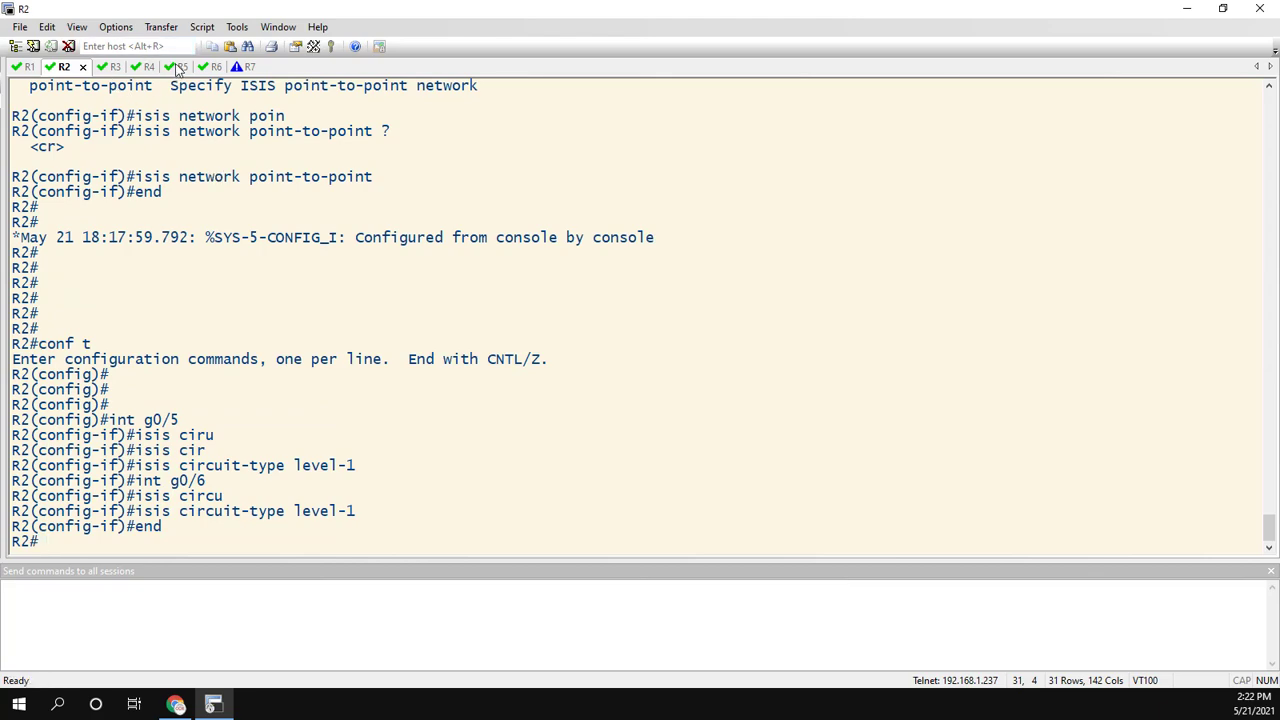
left_click(164, 66)
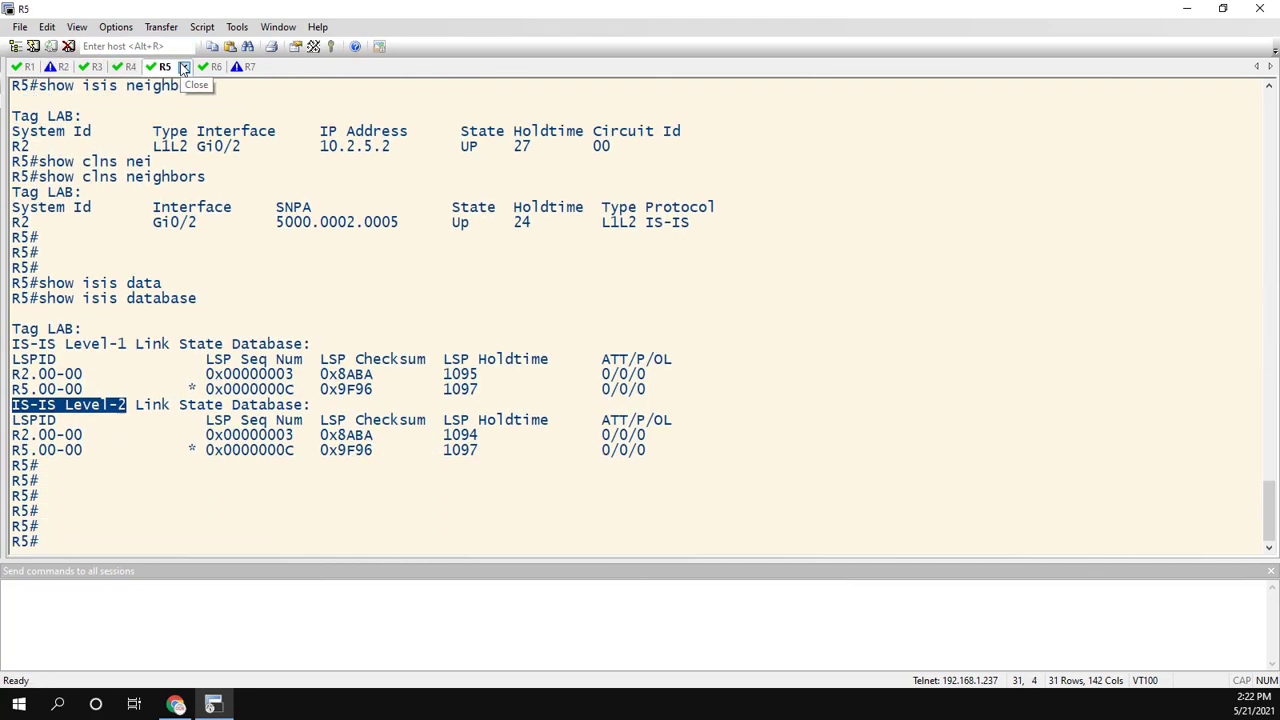
- Set R5's router isis LAB to is-type level-1 and exit configuration
type("conf t")
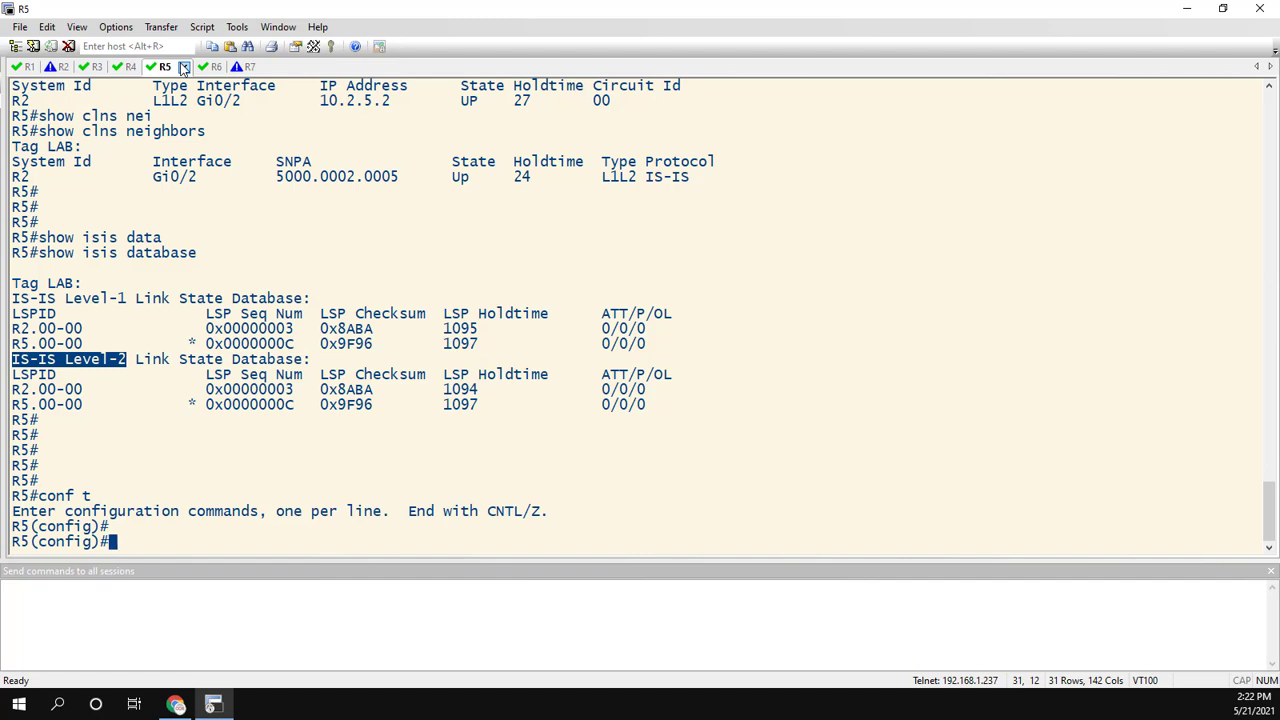
type("router")
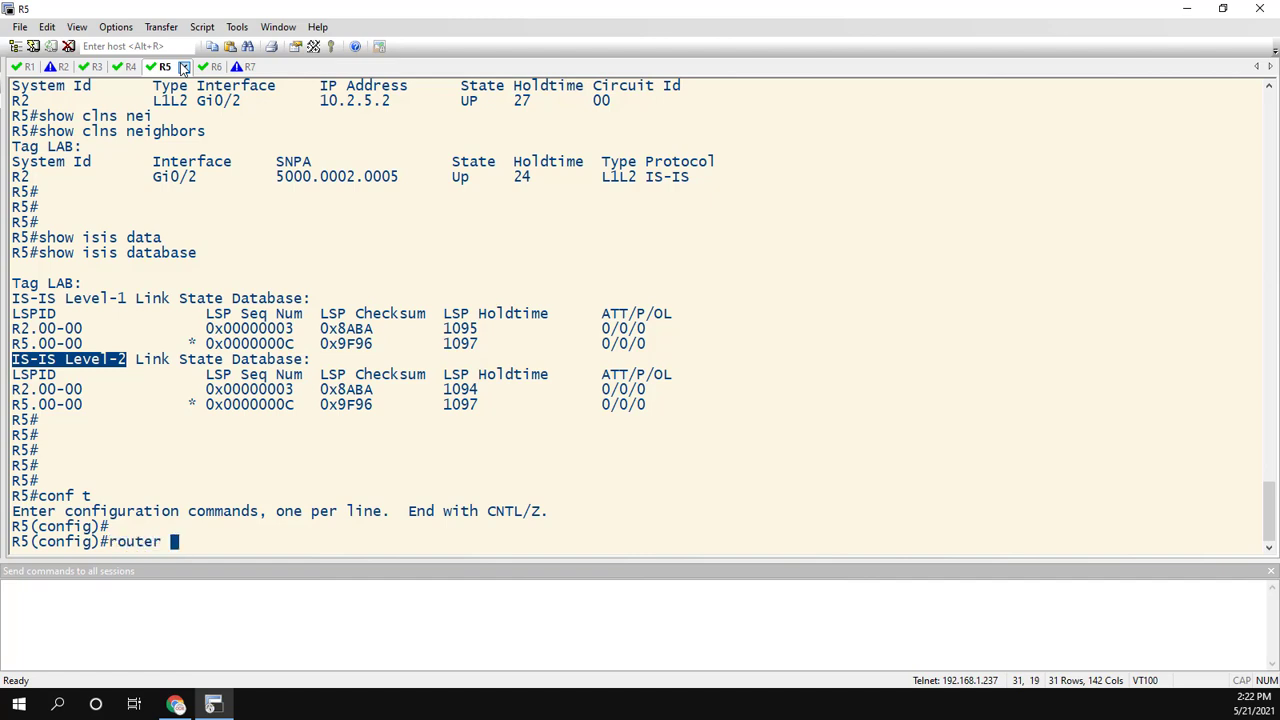
type("isis LAB")
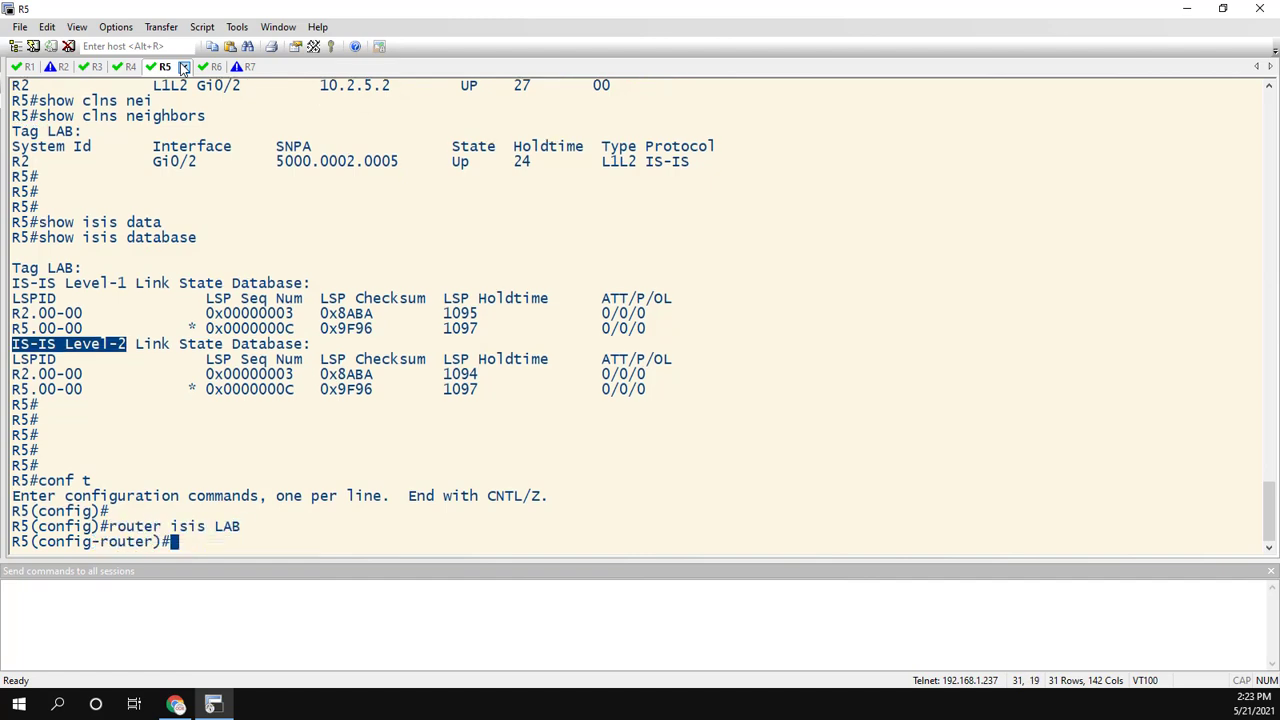
type("is-ty")
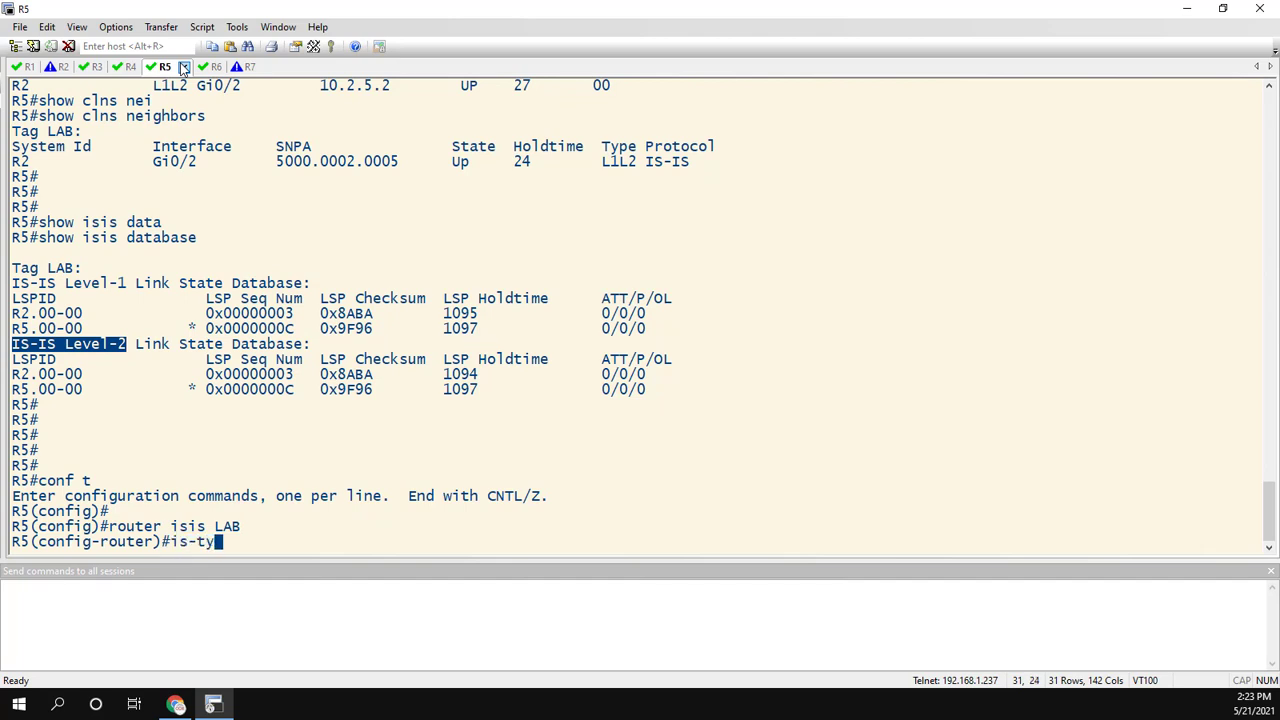
type("pe ?")
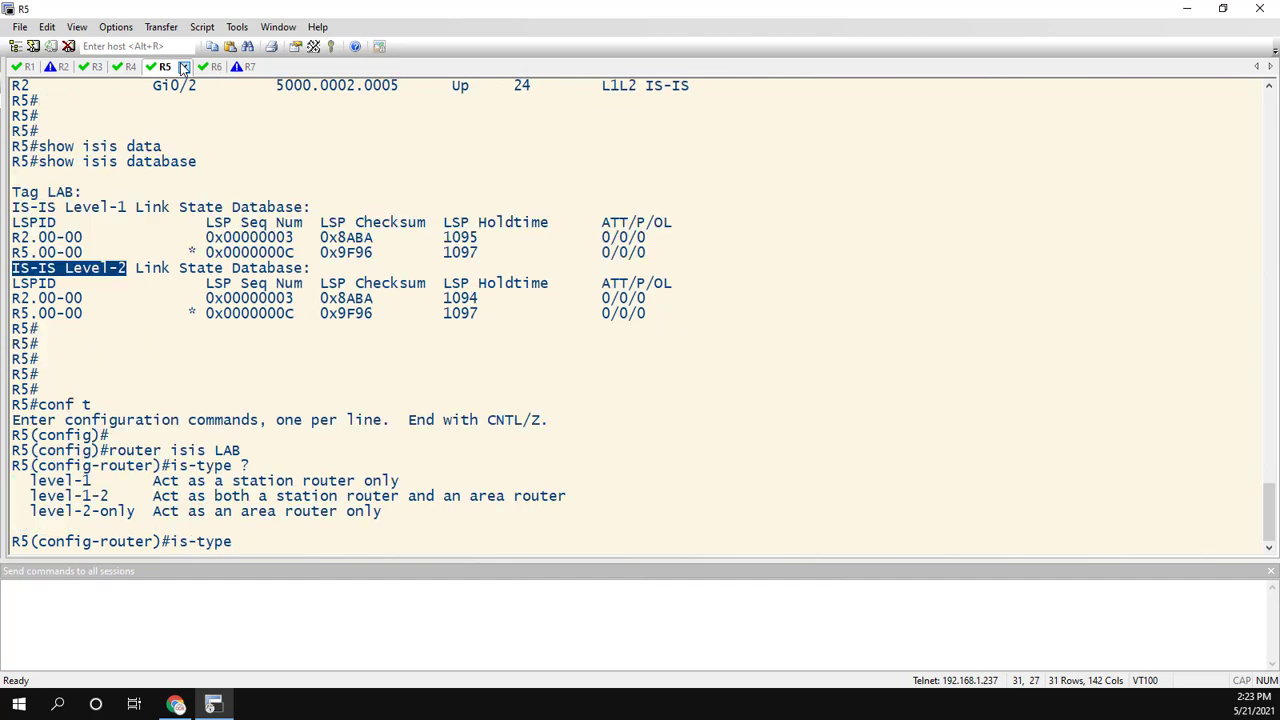
type("level-1")
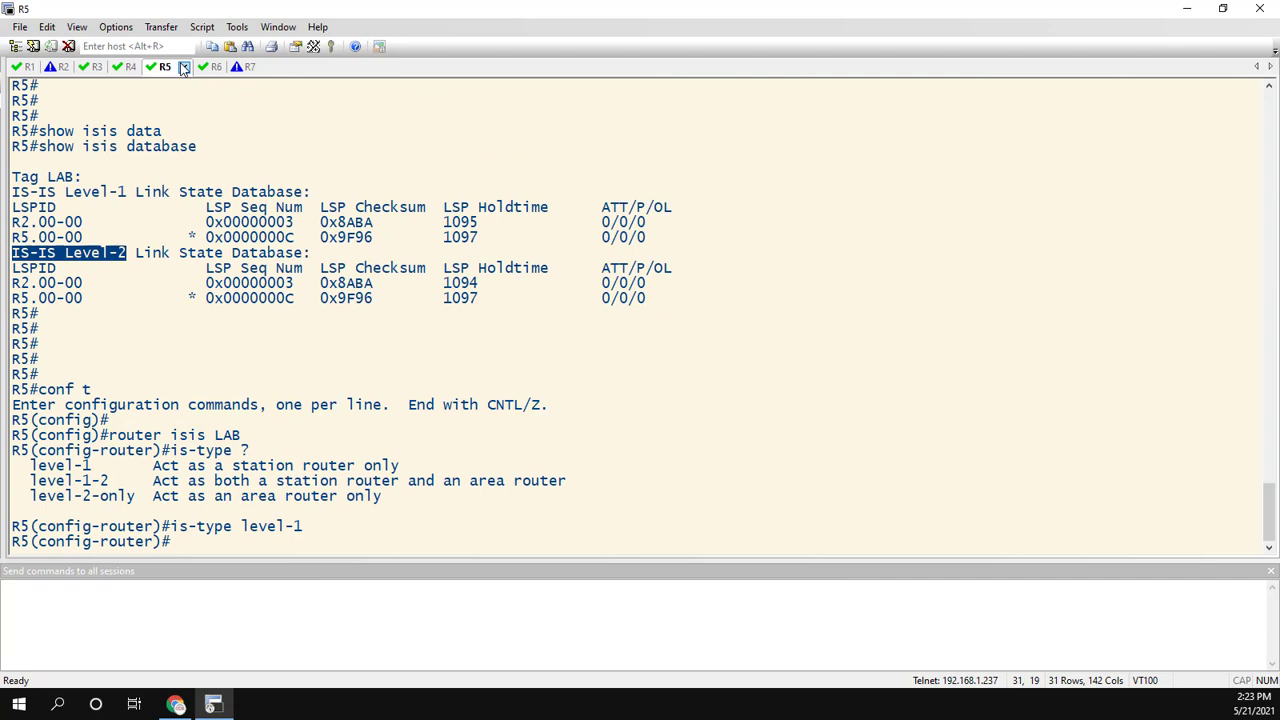
type("end")
type("show isis neighbors")
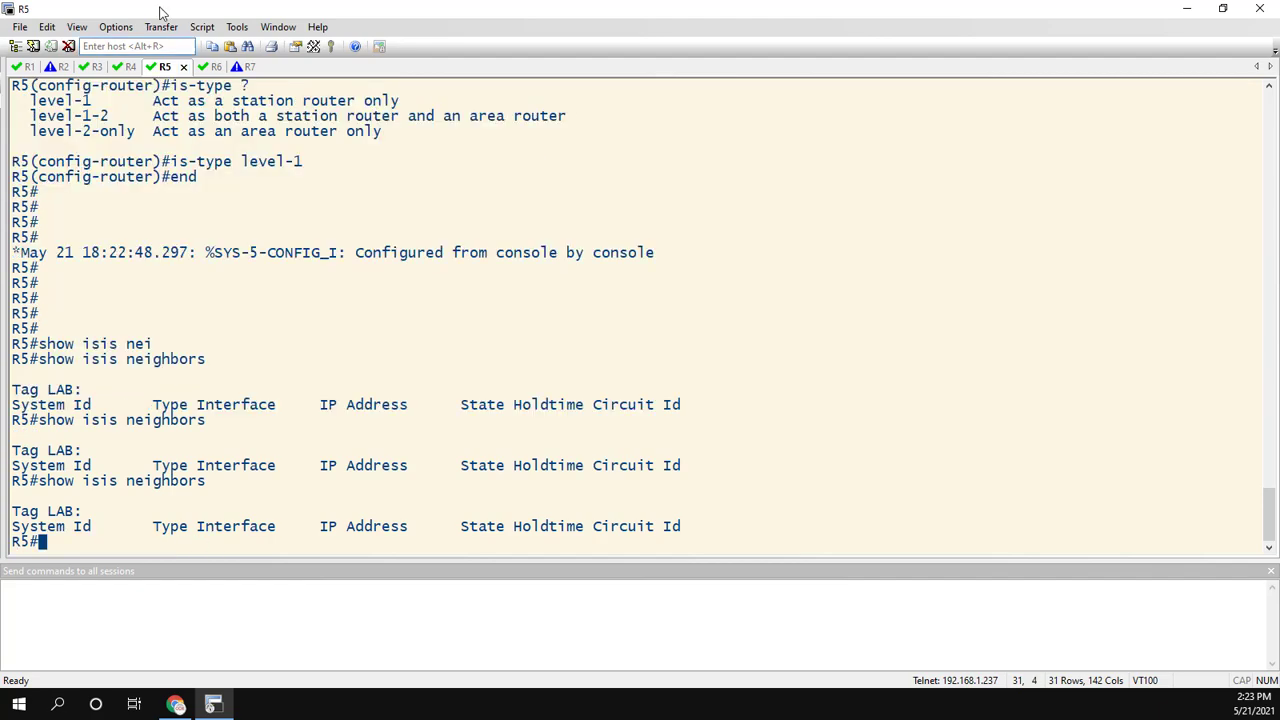
- On R6, configure router isis LAB with is-type level-1
left_click(198, 67)
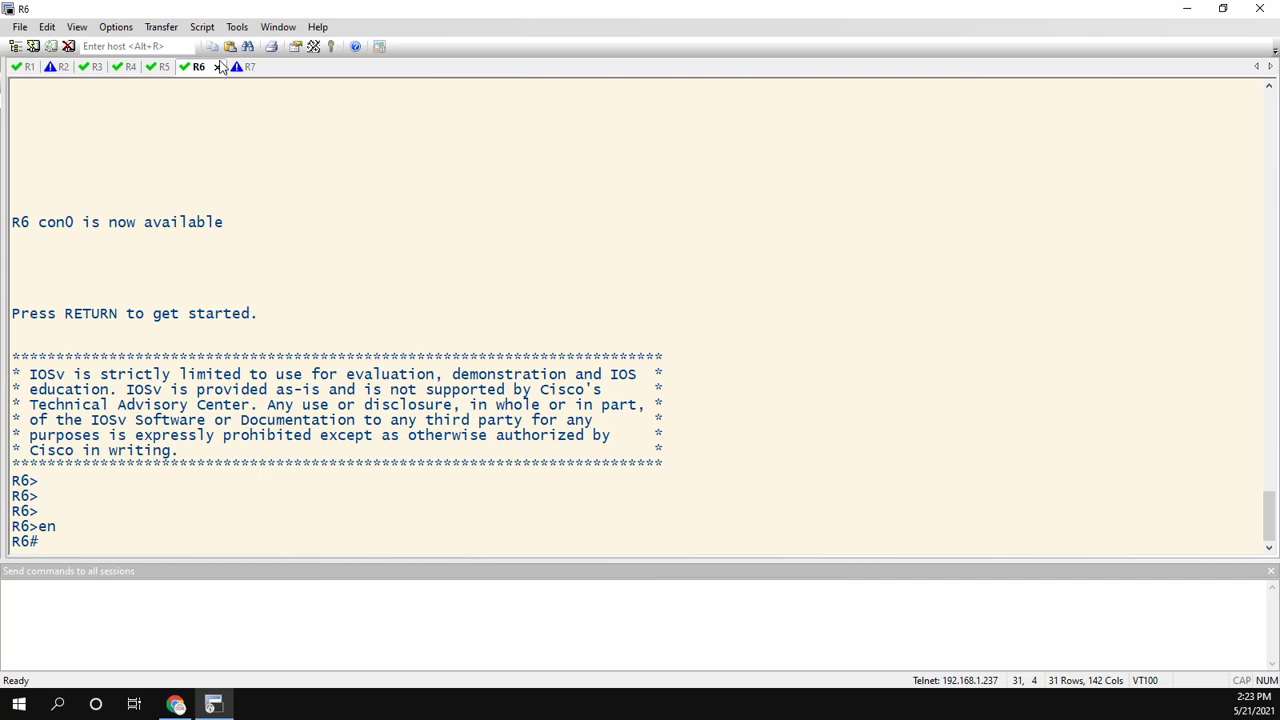
type("router isis LAB")
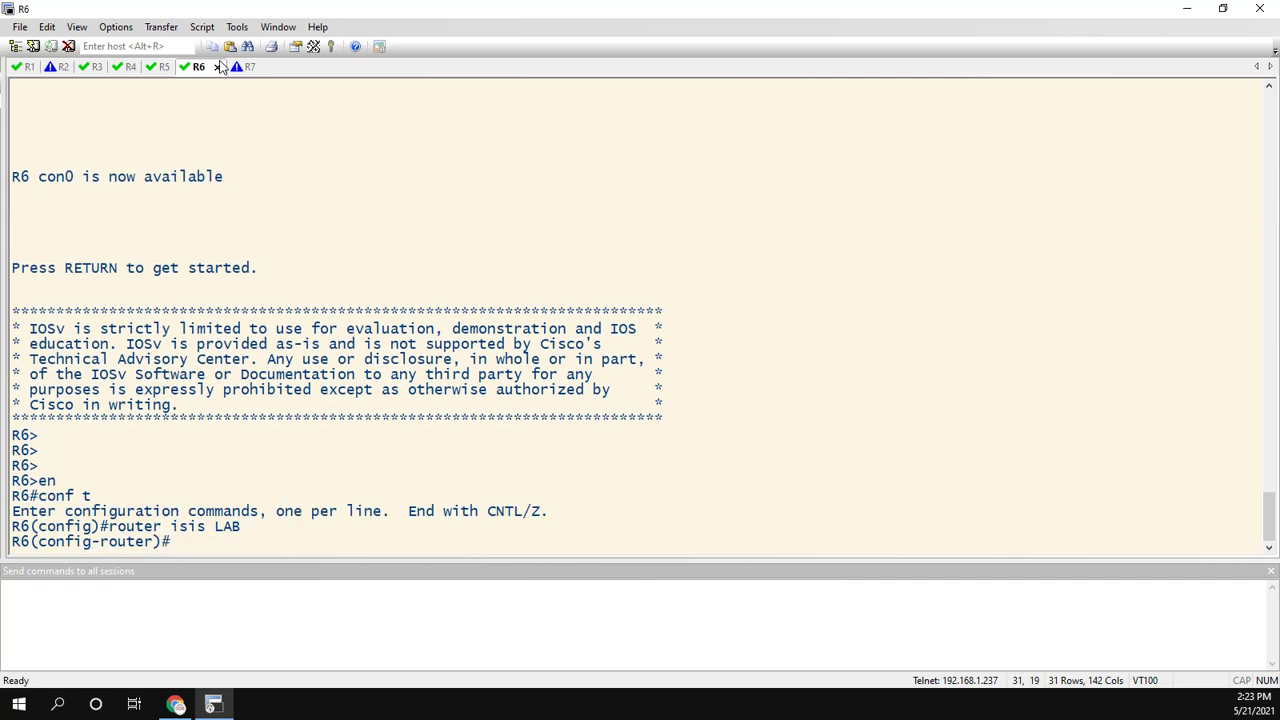
type("is-type")
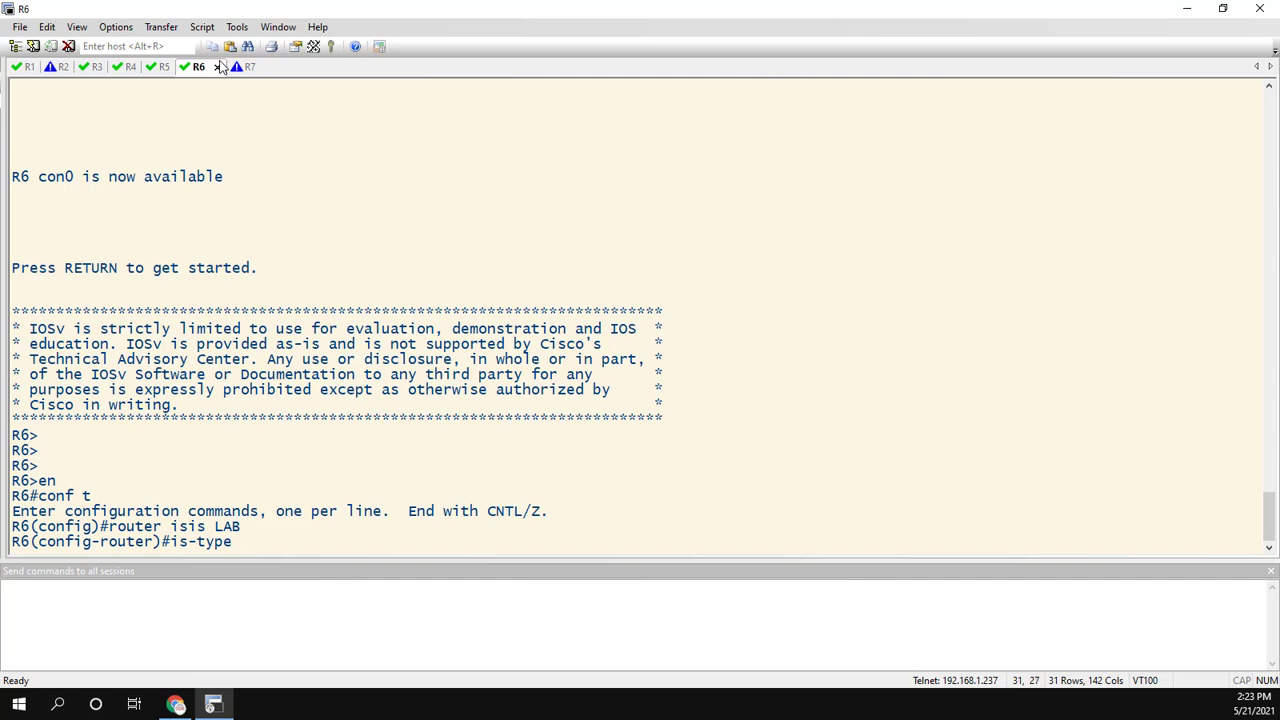
type("level-1")
type("ip router isis")
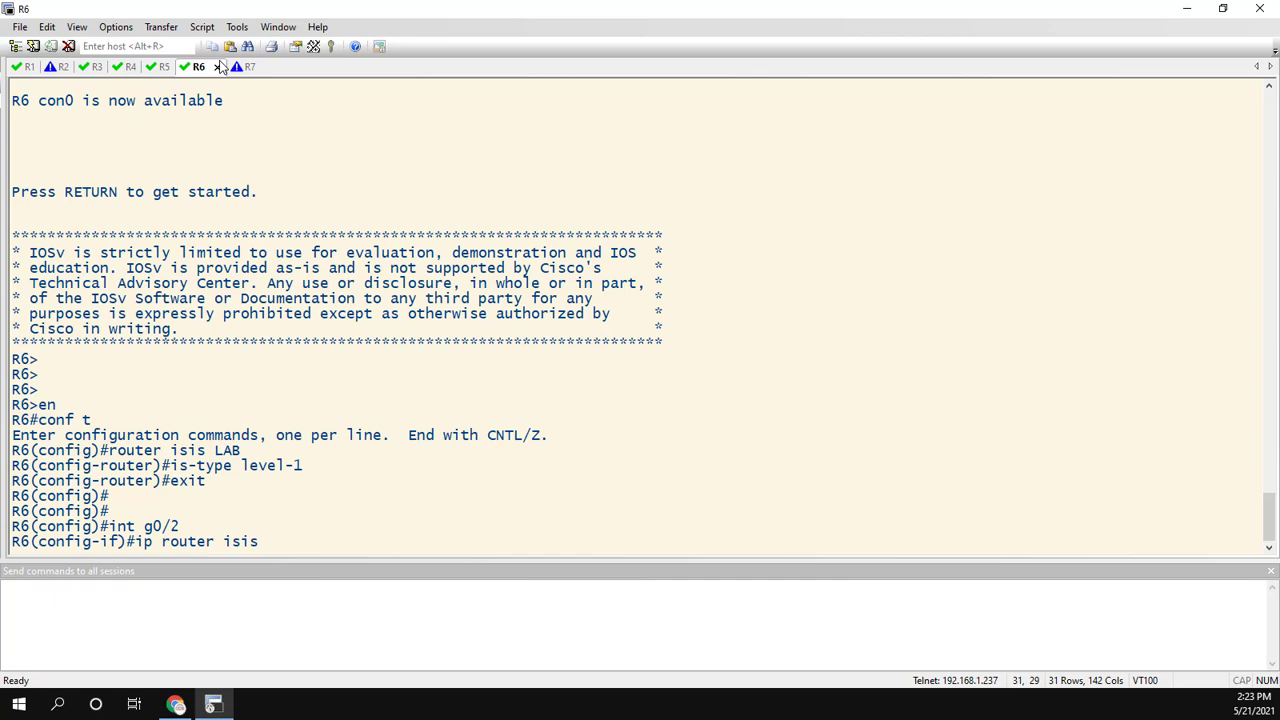
type("LAB")
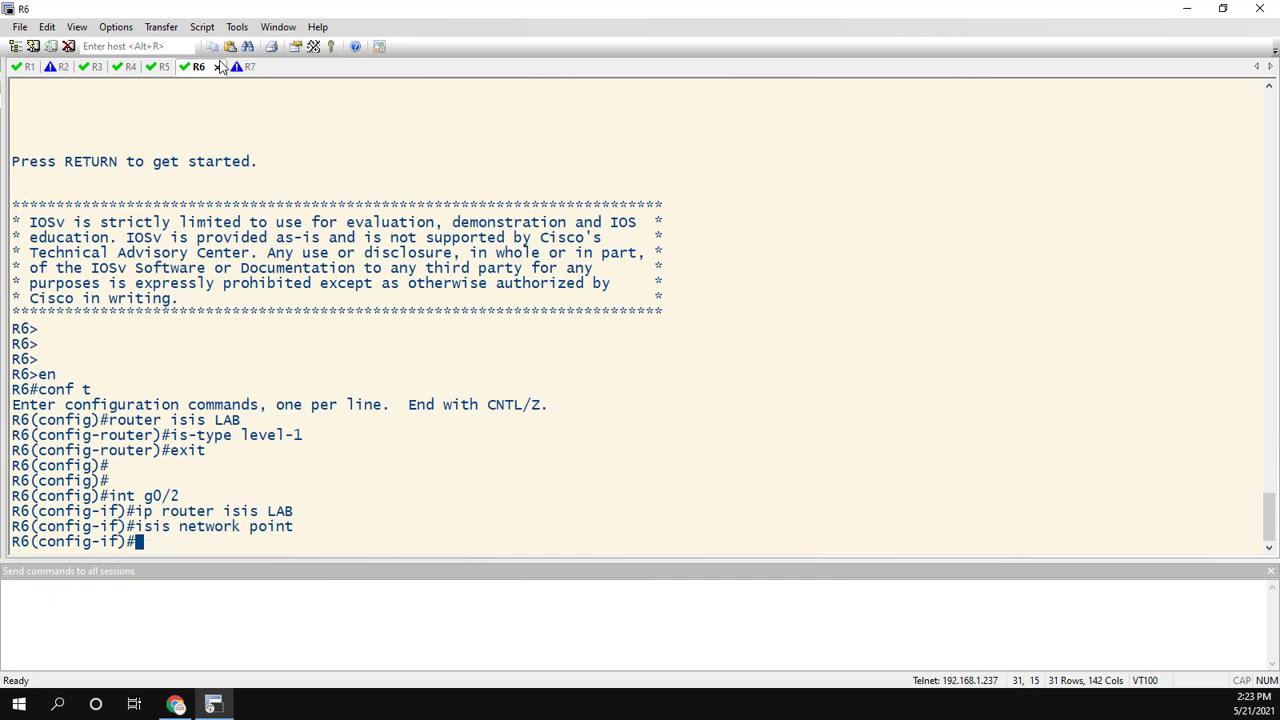
- Enable IS-IS LAB on g0/2 and g0/5, exit, and run show isis neighbors
type("int g0/5")
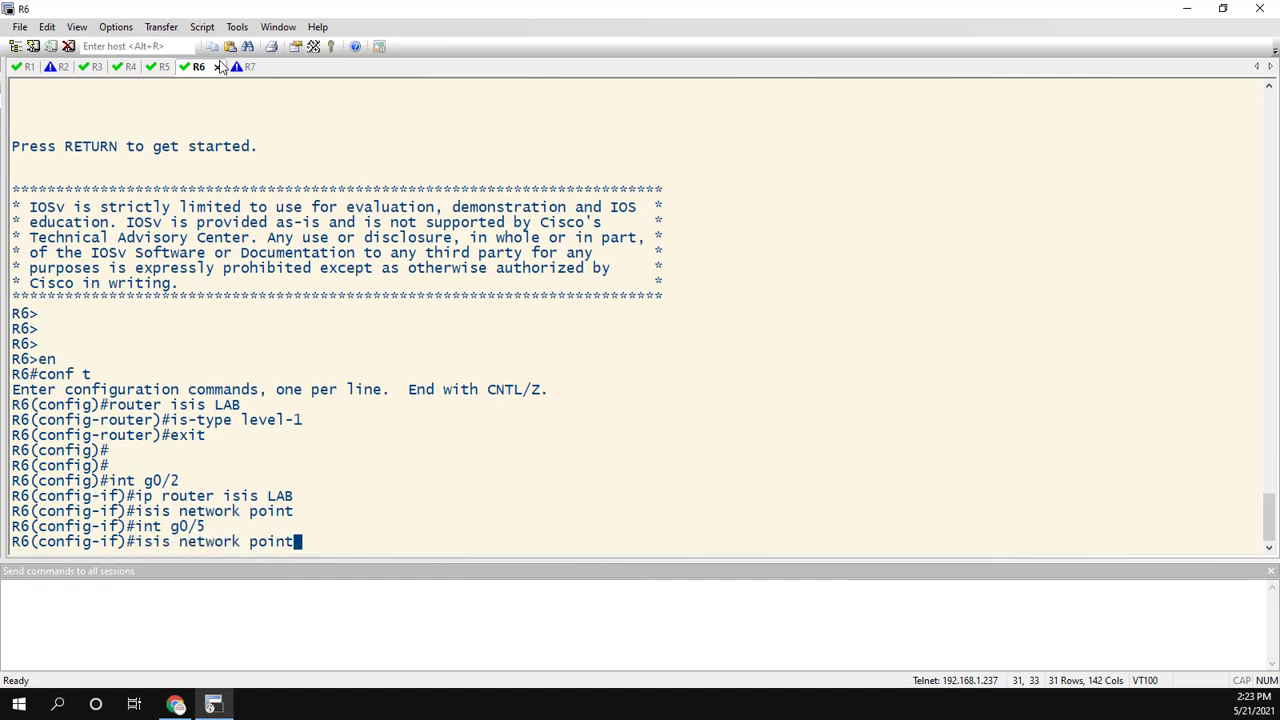
type("ip router isis LAB")
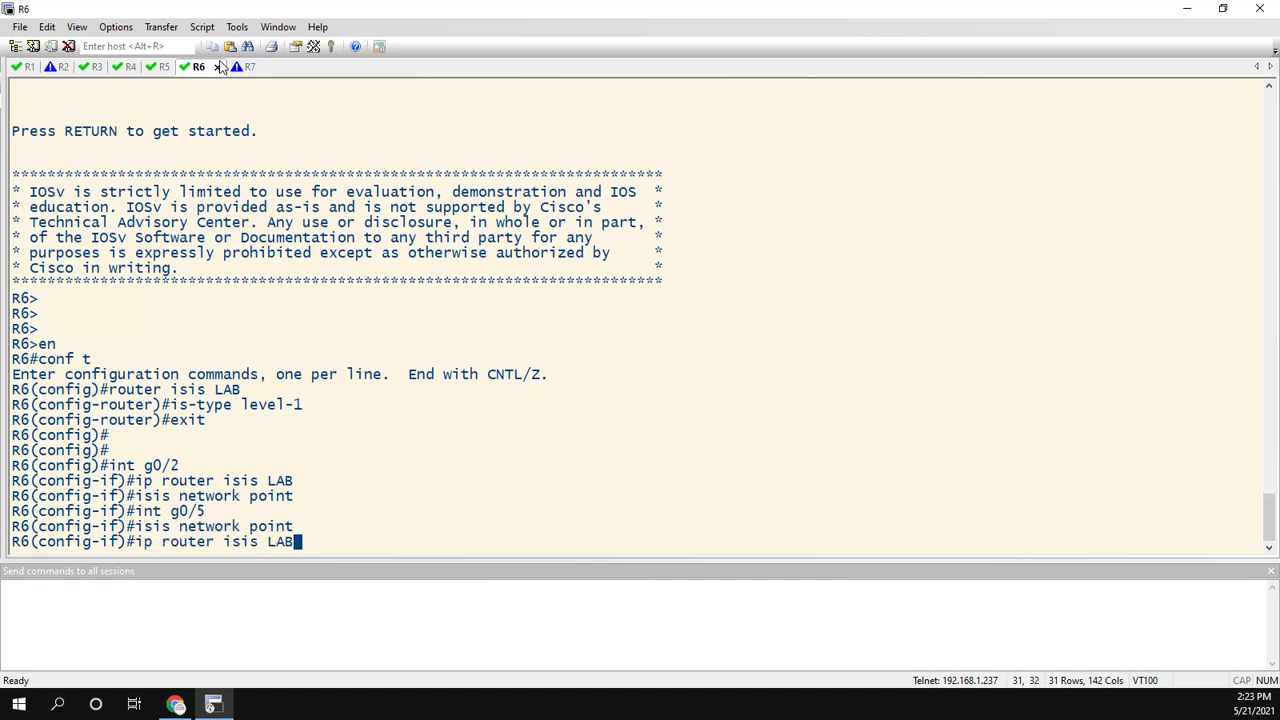
type("end")
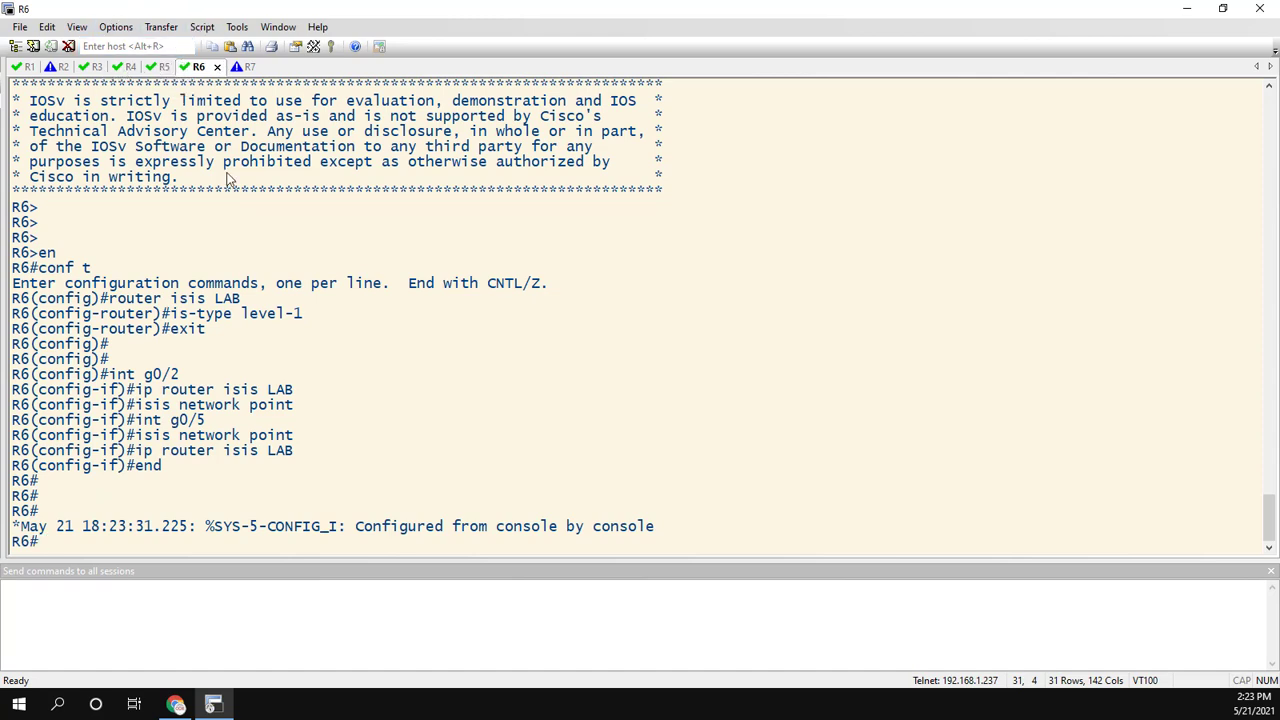
type("sho")
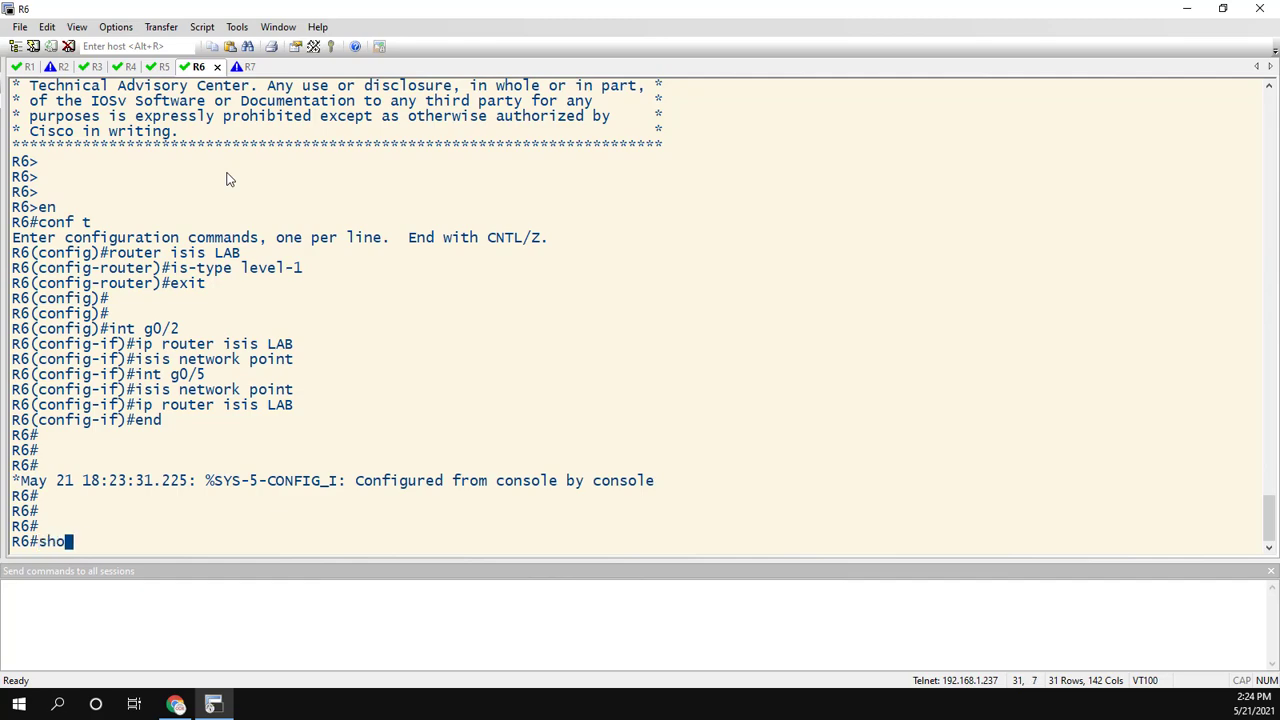
type("show isis neighbors")
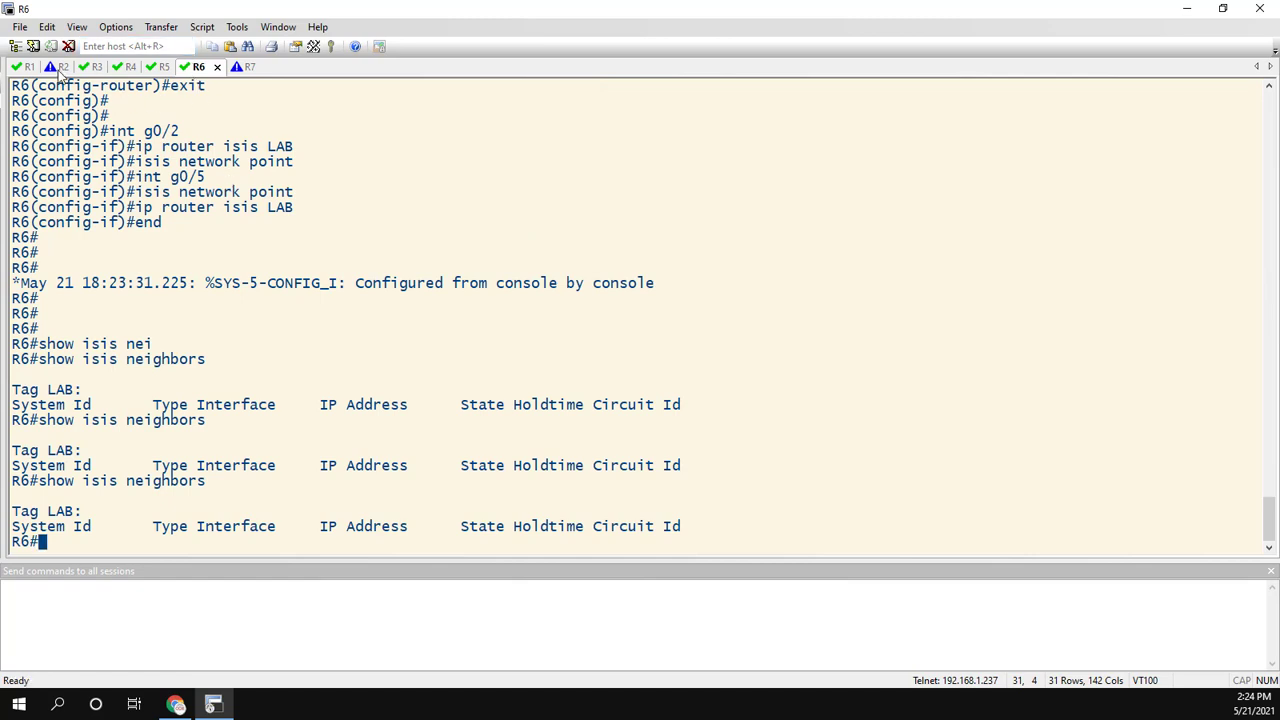
- Show R2's IS-IS neighbors with R5 marked, then R5's IS-IS database
left_click(62, 66)
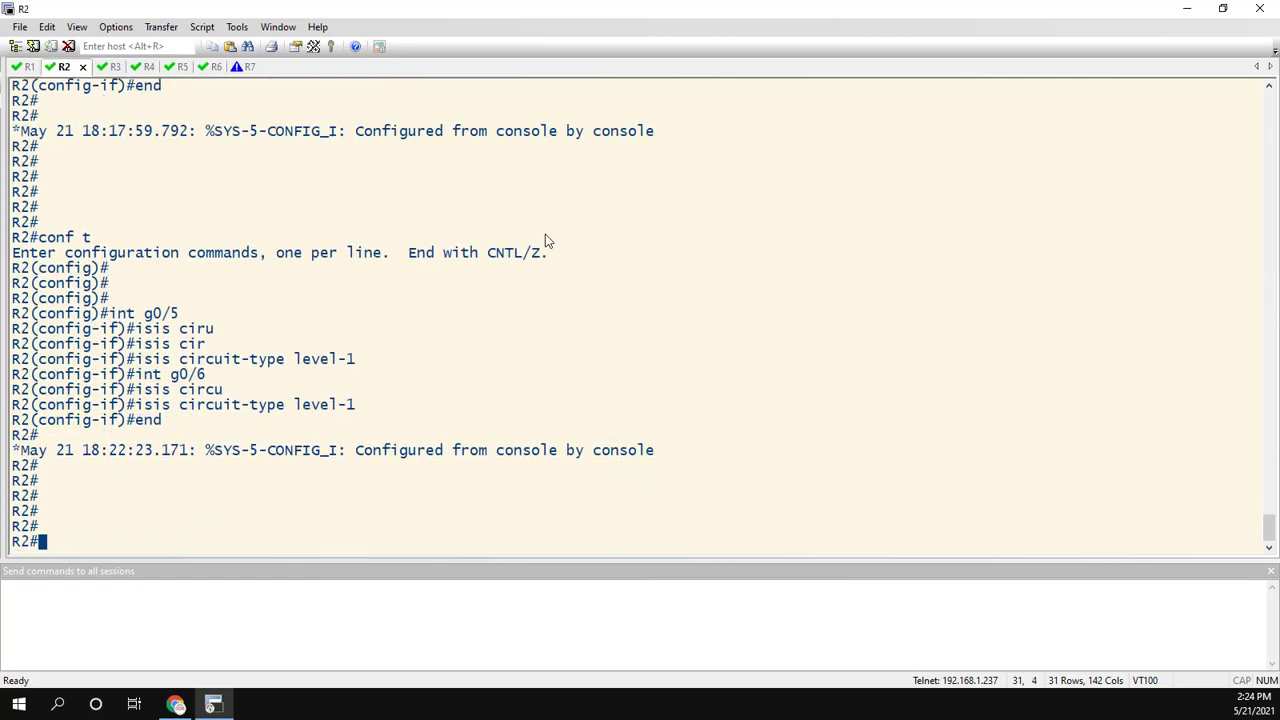
type("show isis neighbors")
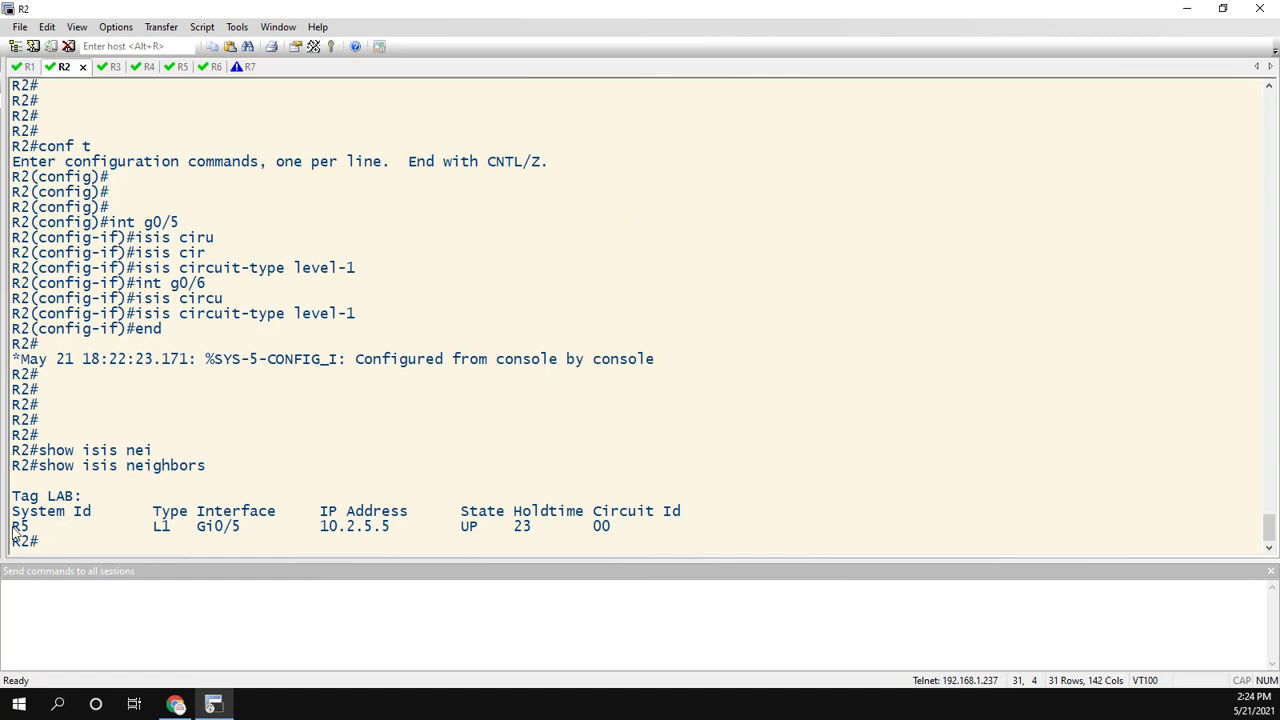
double_click(20, 526)
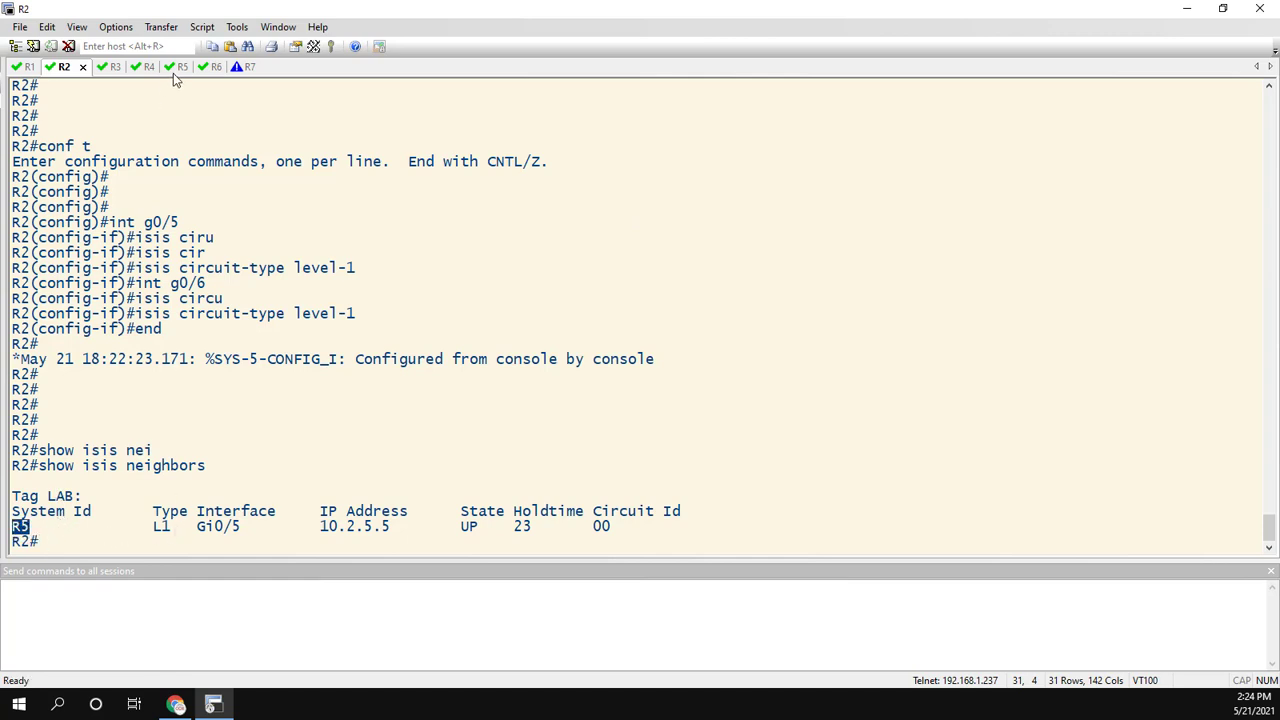
left_click(164, 66)
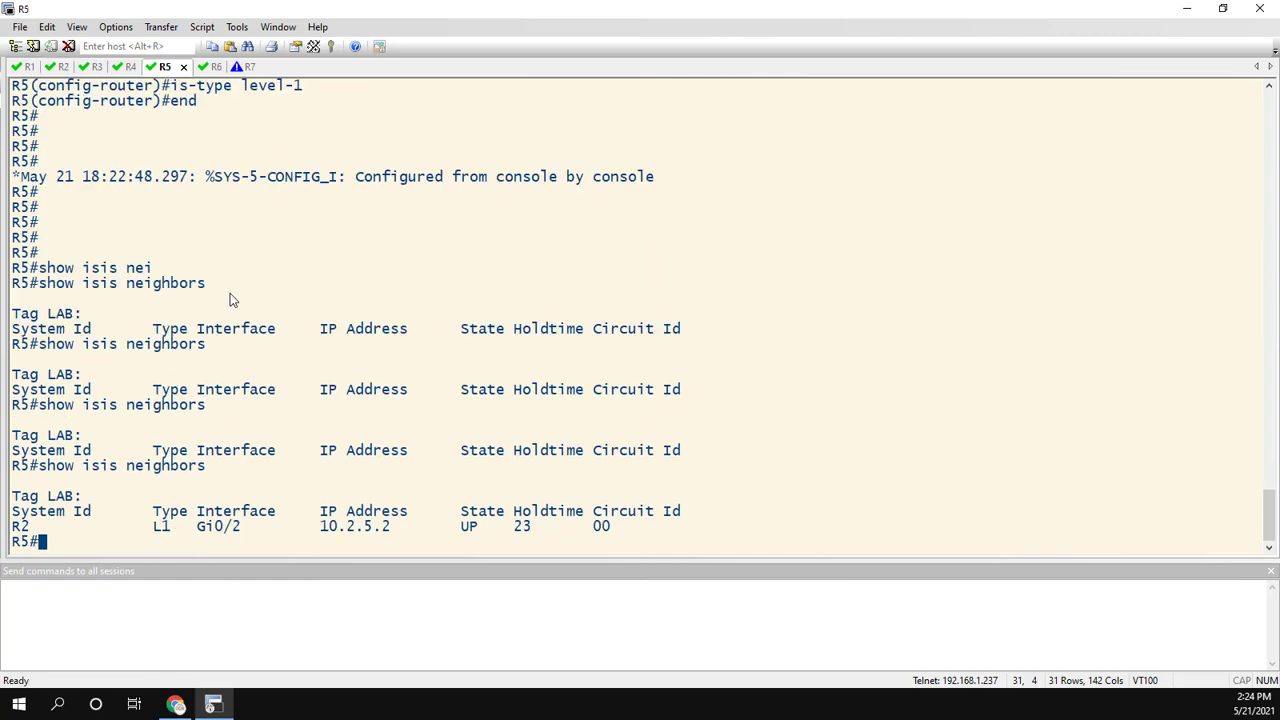
mouse_move(263, 467)
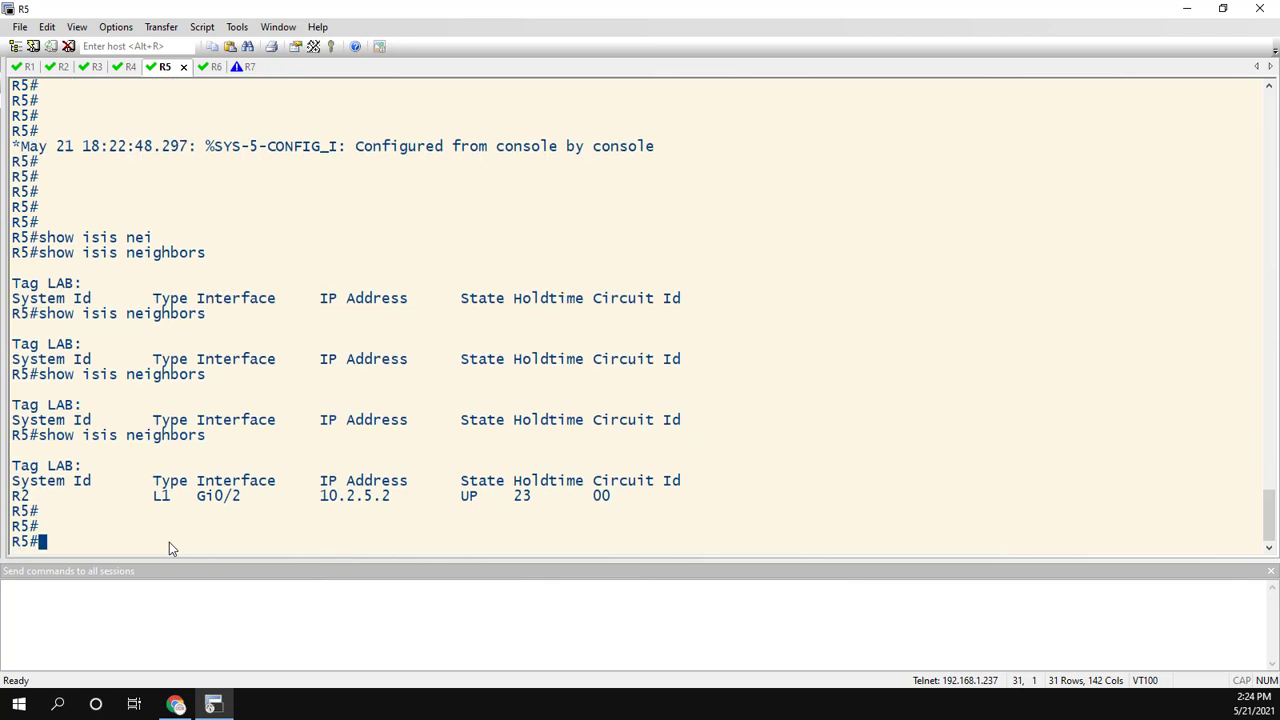
type("show isis data")
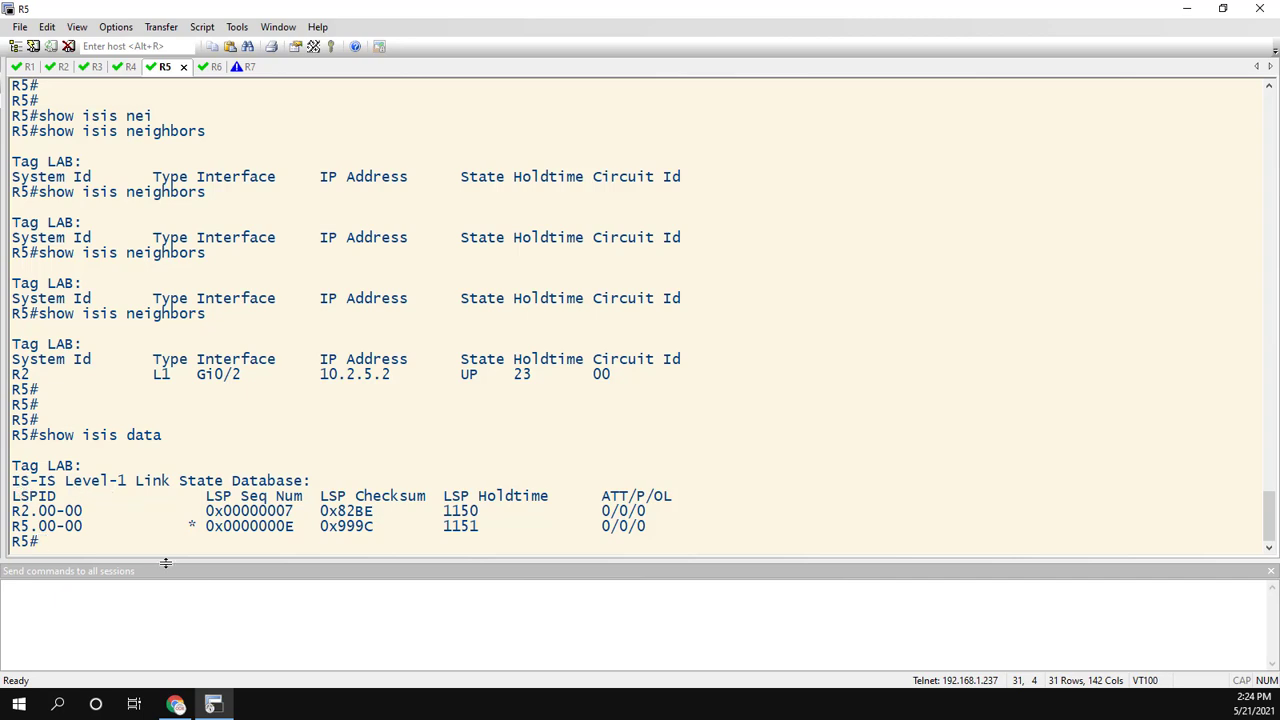
mouse_move(199, 583)
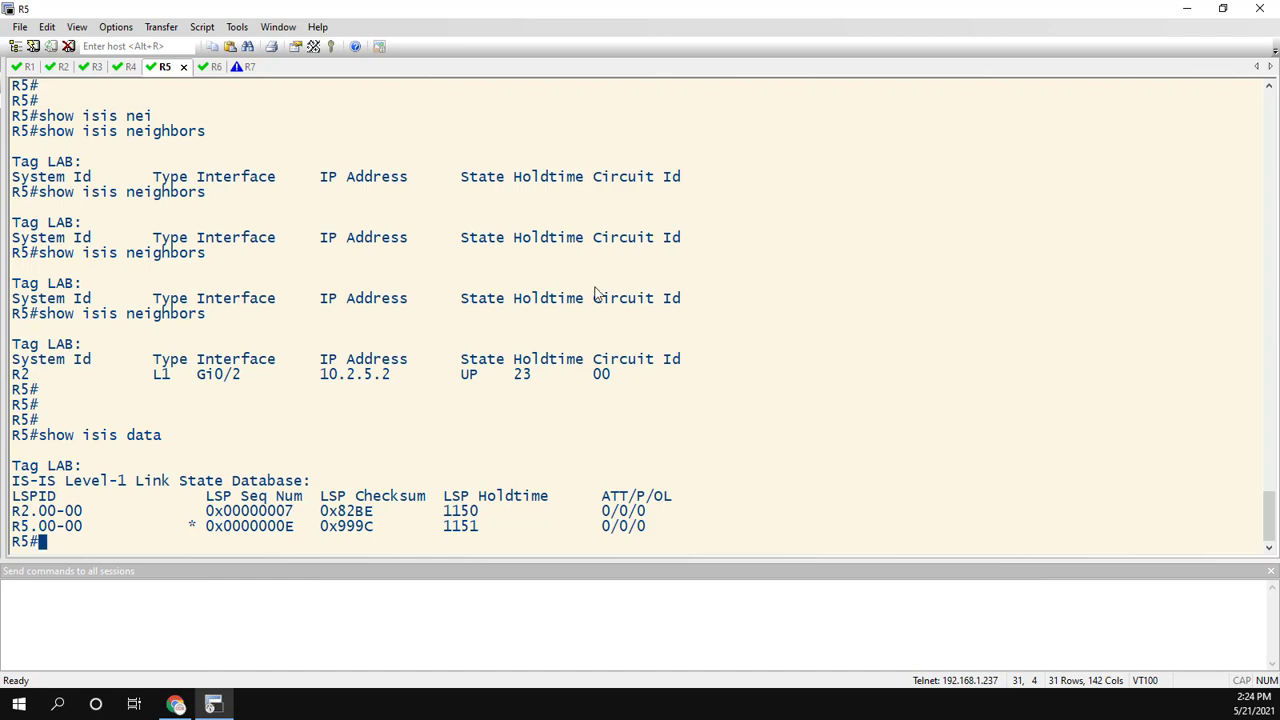
left_click(198, 66)
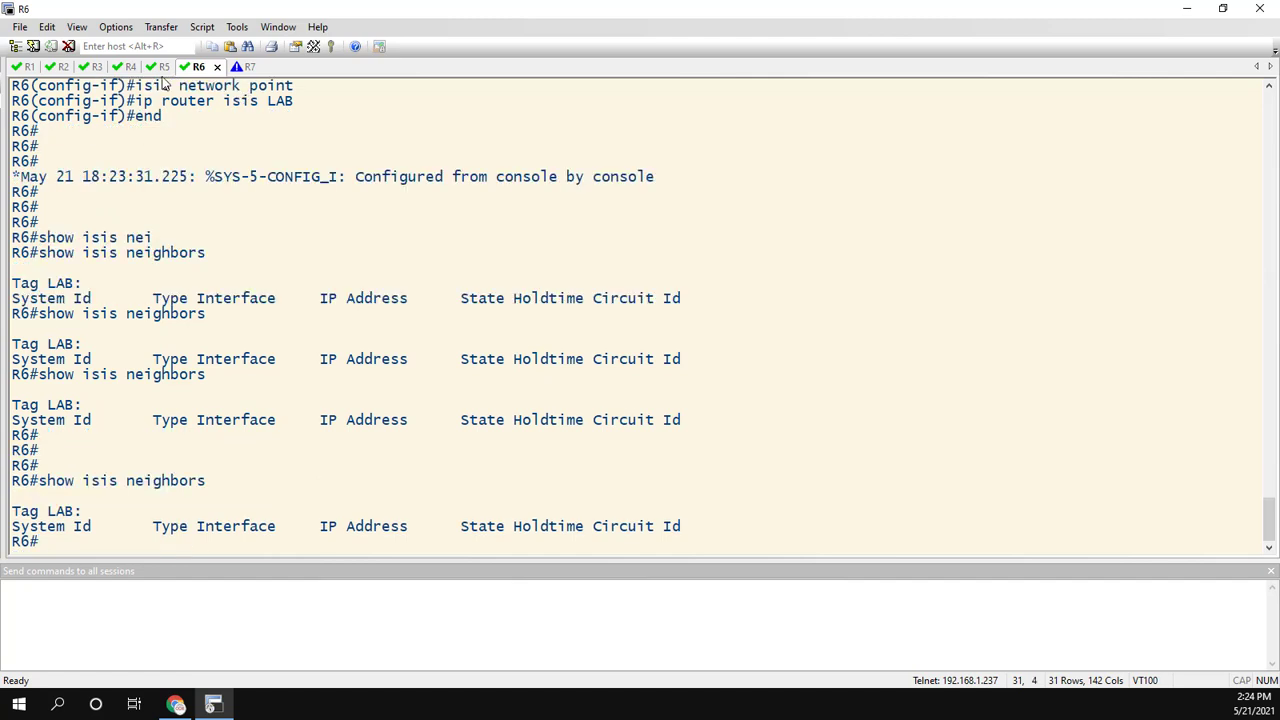
- Run IS-IS LAB point-to-point on R5's g0/6, then list its R2 and R6 neighbors
left_click(160, 66)
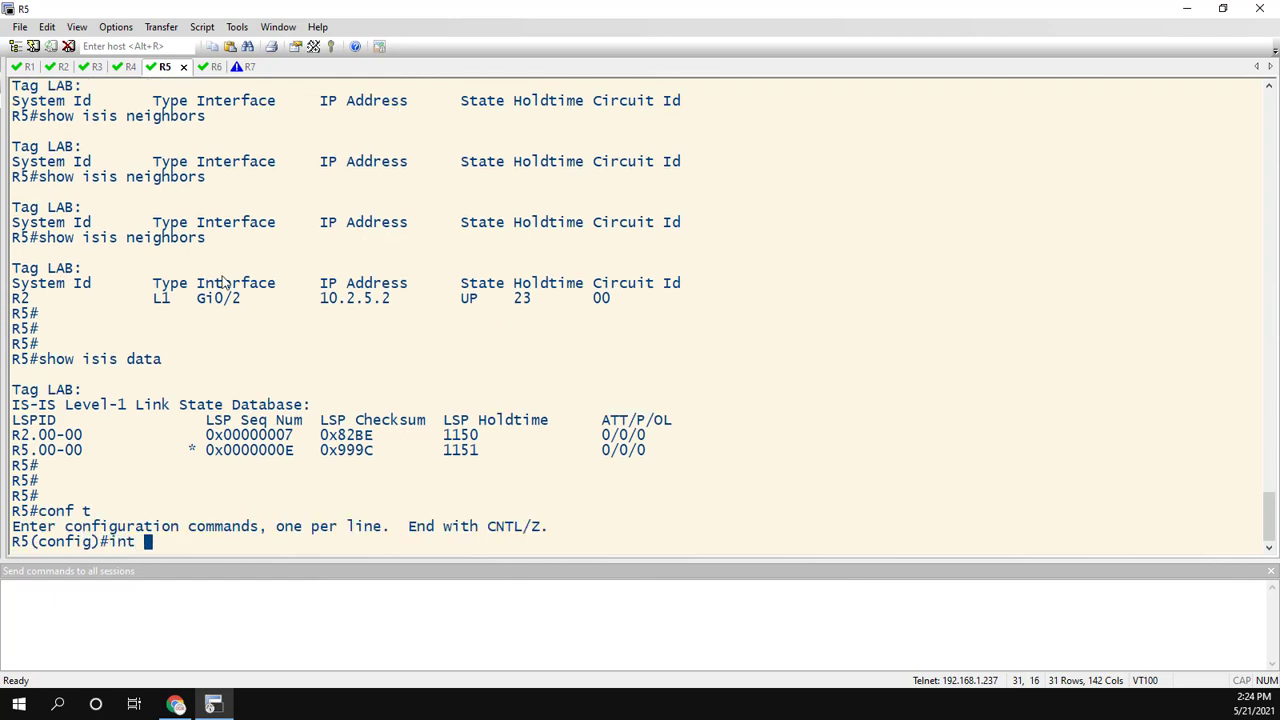
type("g0/6")
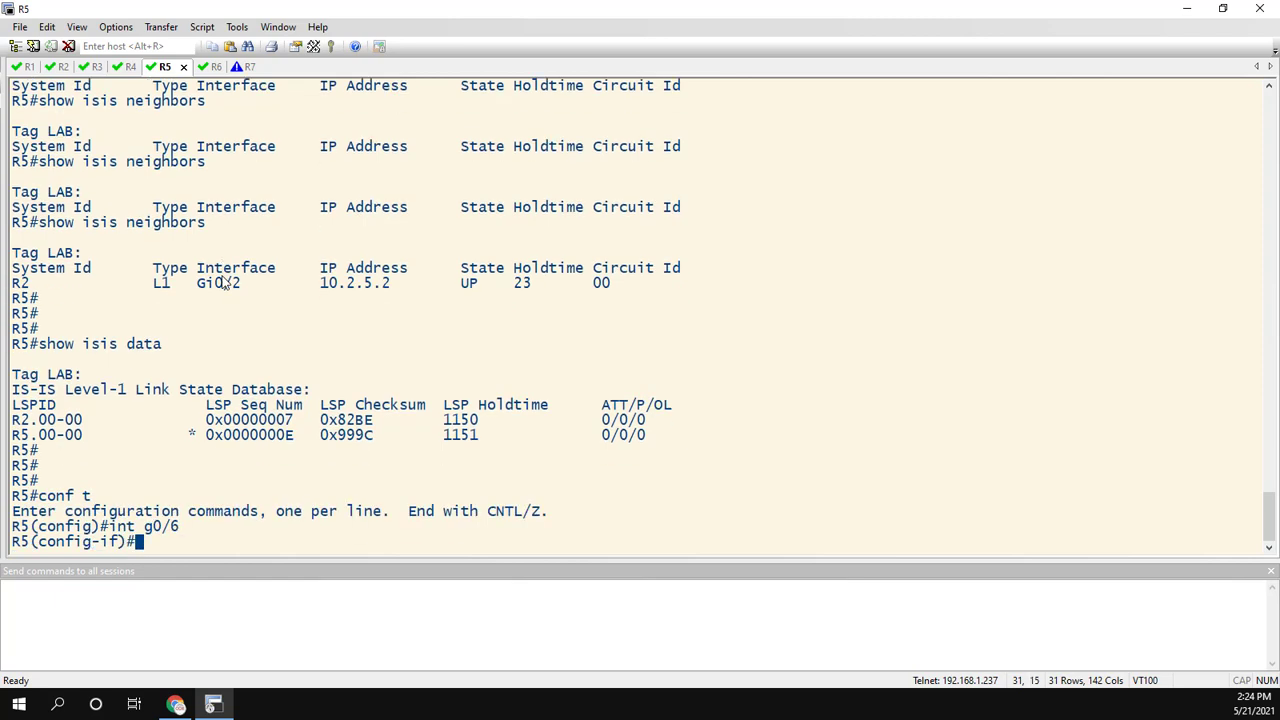
type("ip")
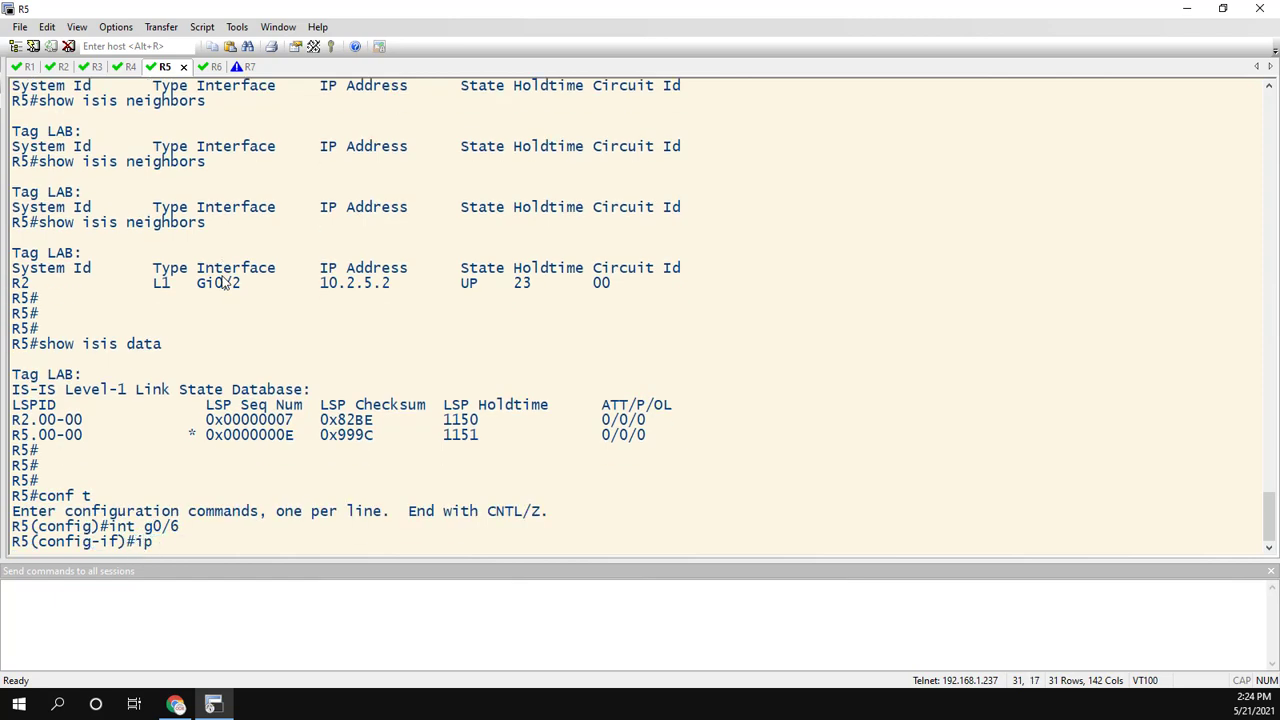
type("router isis LAB")
type("netw")
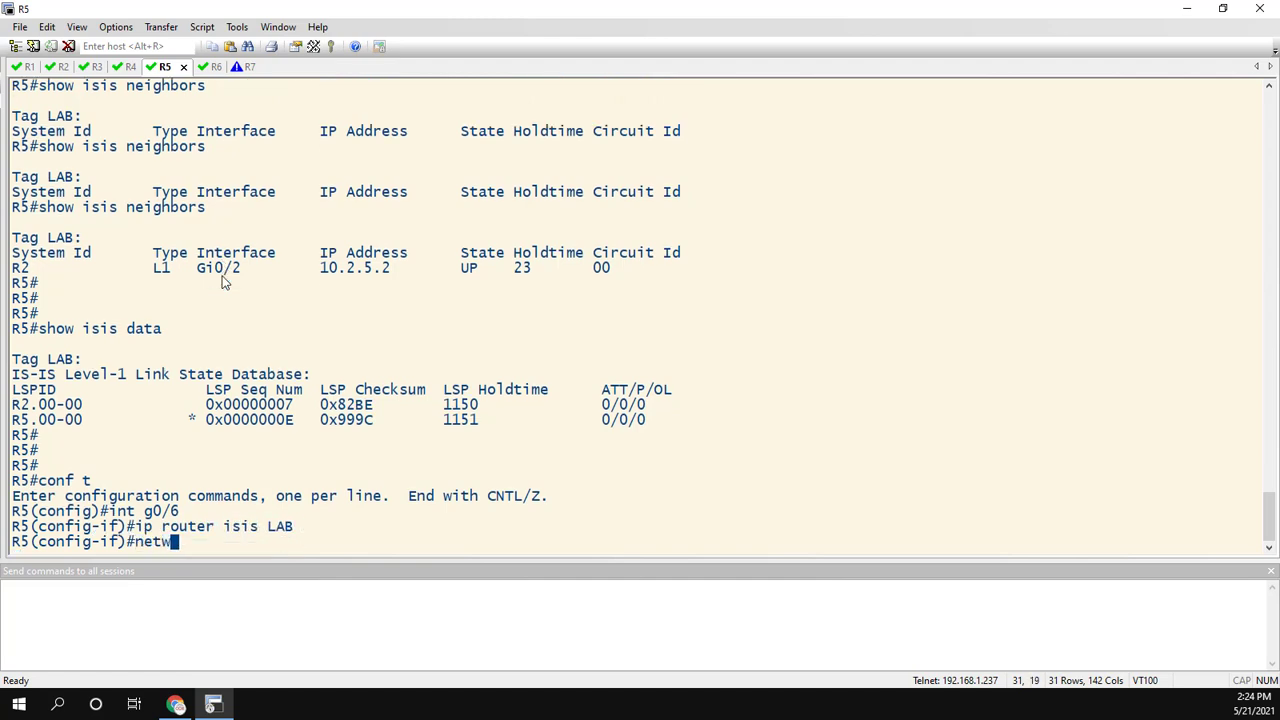
type("isis")
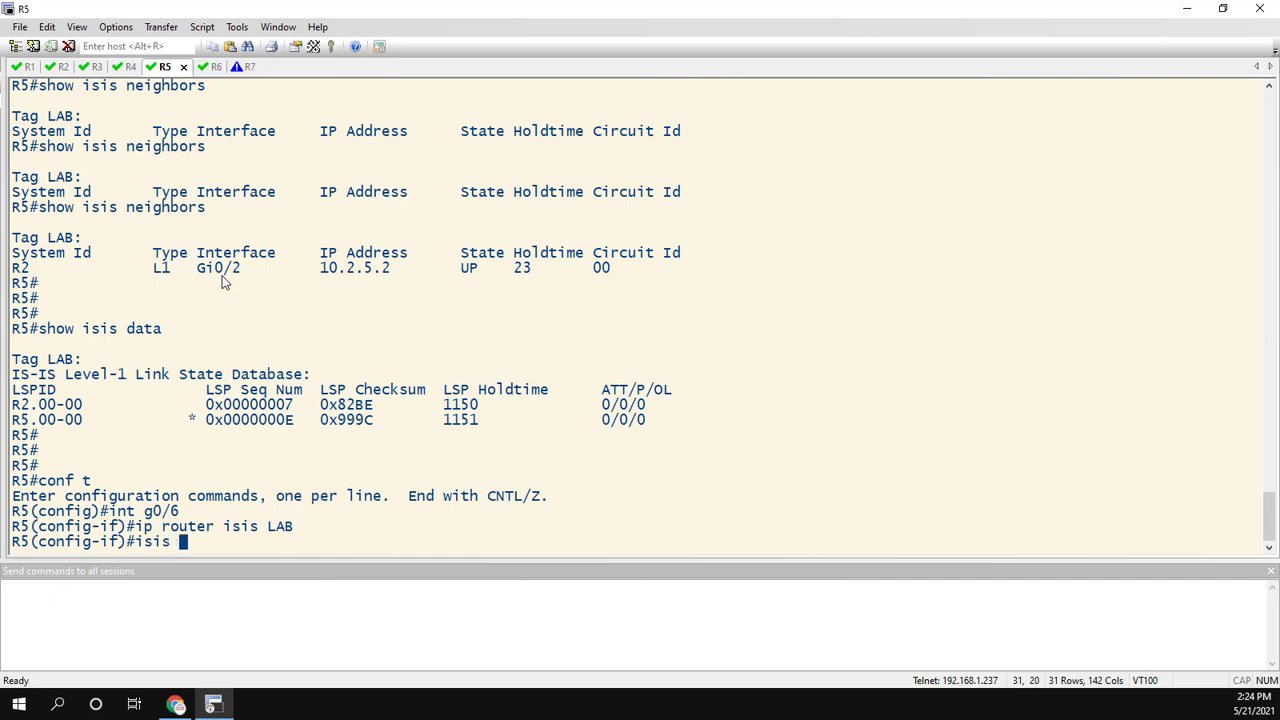
type("network ppoint")
type("end")
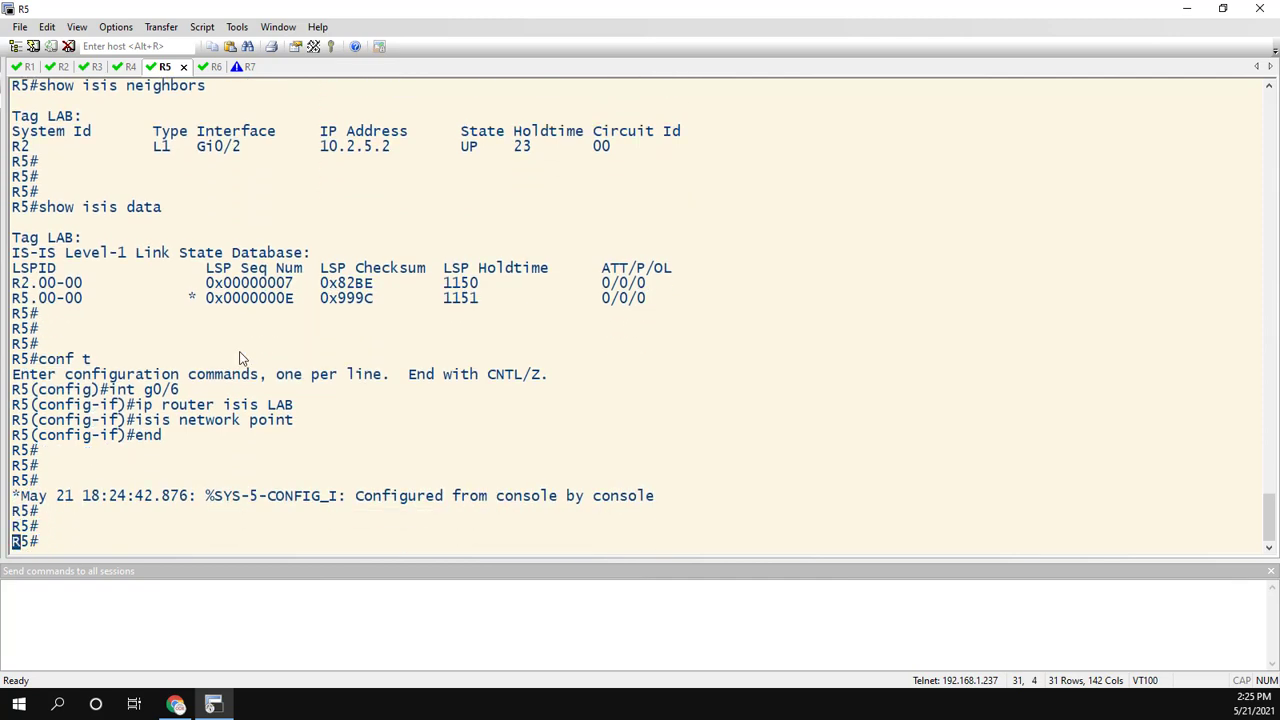
scroll("down", 3)
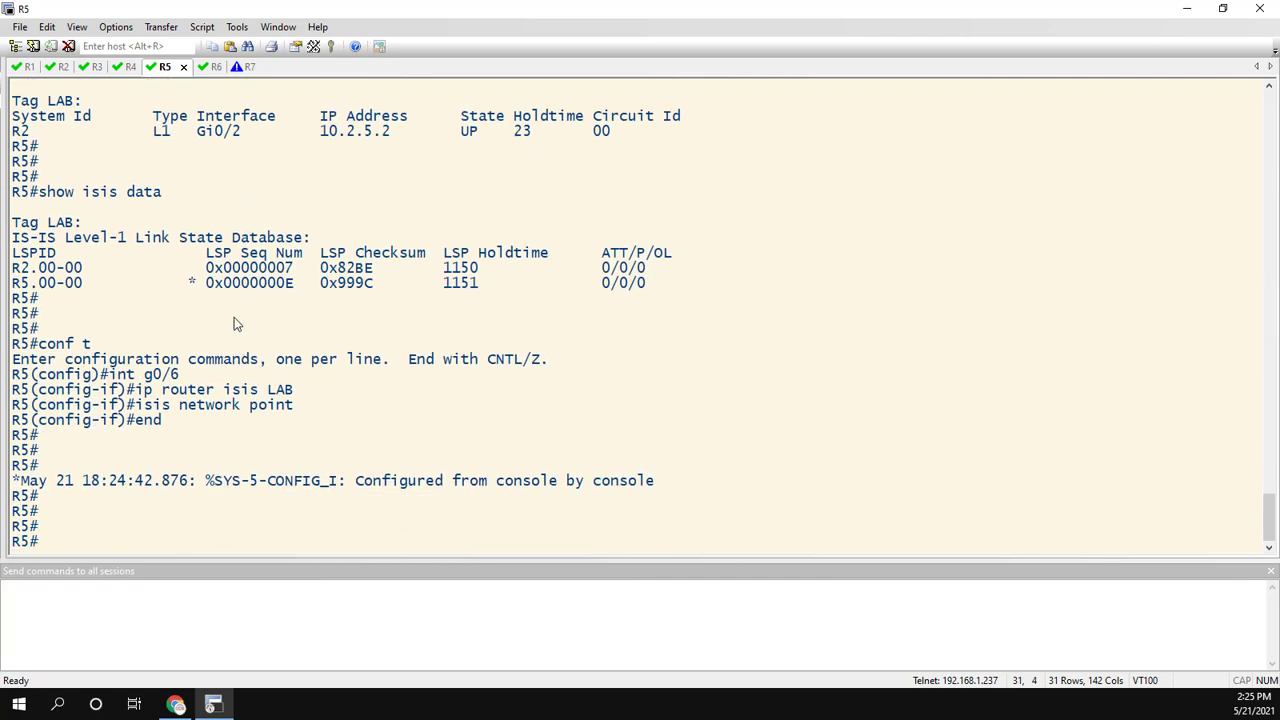
type("show isis neighbors")
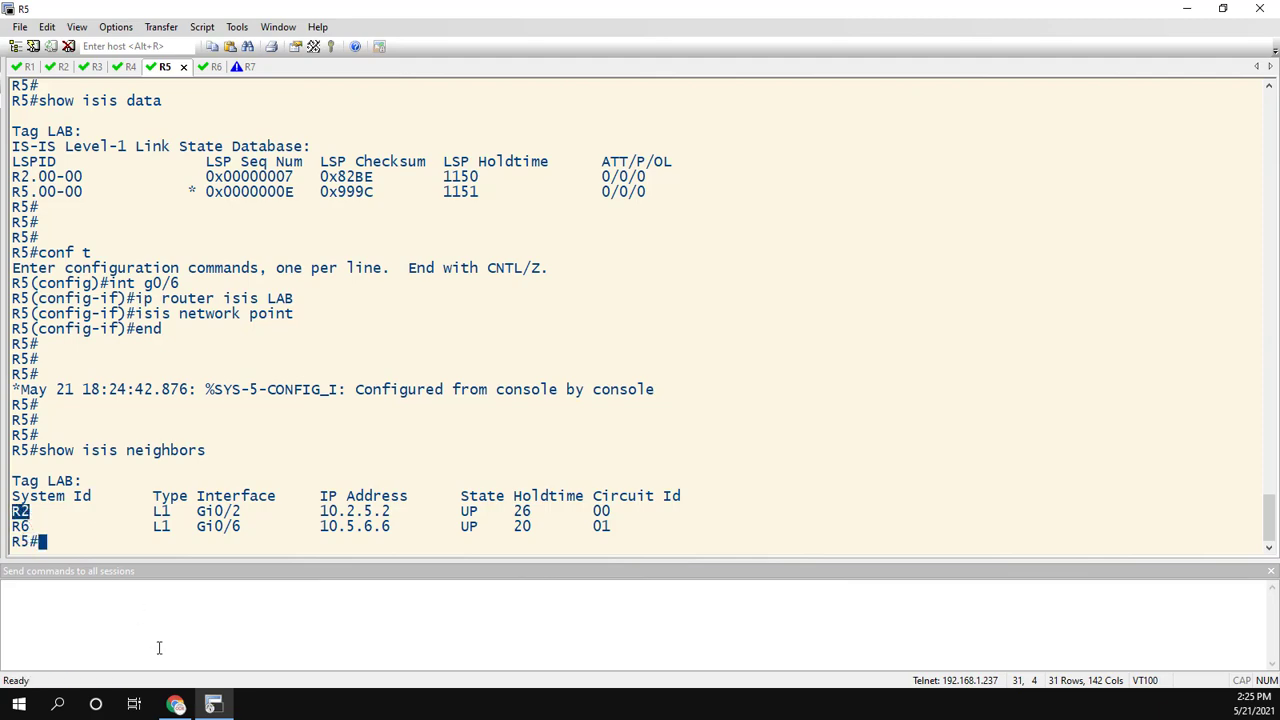
left_click(175, 704)
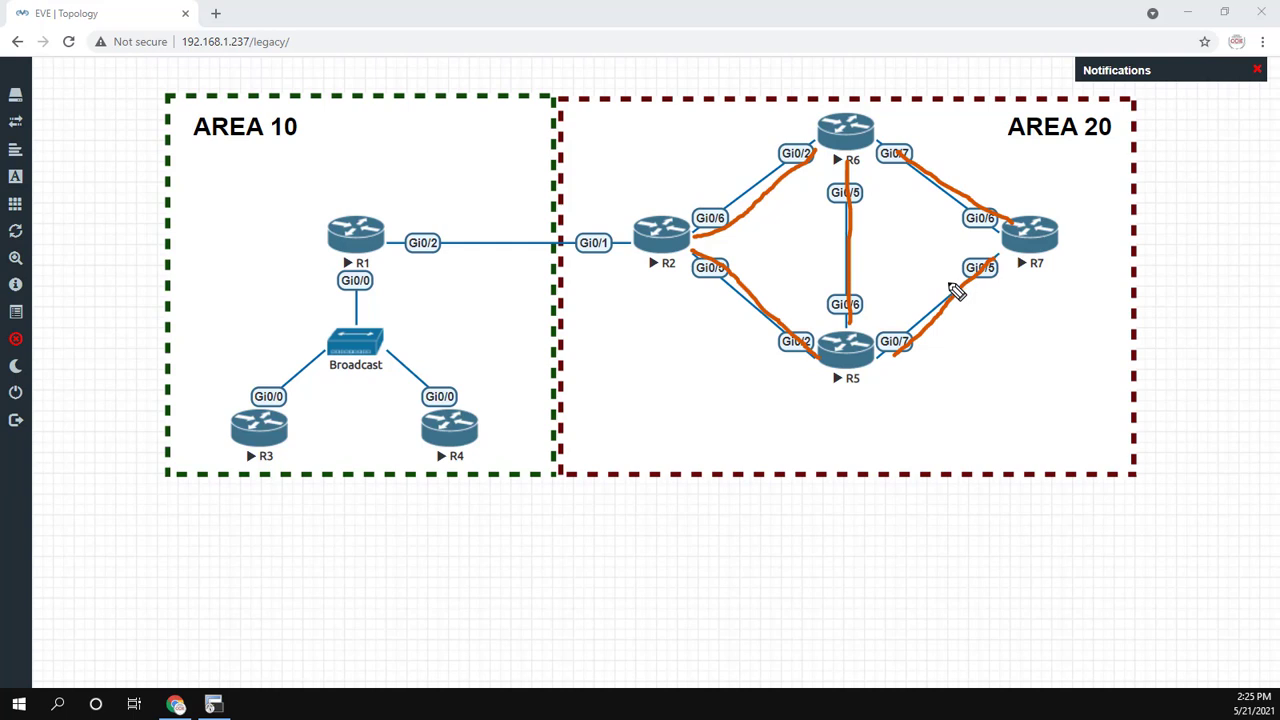
mouse_move(955, 290)
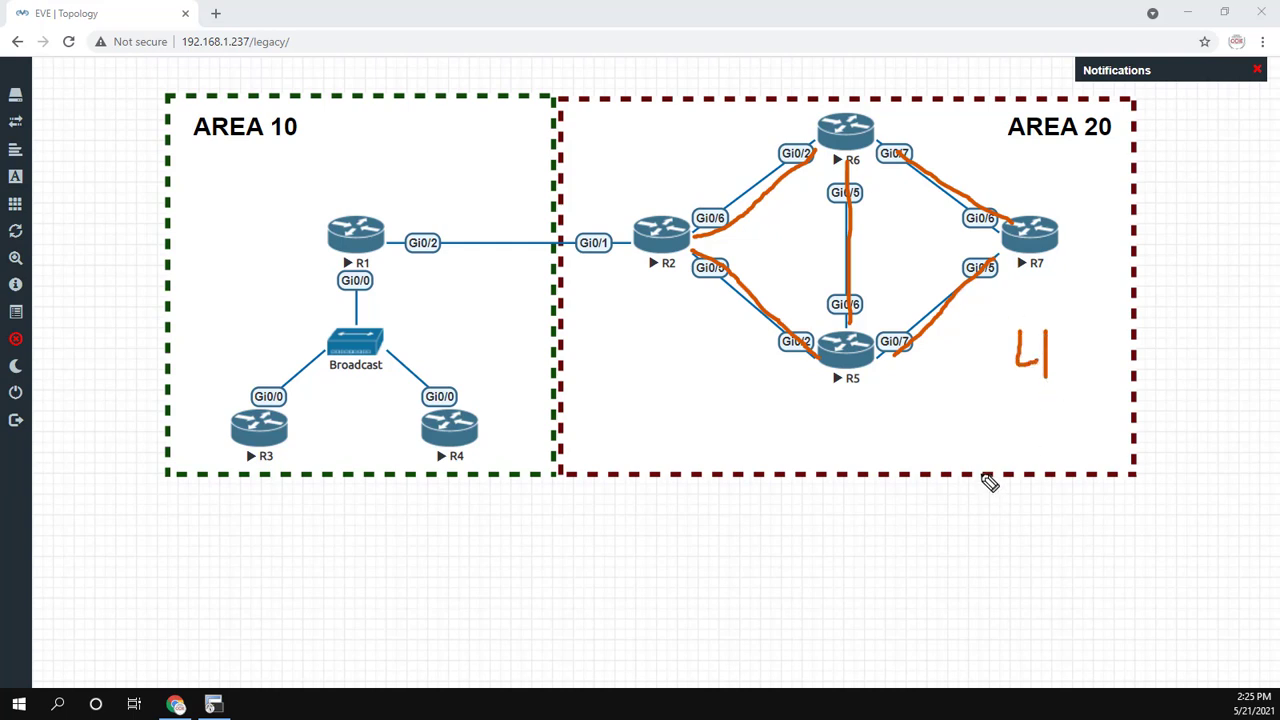
mouse_move(504, 369)
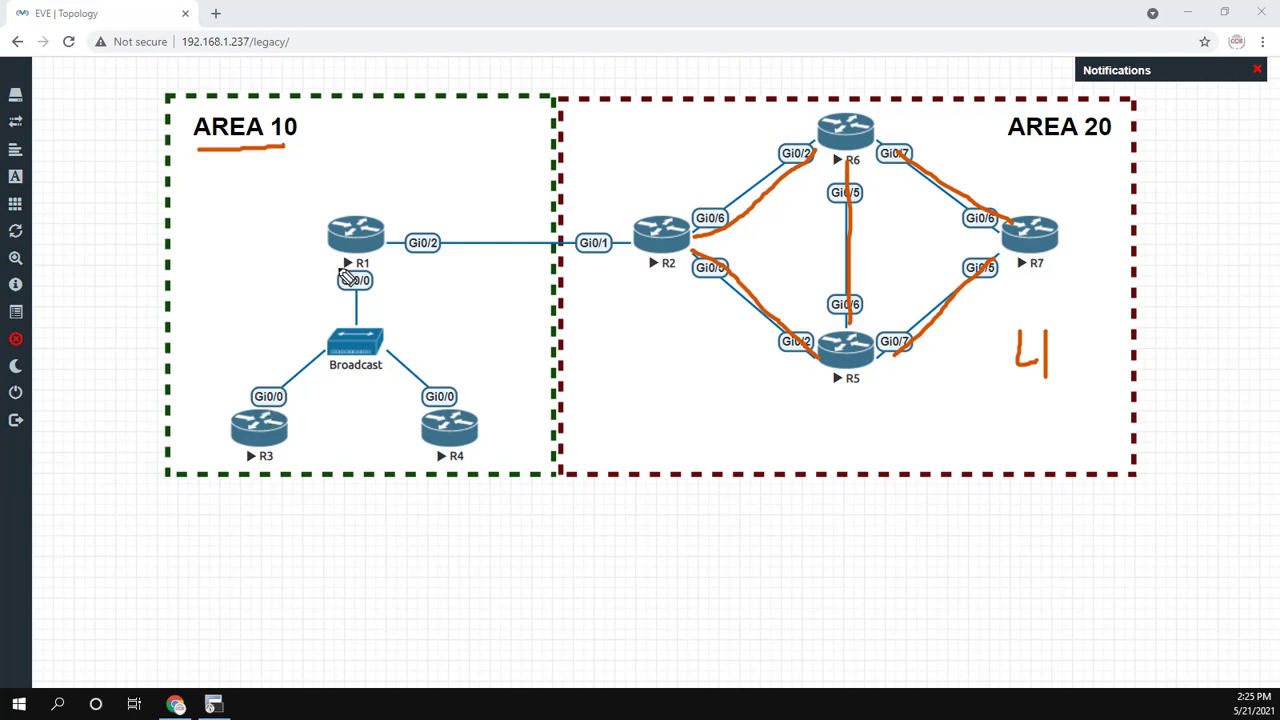
mouse_move(350, 353)
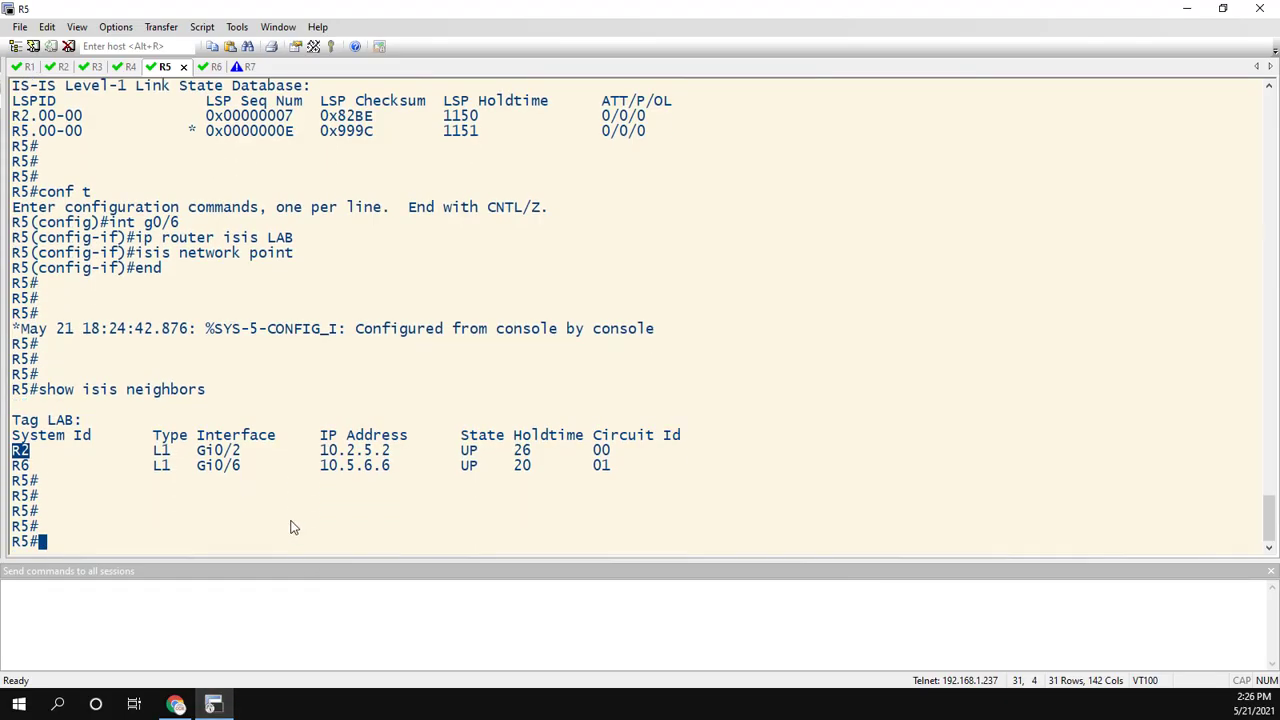
- On R5, enable IS-IS process LAB on interface loopback 0
type("conf t")
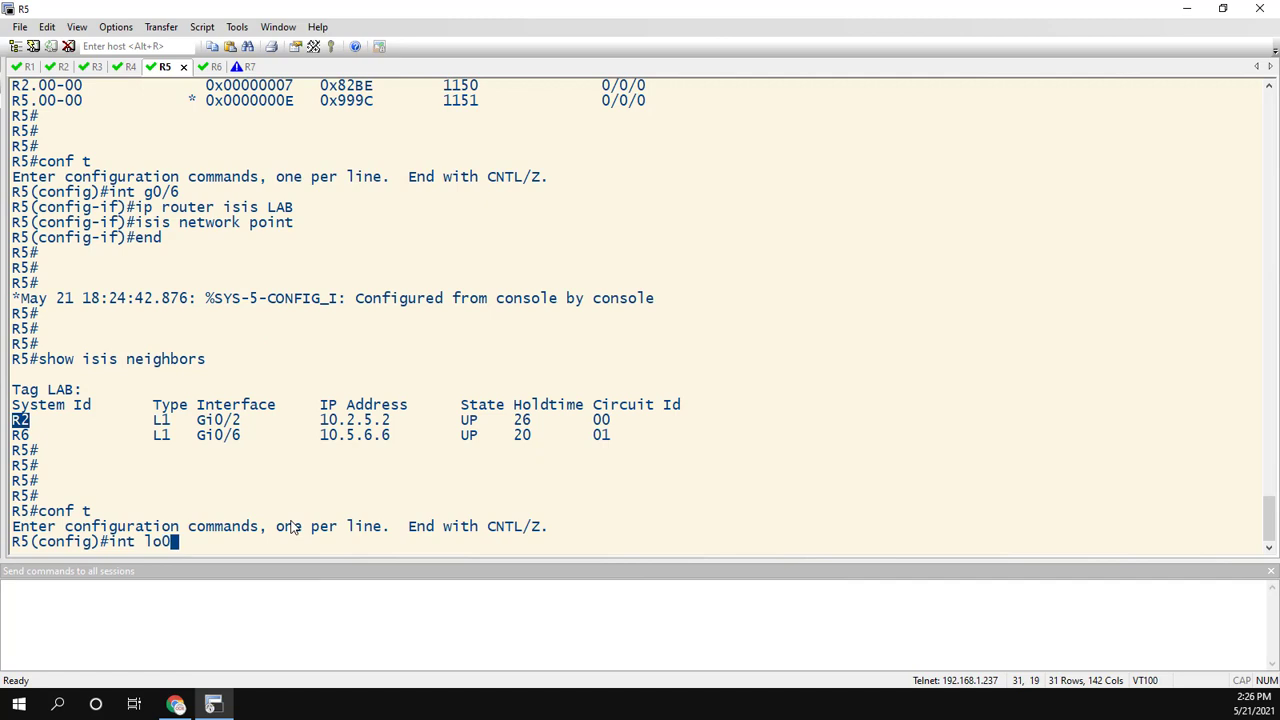
type("ip router isis LAB")
type("end")
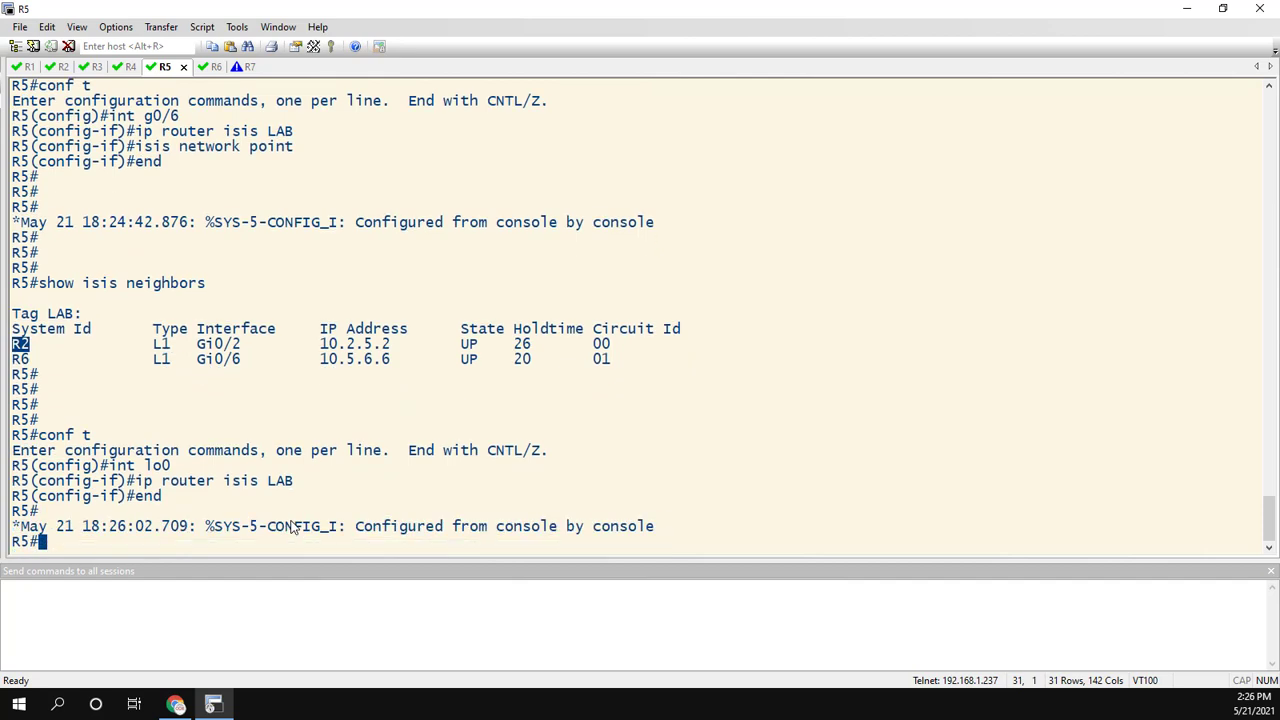
scroll("down", 3)
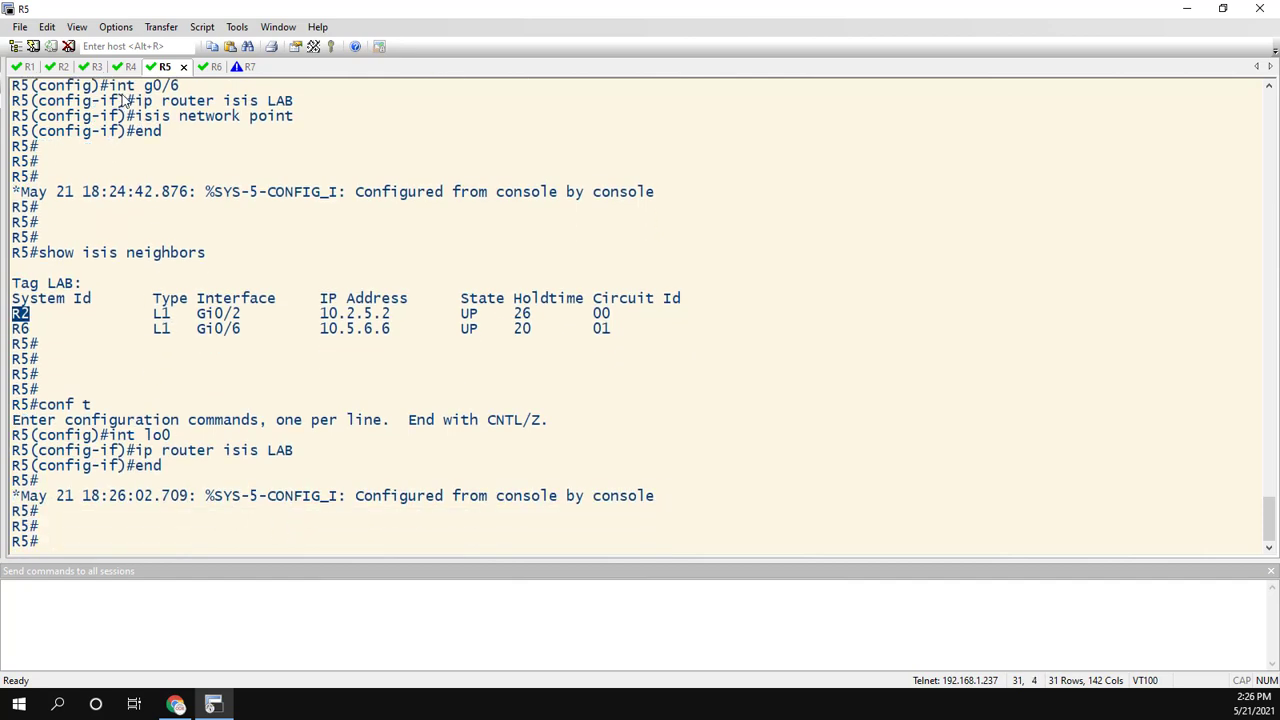
- On R2, show IS-IS routes and confirm the level-1 route to 5.5.5.5 via R5
left_click(62, 66)
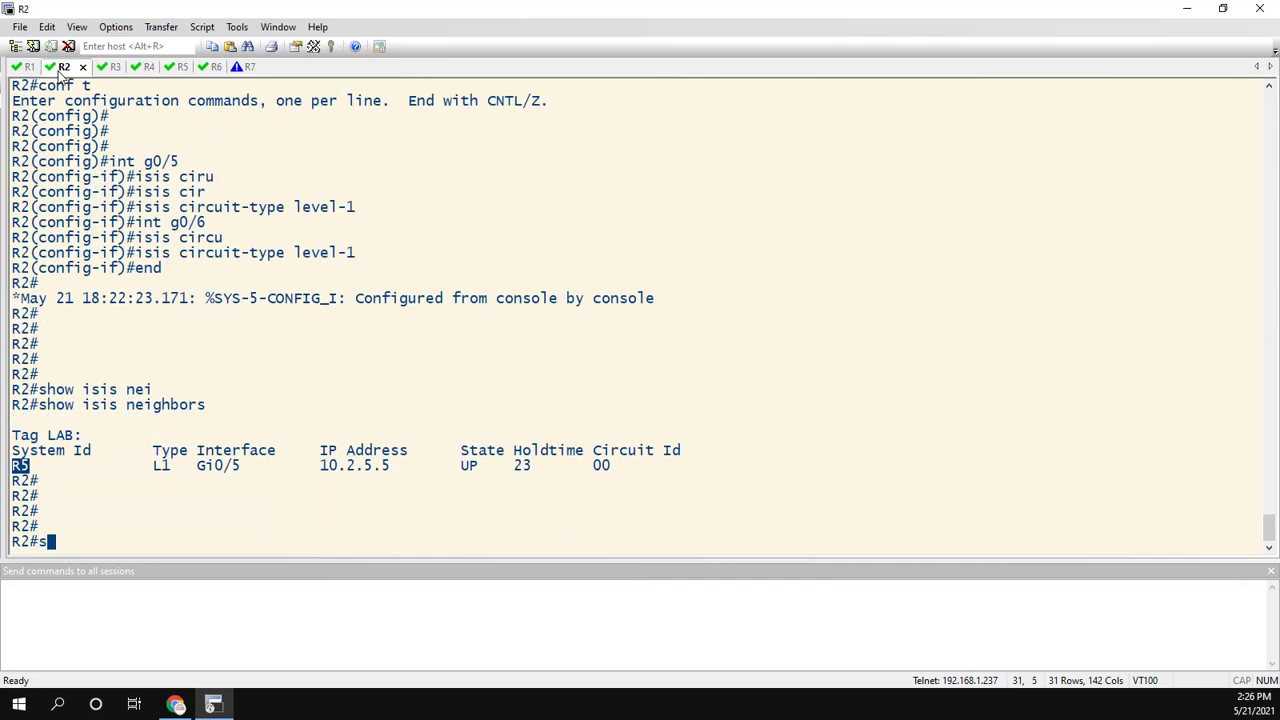
type("how ip route isis")
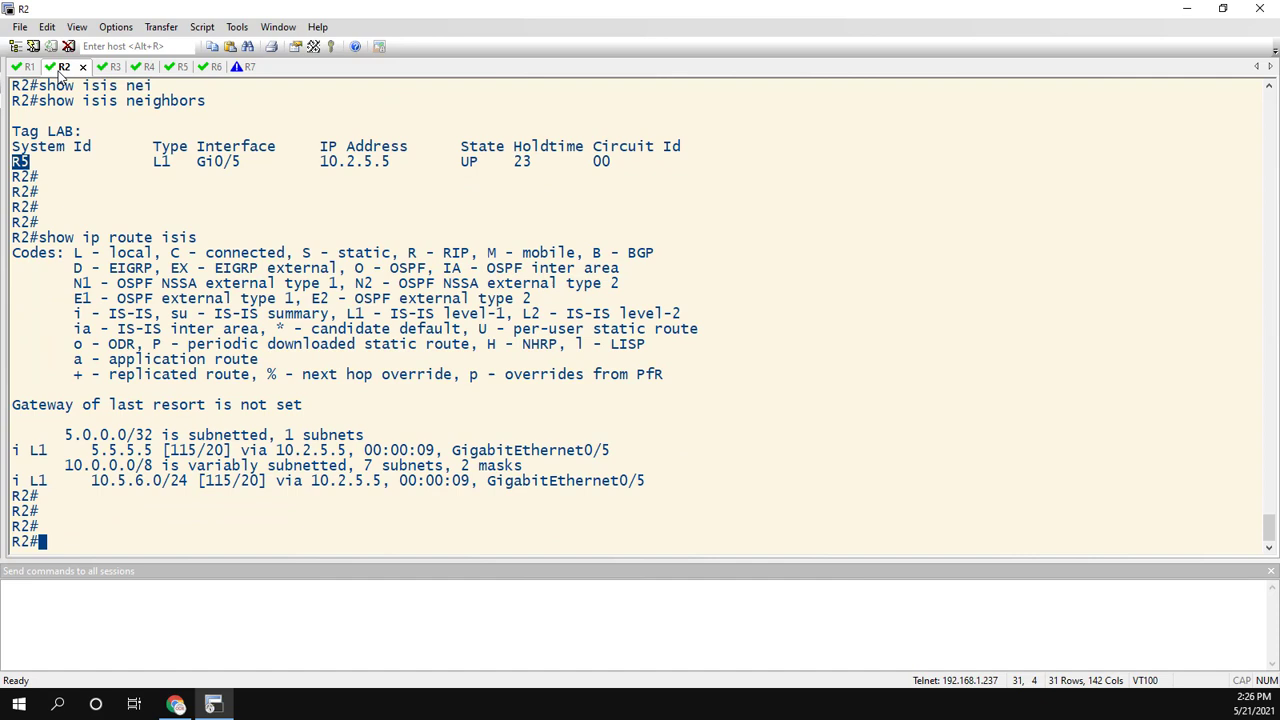
left_click_drag(12, 449, 95, 449)
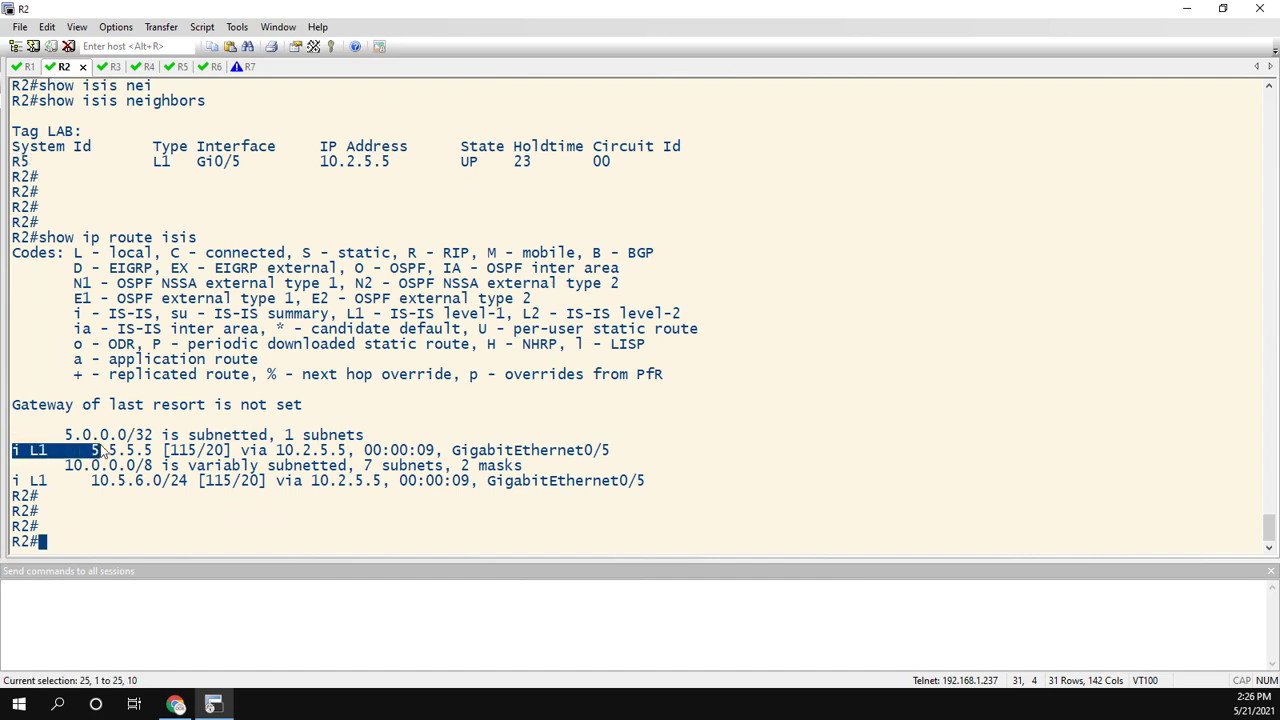